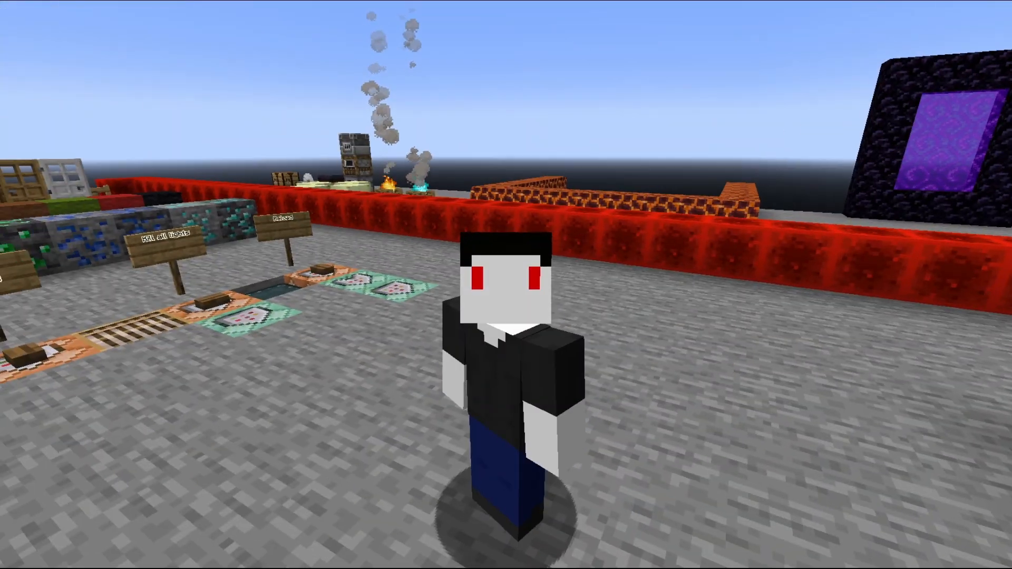
mouse_move(506, 285)
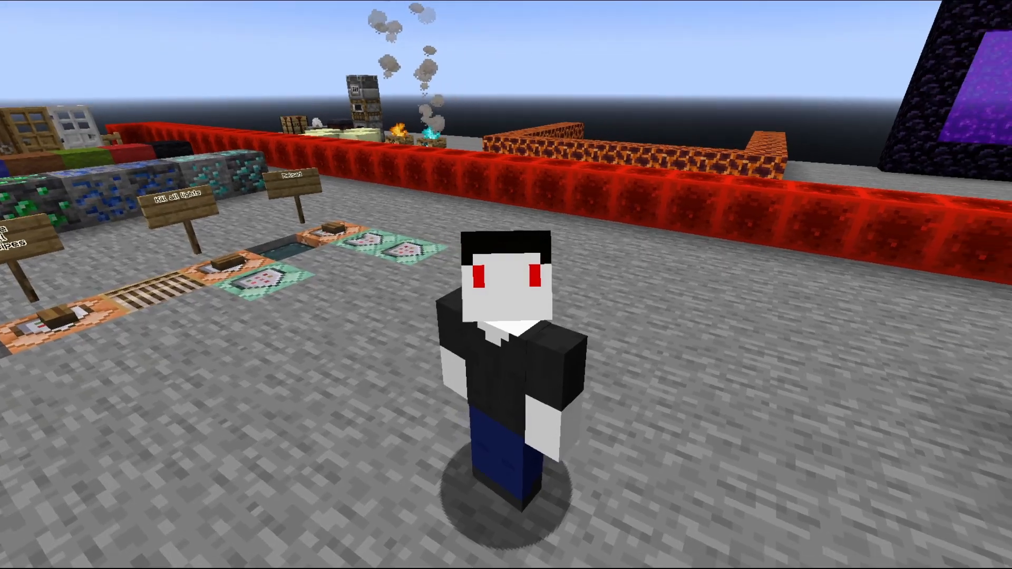
mouse_move(506, 285)
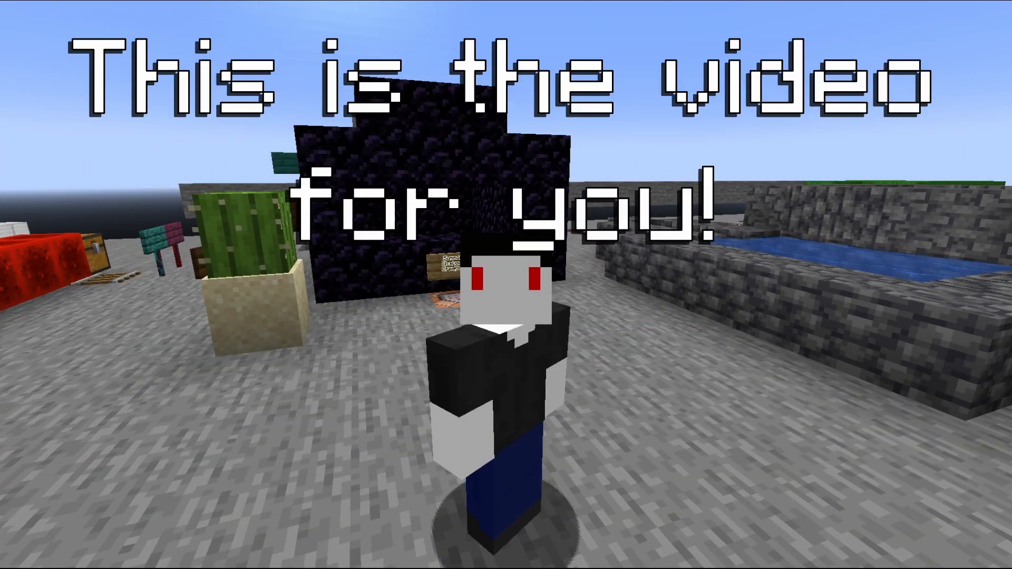
mouse_move(506, 284)
text(/kill @s[)
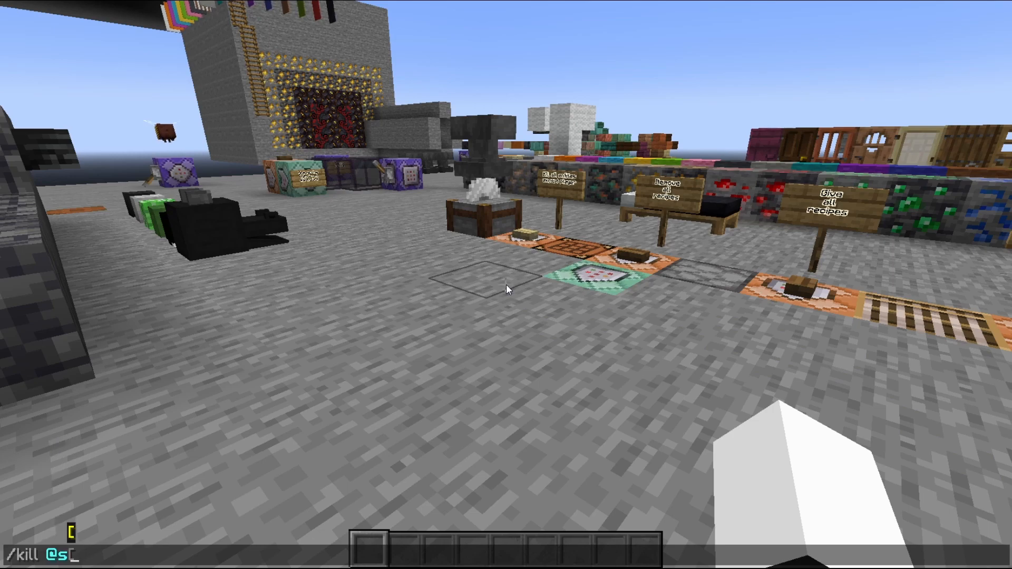
Step: Kill your own character with /kill @s and respawn back in the world
key(Return)
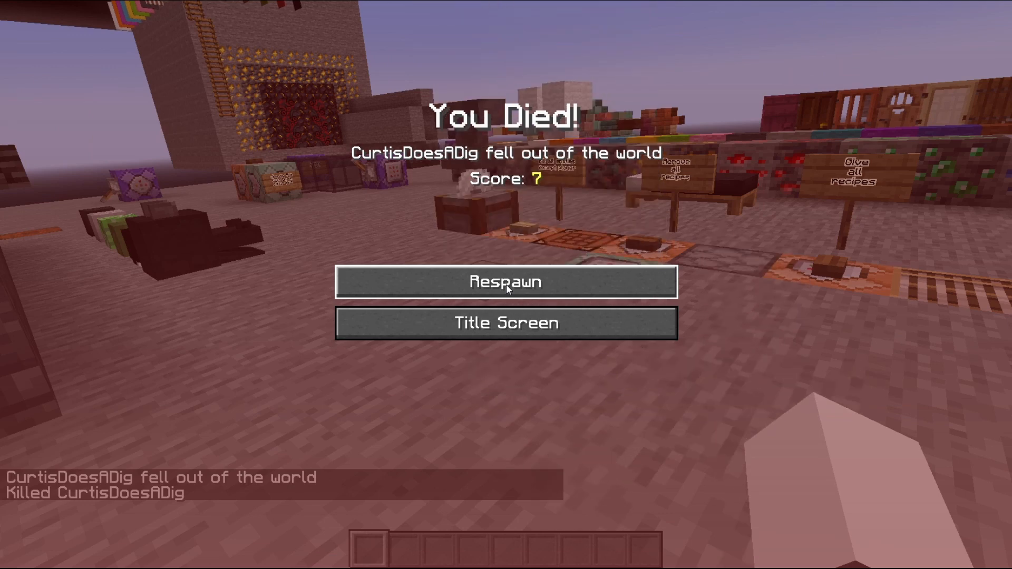
click(505, 282)
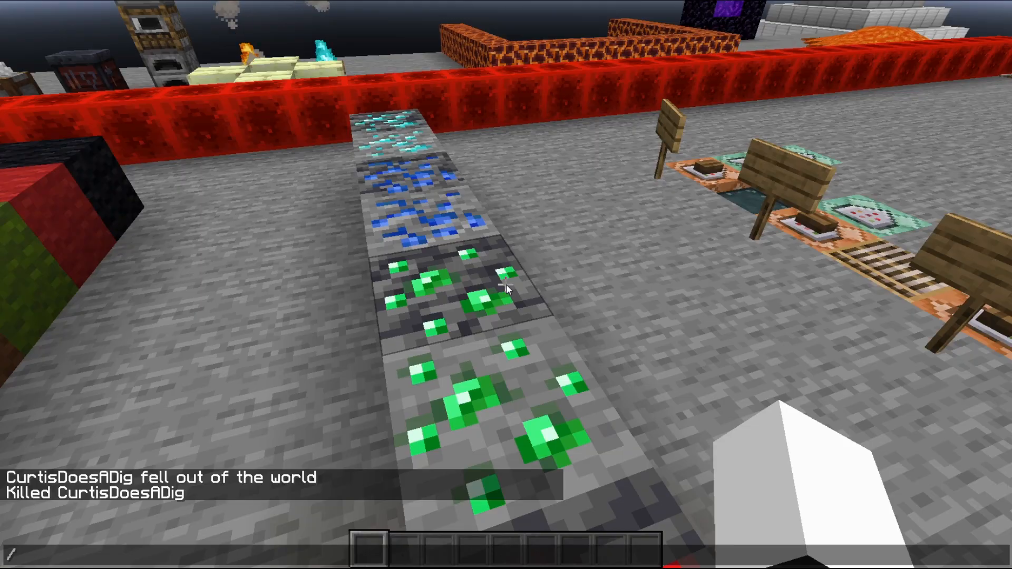
text(/effect)
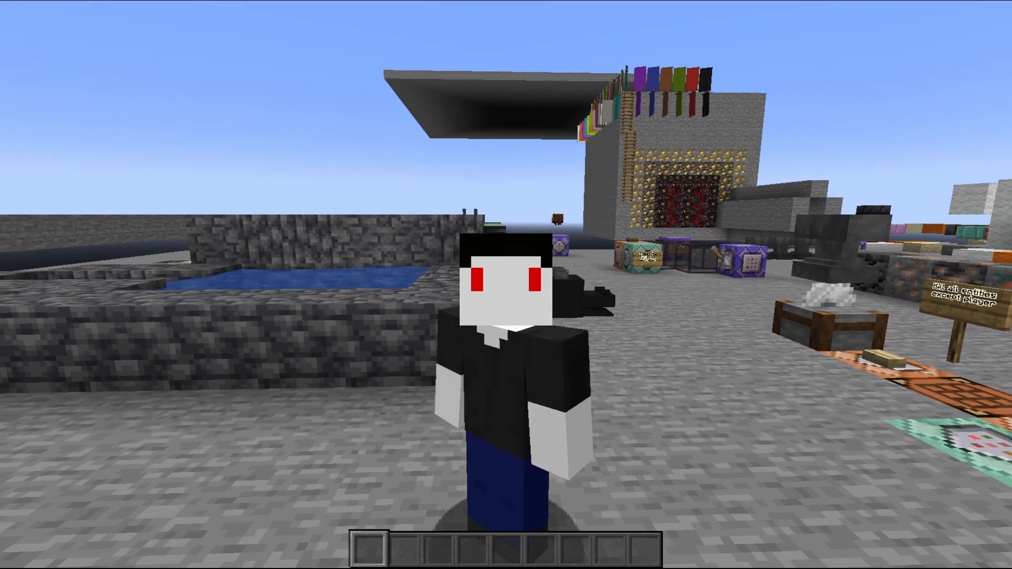
mouse_move(506, 285)
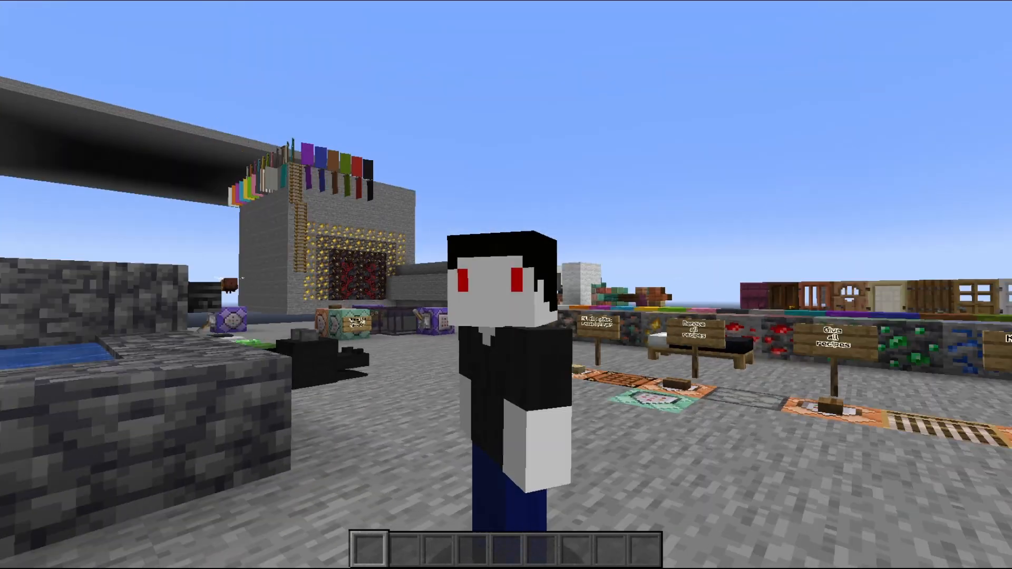
mouse_move(505, 284)
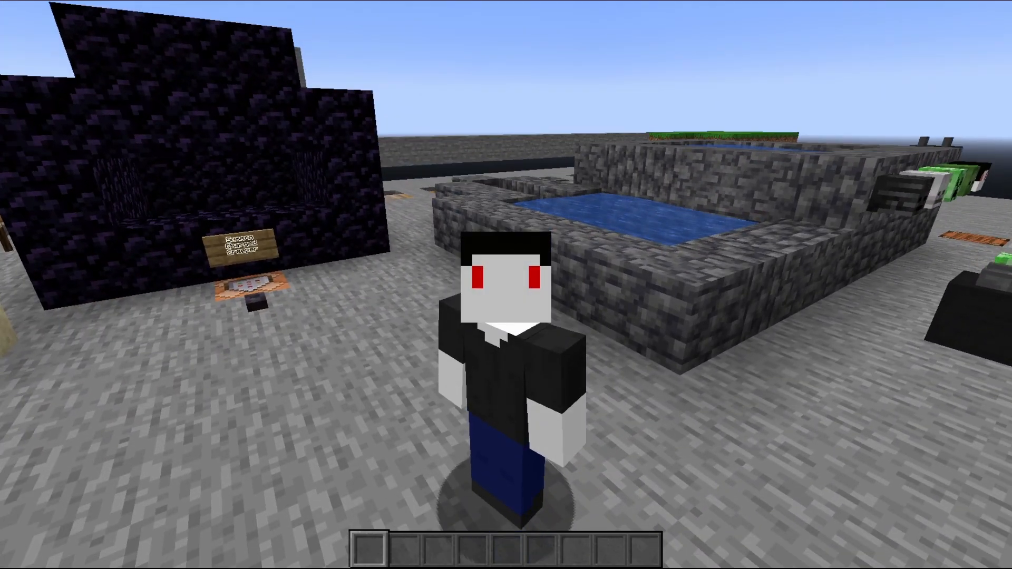
mouse_move(505, 285)
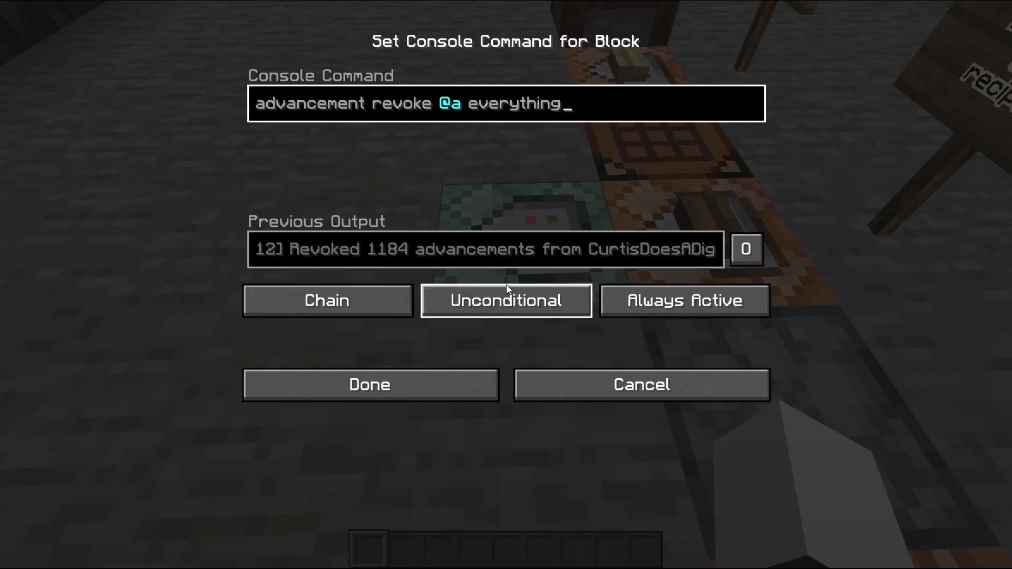
mouse_move(671, 119)
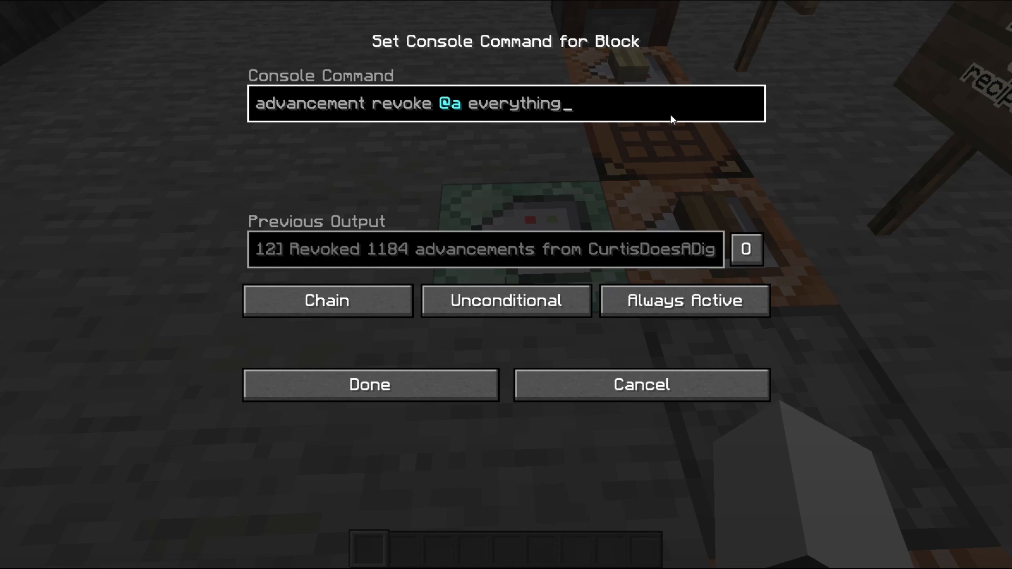
click(369, 384)
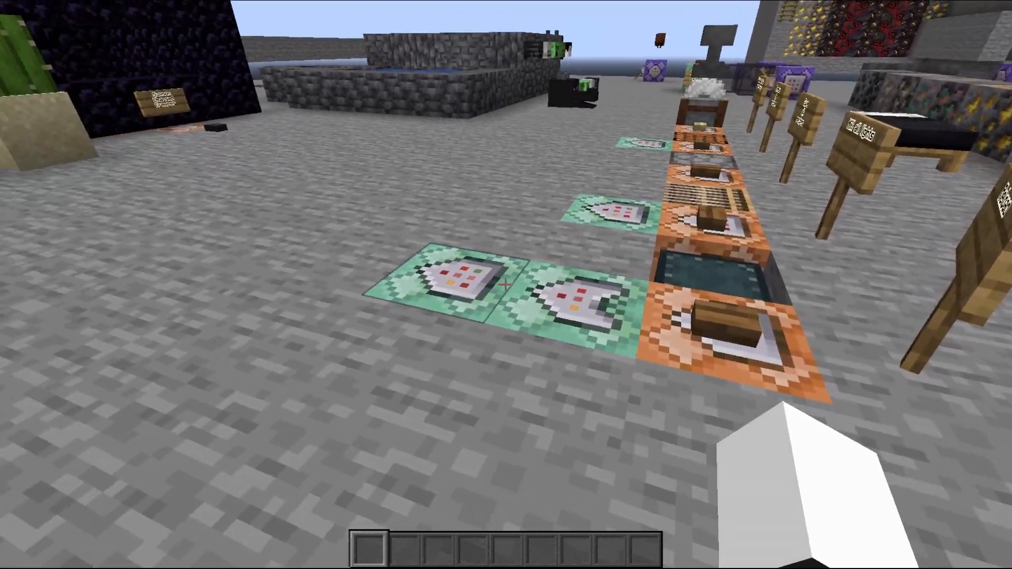
mouse_move(506, 285)
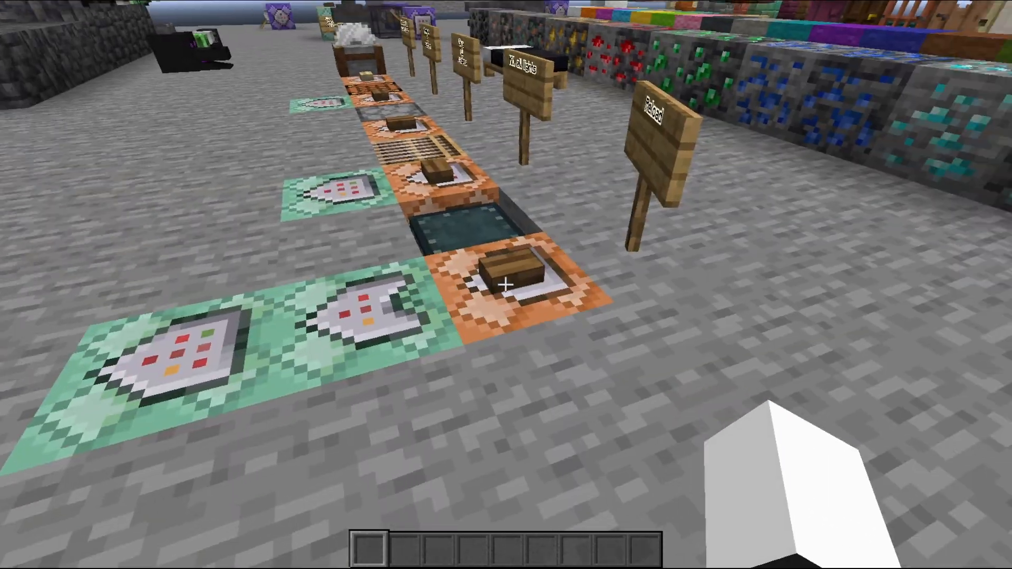
mouse_move(506, 285)
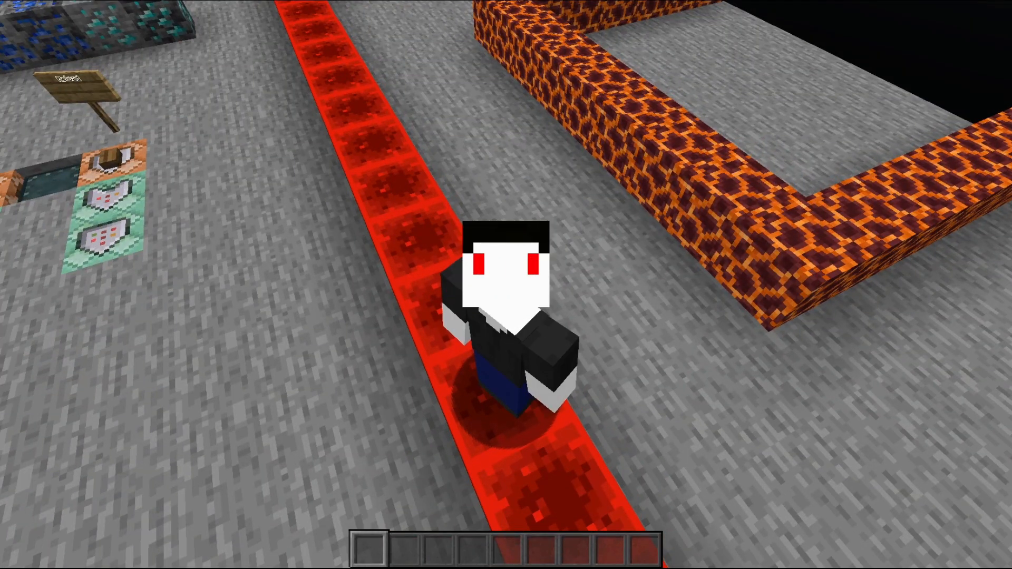
mouse_move(506, 285)
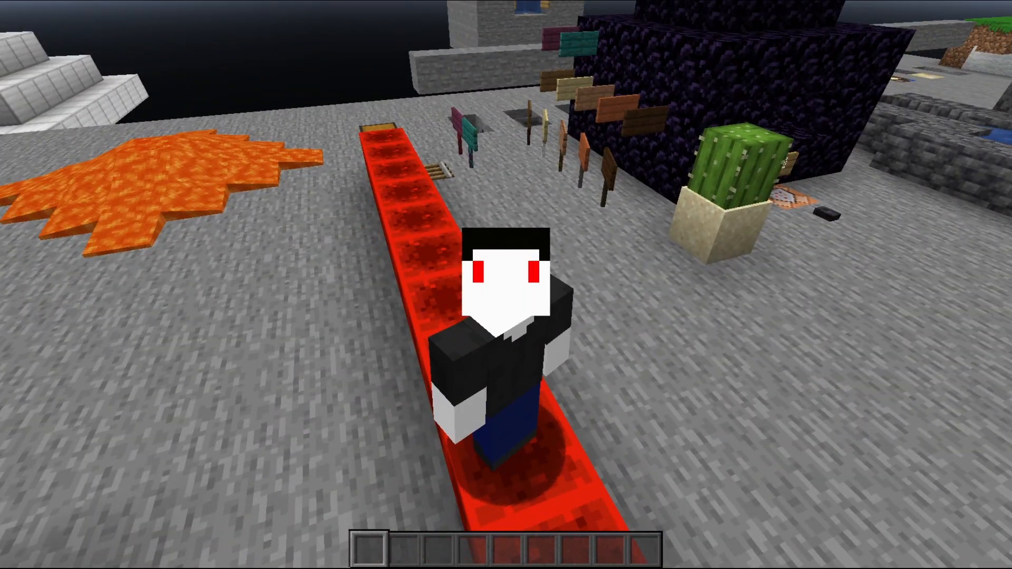
mouse_move(506, 285)
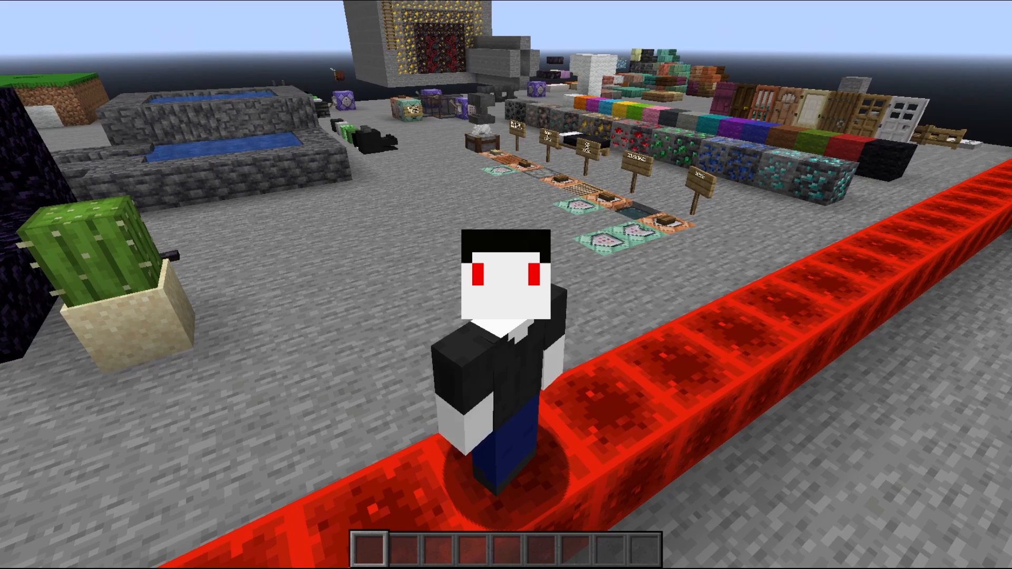
mouse_move(506, 285)
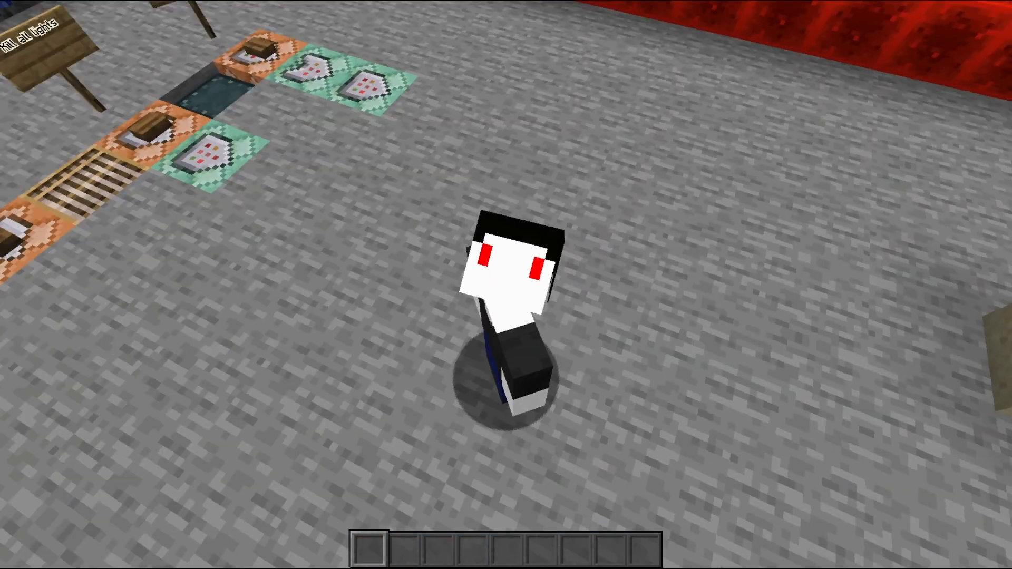
mouse_move(506, 285)
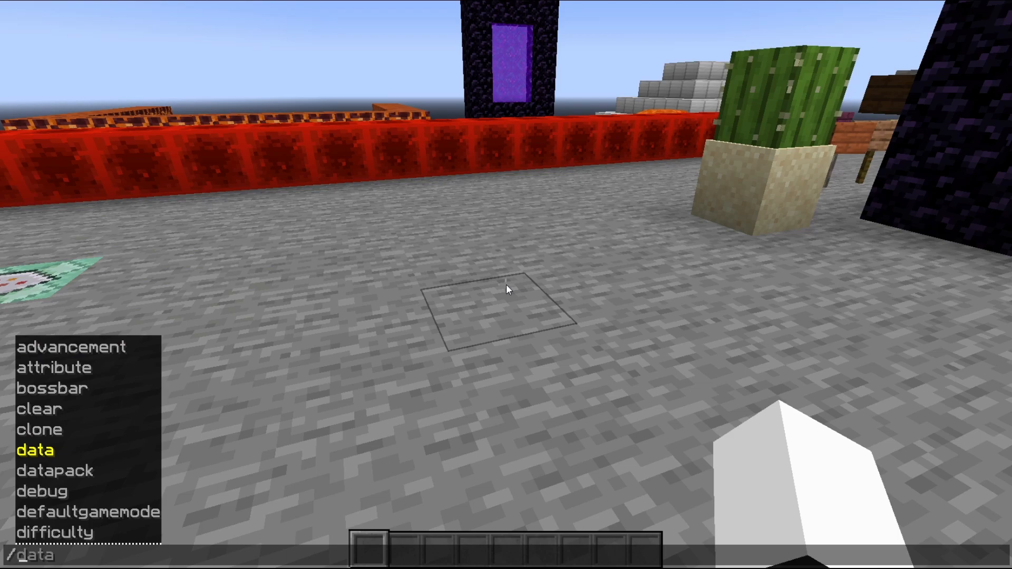
text(/kick)
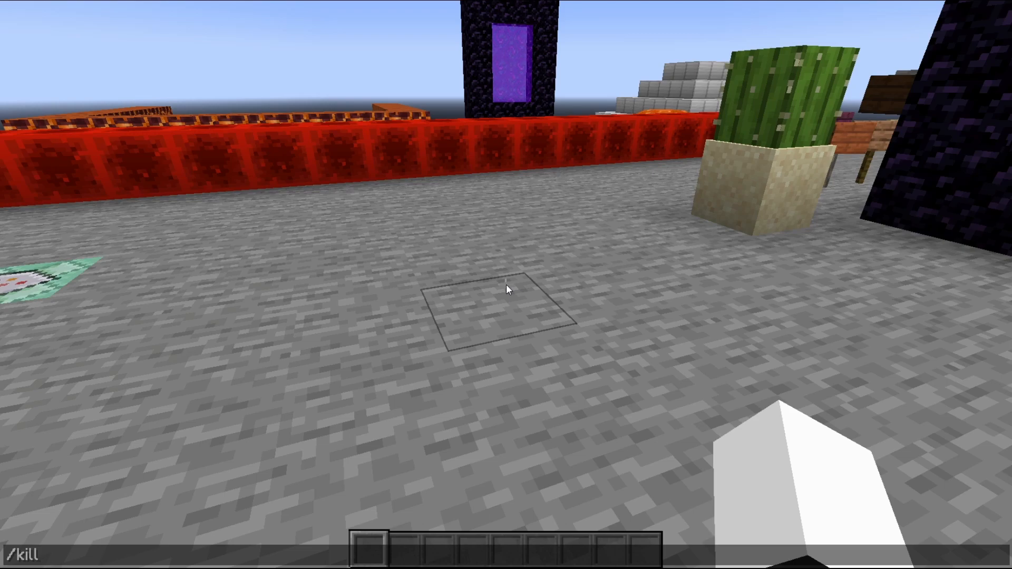
text(@a)
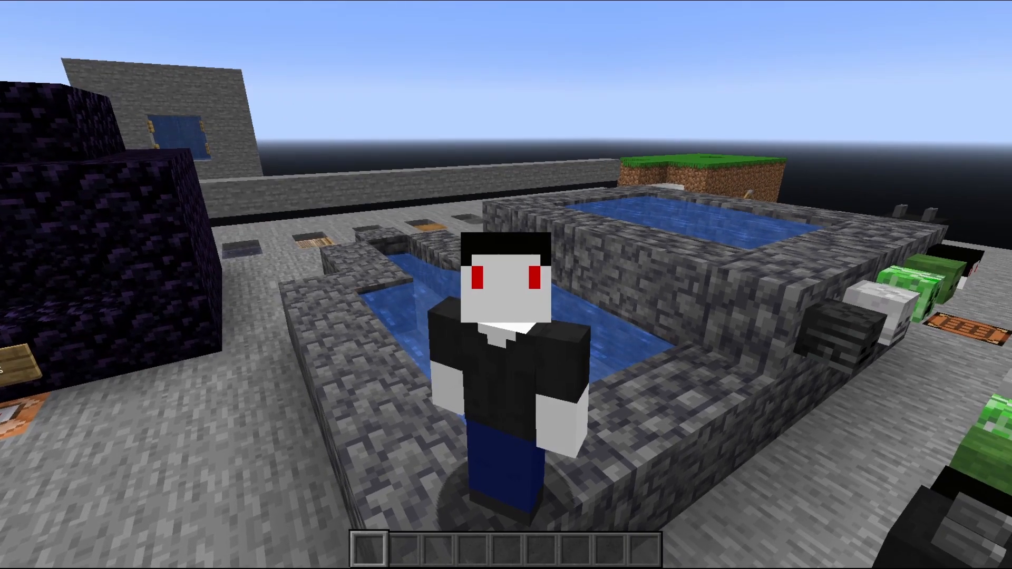
mouse_move(506, 284)
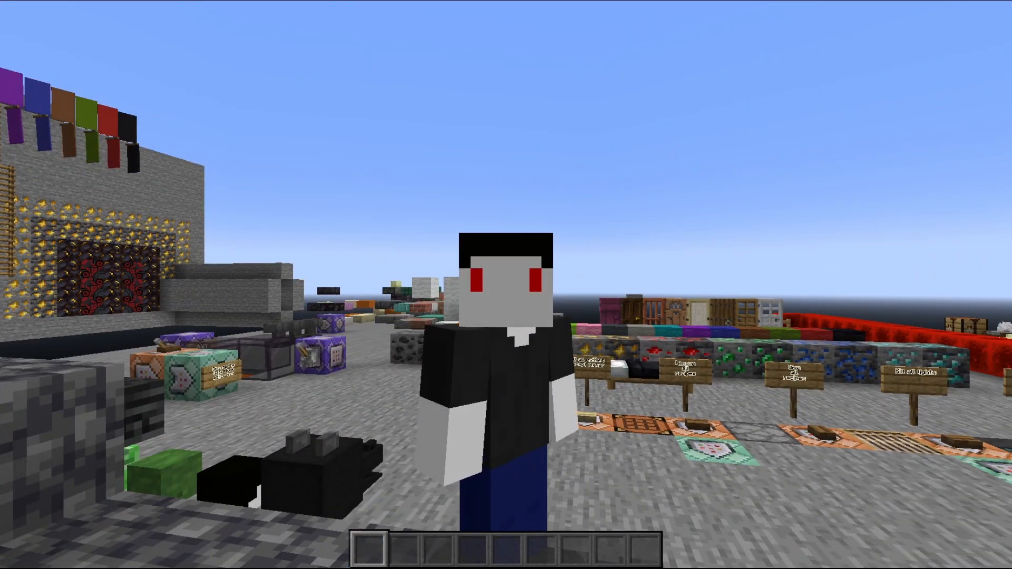
Step: Kill all entities including yourself with /kill @a, then respawn near the command blocks
text(/kill @a)
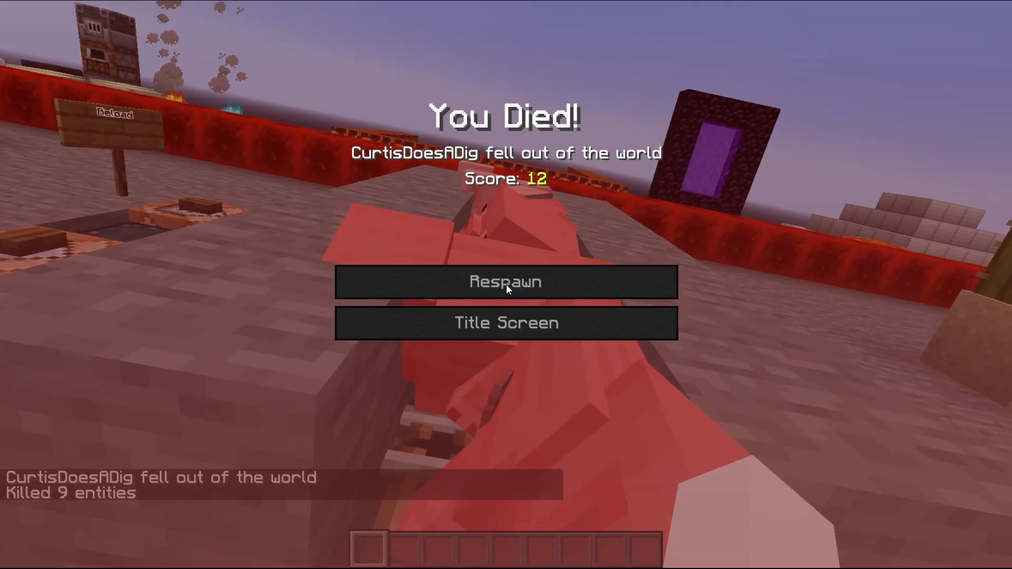
click(505, 282)
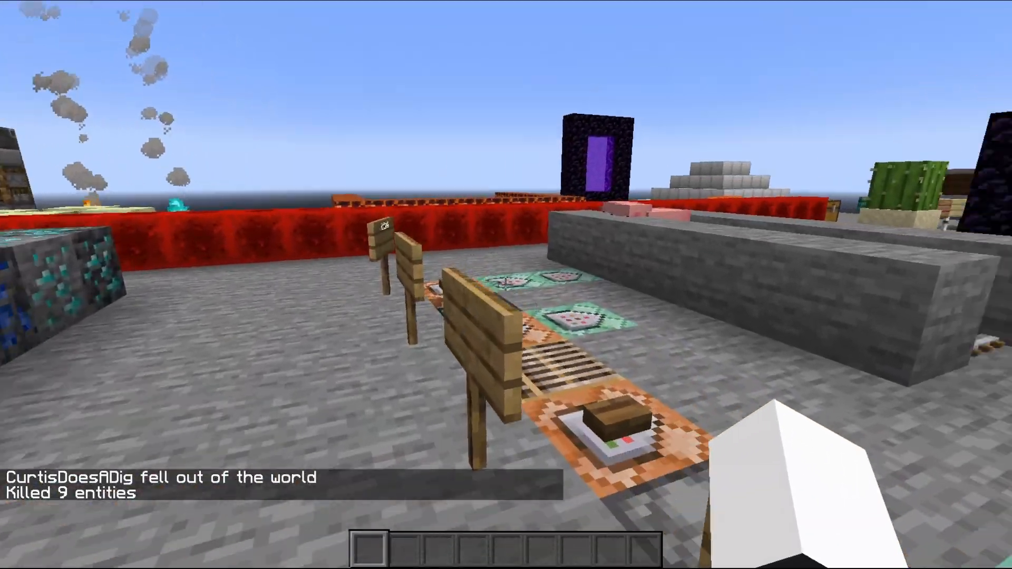
mouse_move(506, 285)
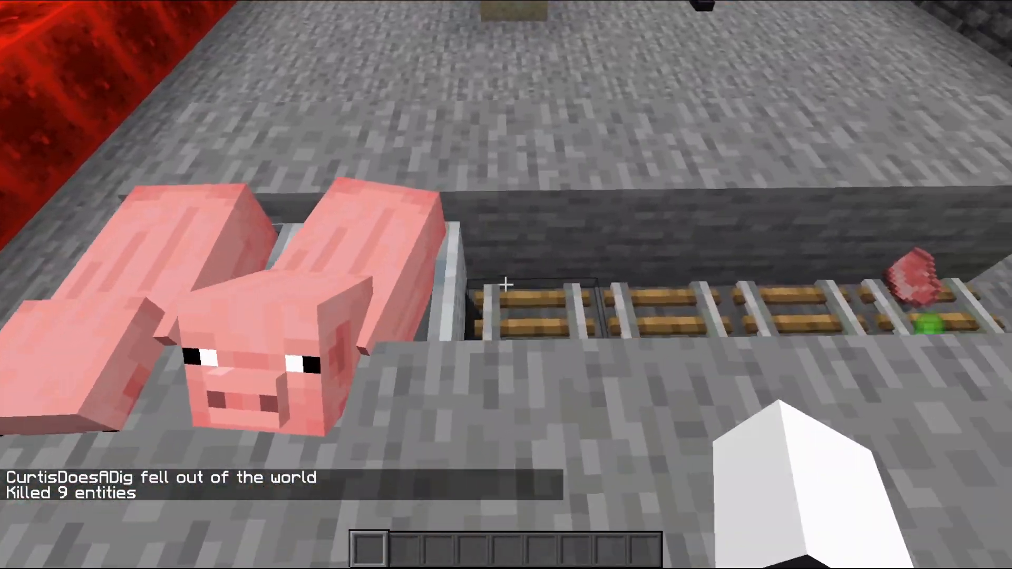
mouse_move(506, 285)
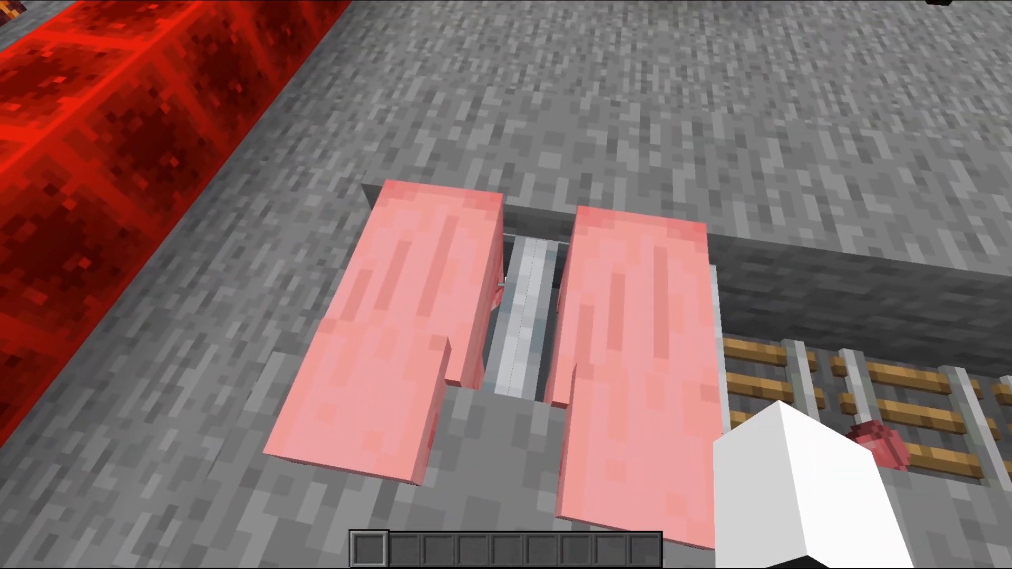
mouse_move(506, 285)
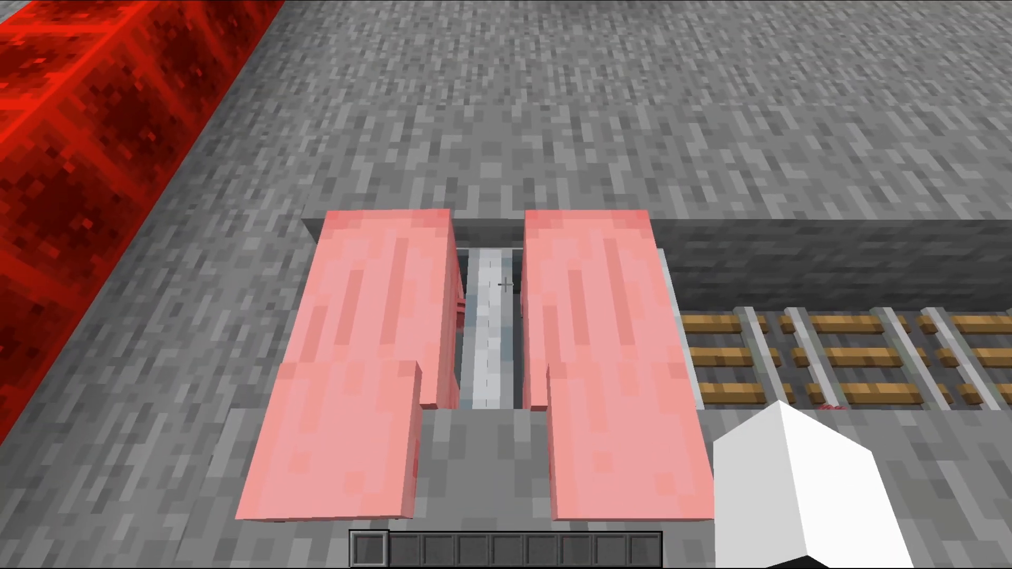
mouse_move(506, 285)
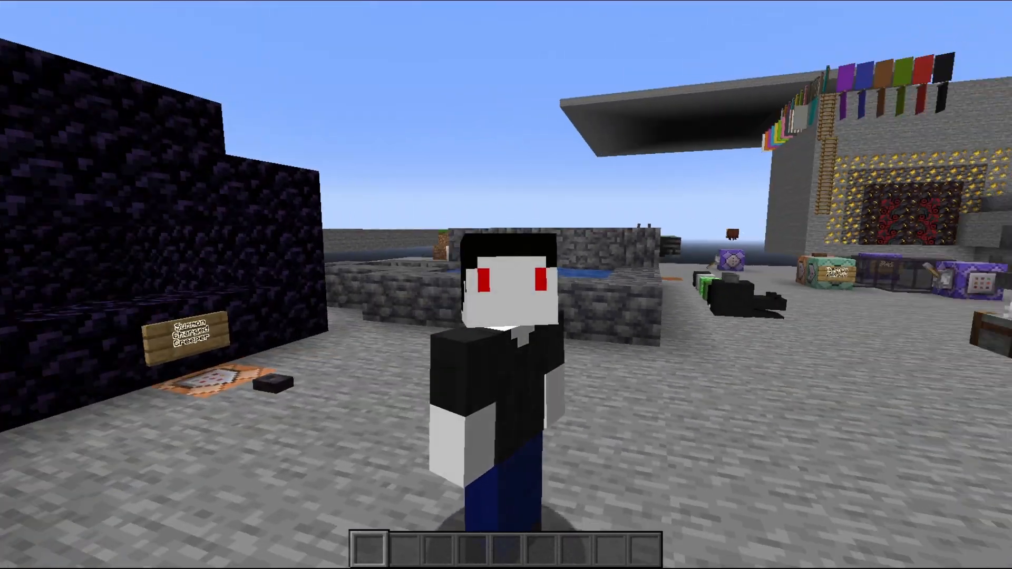
mouse_move(506, 285)
text(/tp CurtisDoesADig)
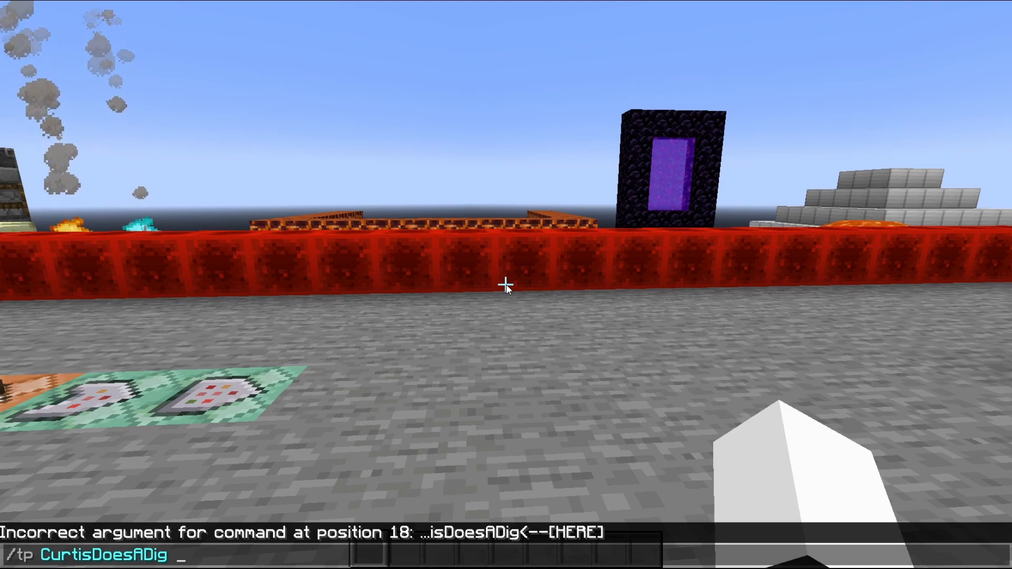
Step: Teleport the player high above the world with /tp 150 0 and show the F3 debug overlay
text(150 0)
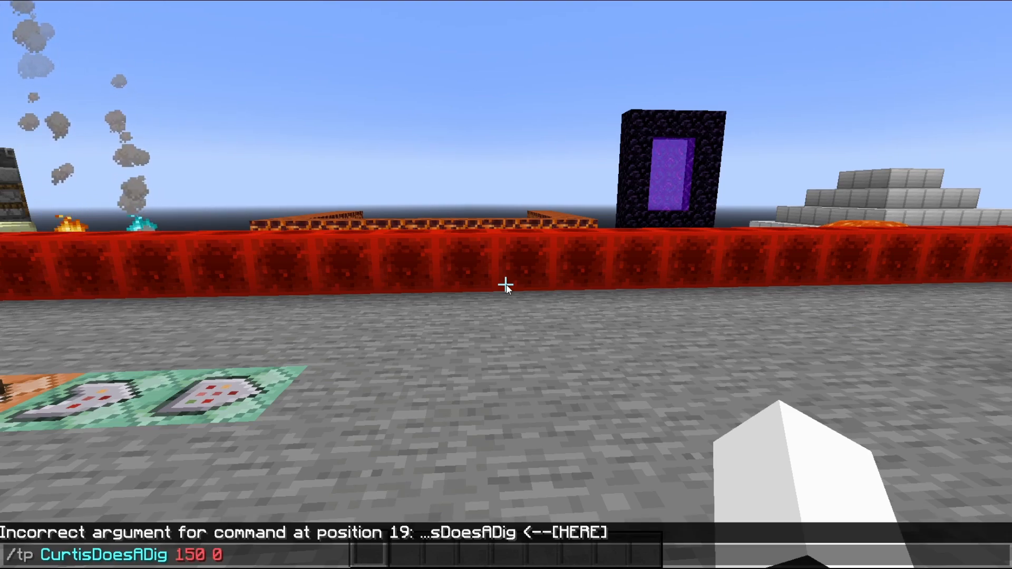
key(Return)
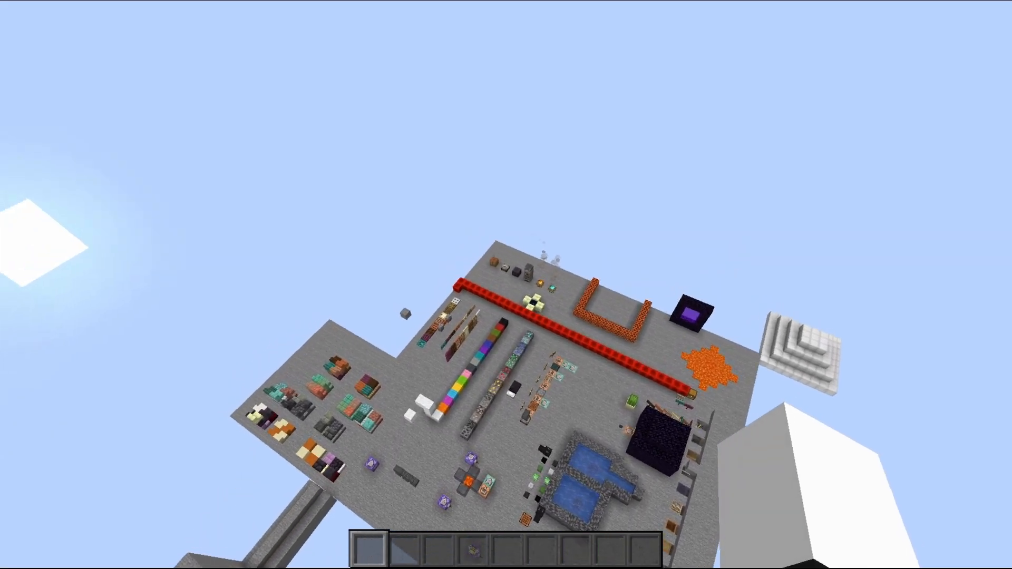
key(F3)
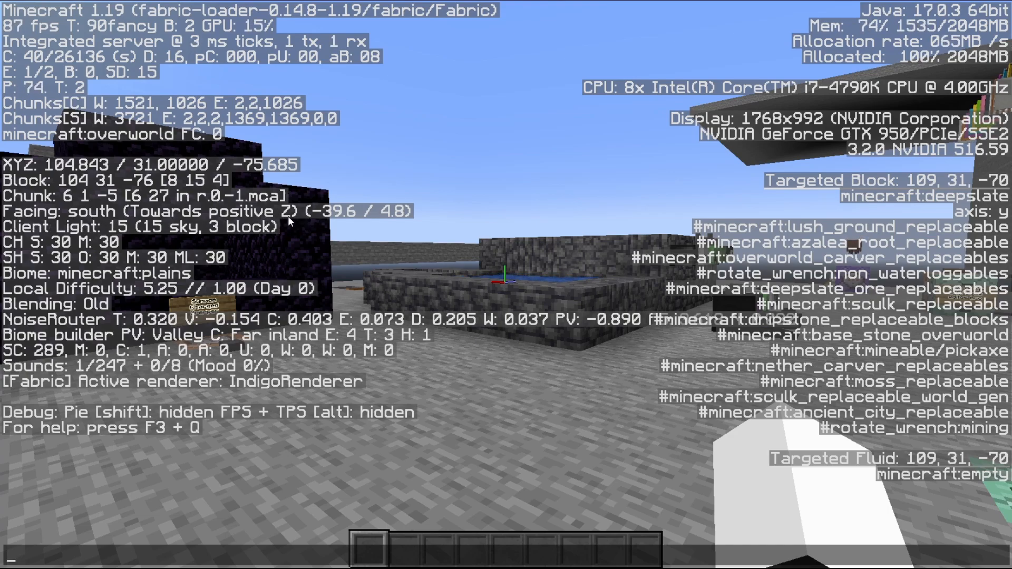
mouse_move(431, 252)
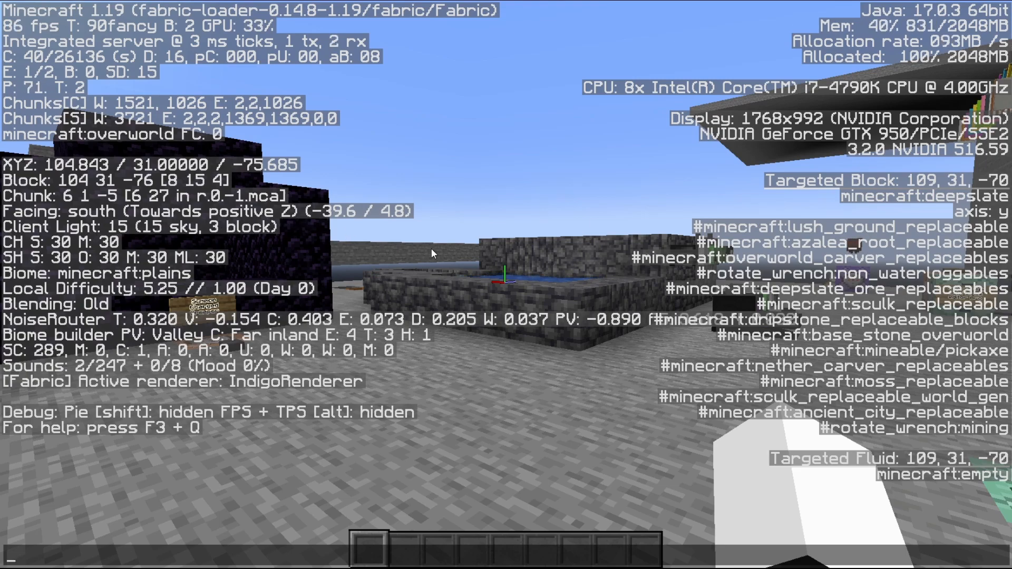
mouse_move(506, 284)
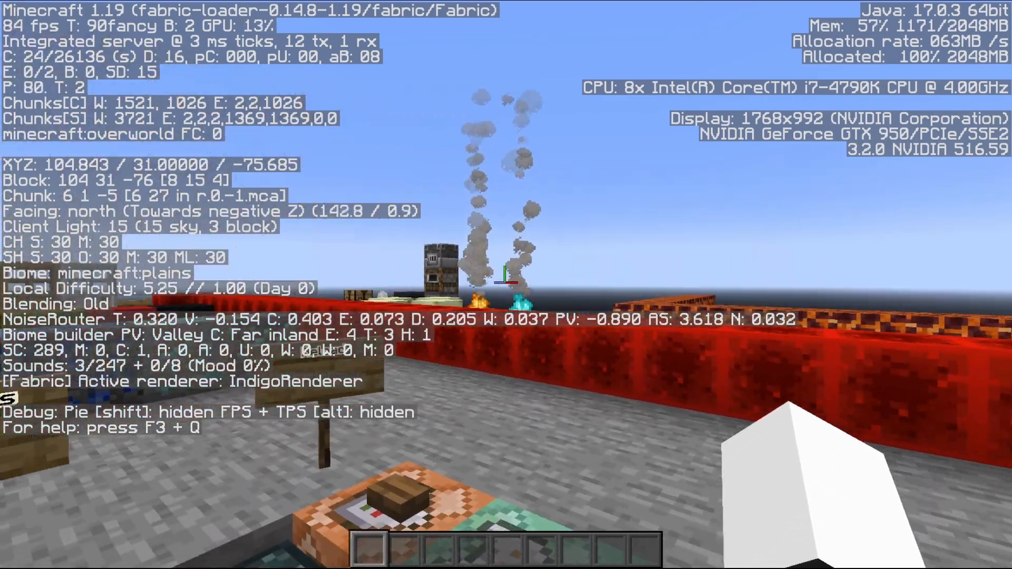
mouse_move(505, 273)
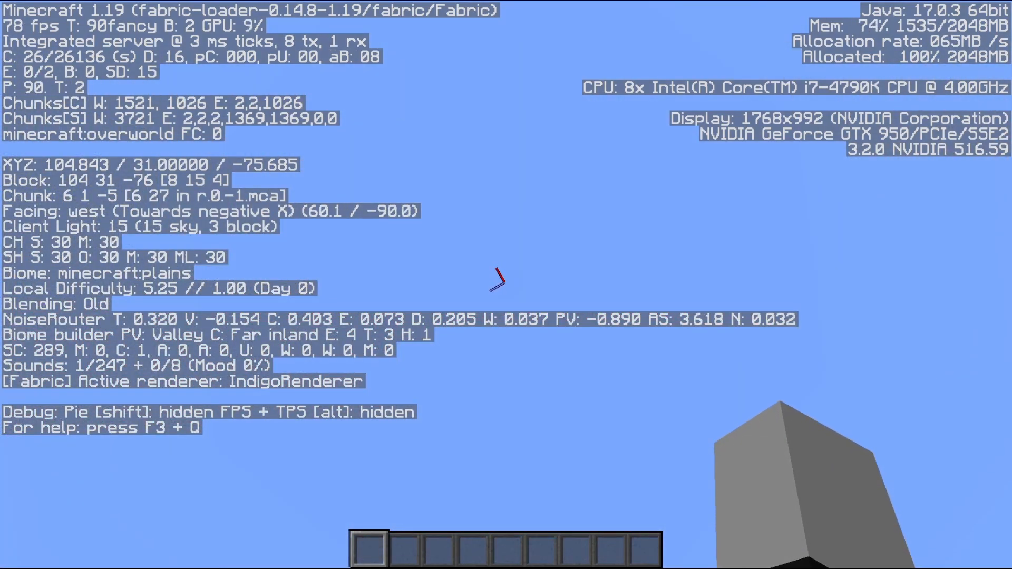
mouse_move(506, 284)
text(/tp CurtisDoesADig ~5 ~ ~)
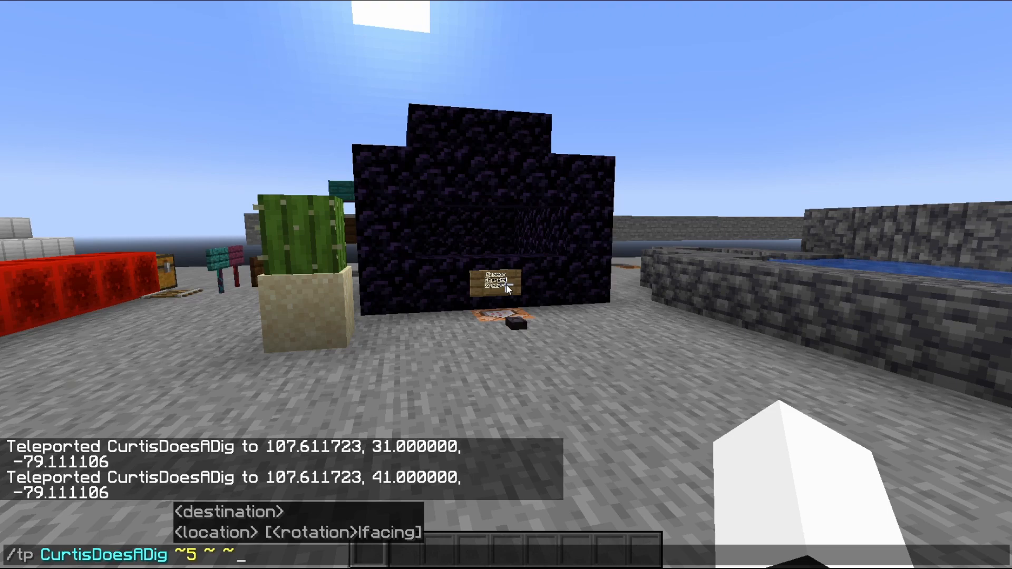
Step: Teleport the player ten blocks in the facing direction with /tp ^ ^ ^10
key(Return)
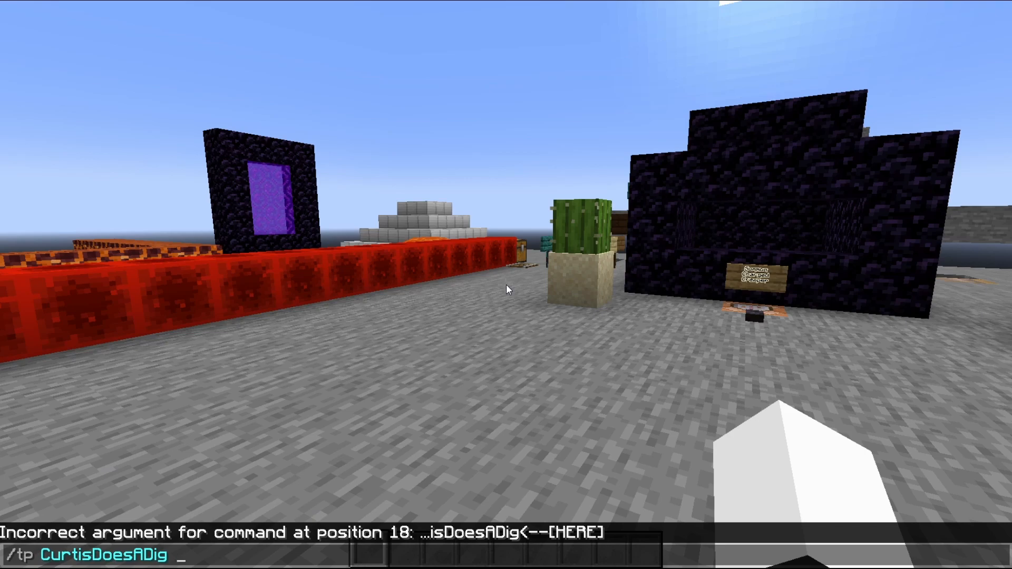
text(^ ^)
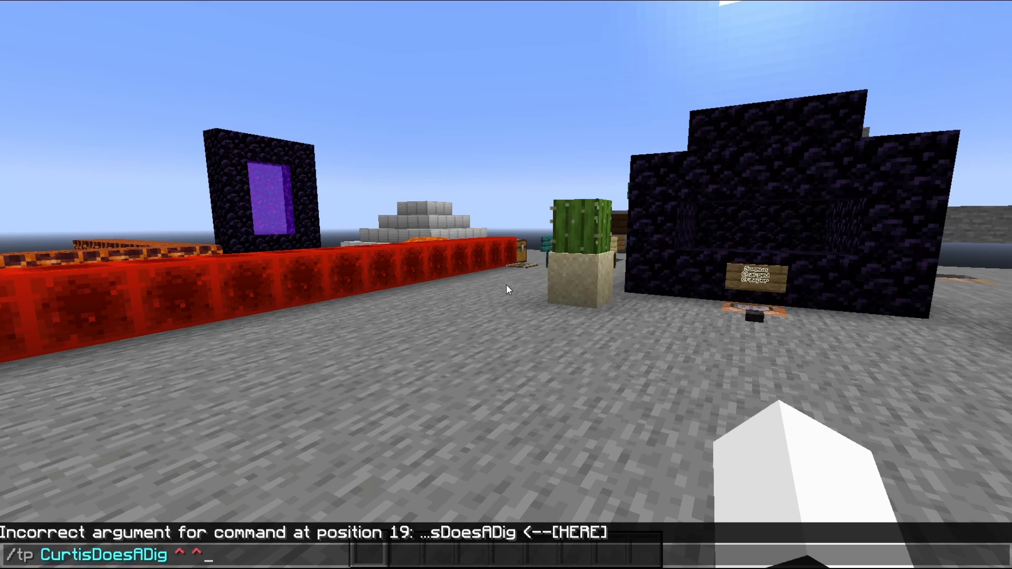
text(^)
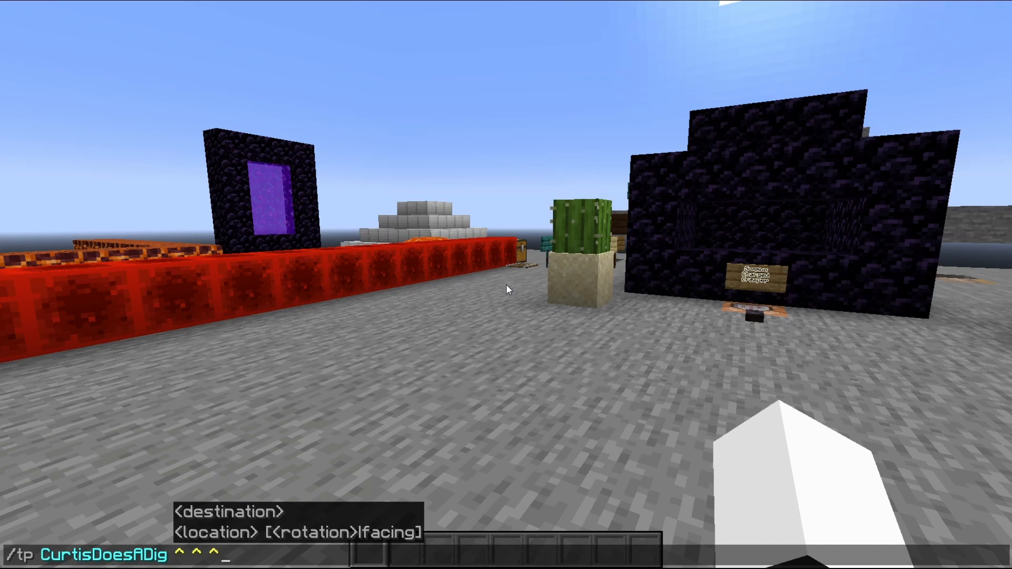
text(10)
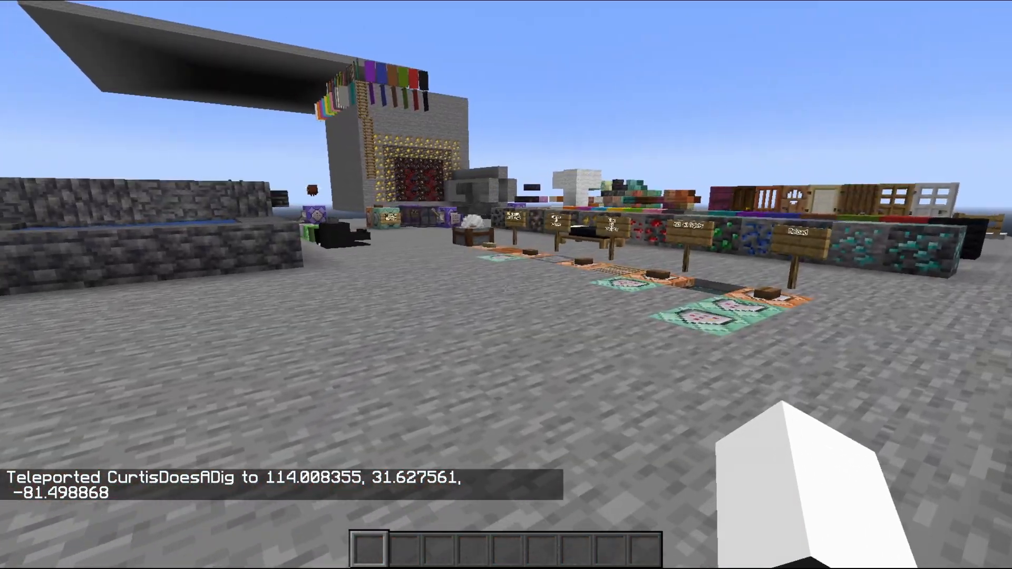
mouse_move(505, 284)
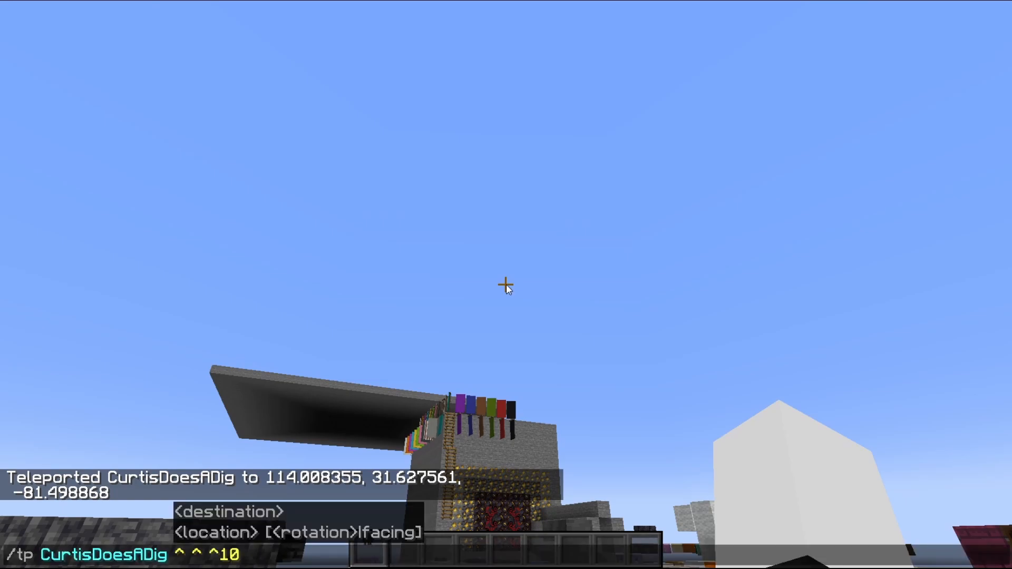
key(Return)
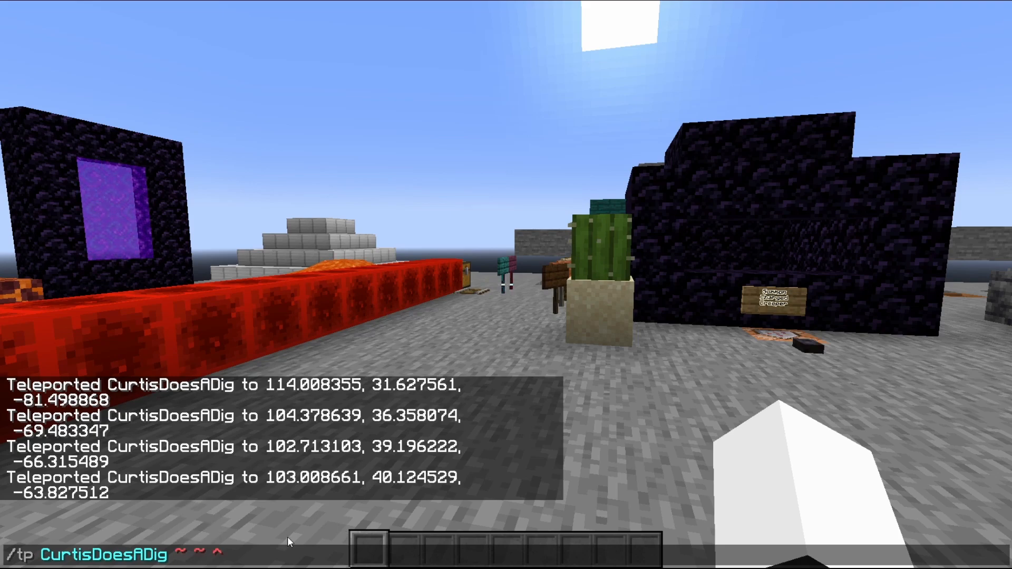
mouse_move(179, 558)
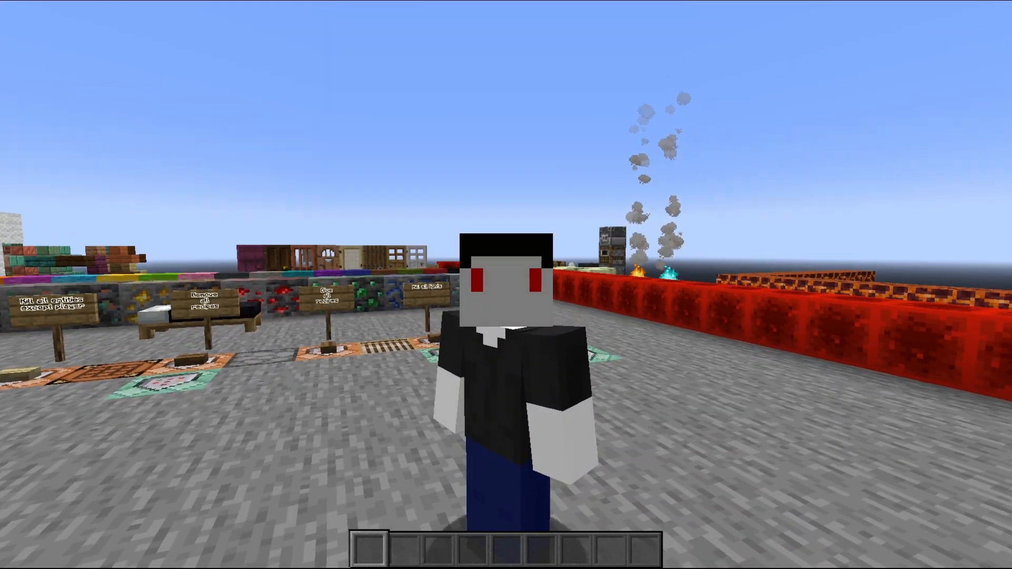
mouse_move(506, 285)
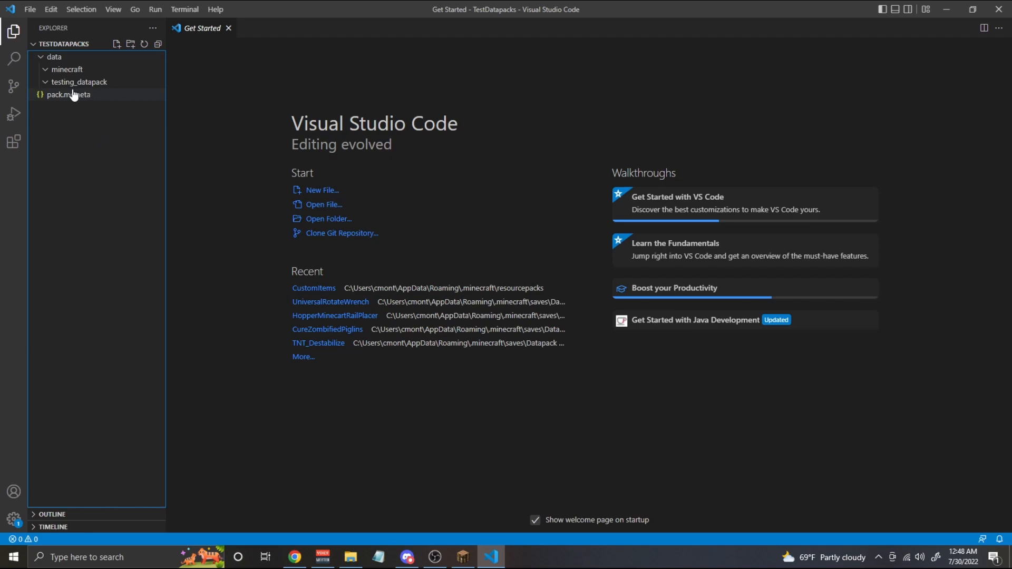
mouse_move(79, 83)
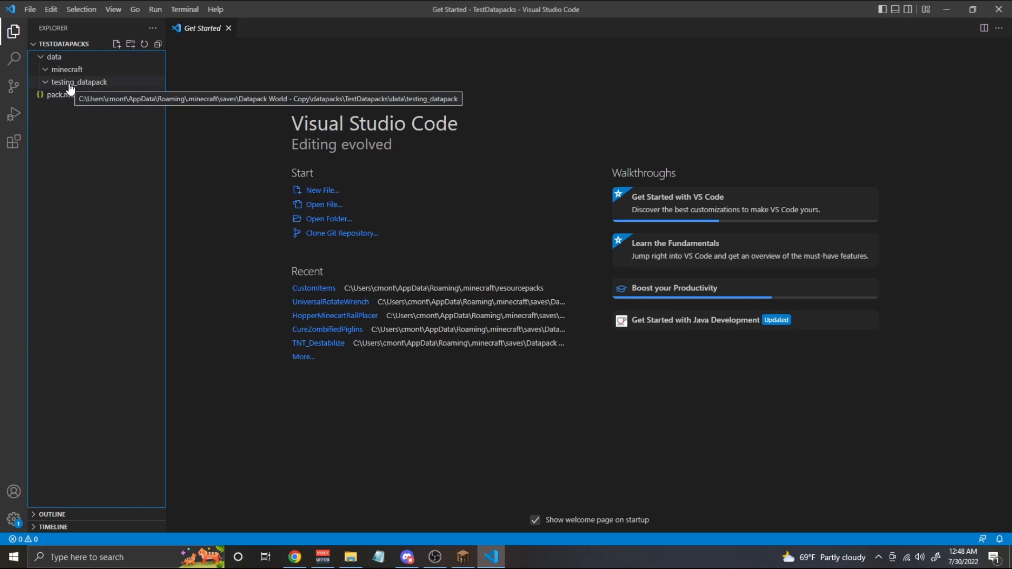
mouse_move(127, 132)
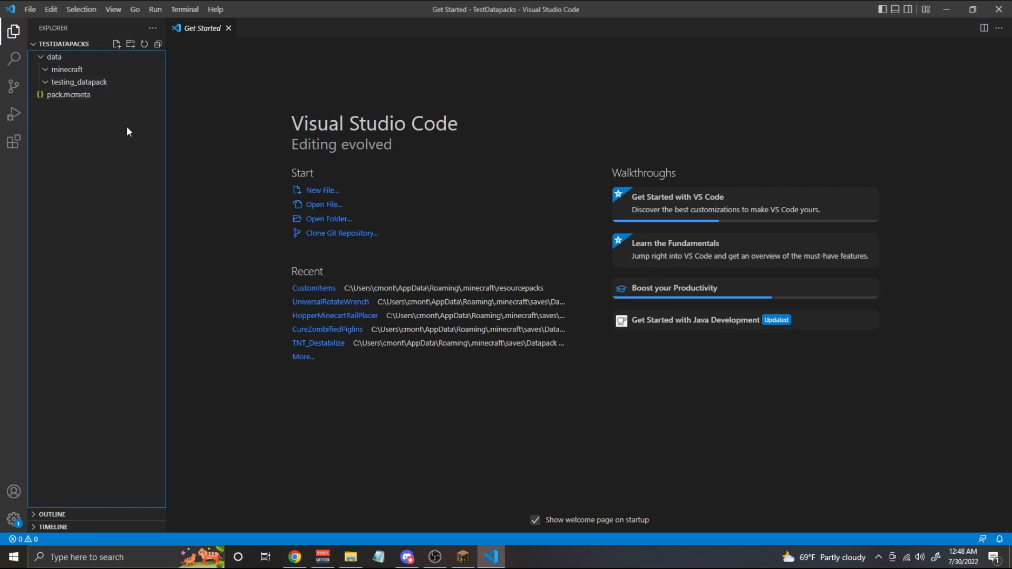
Step: Add a functions folder under testing_datapack containing a new test.mcfunction file
click(116, 44)
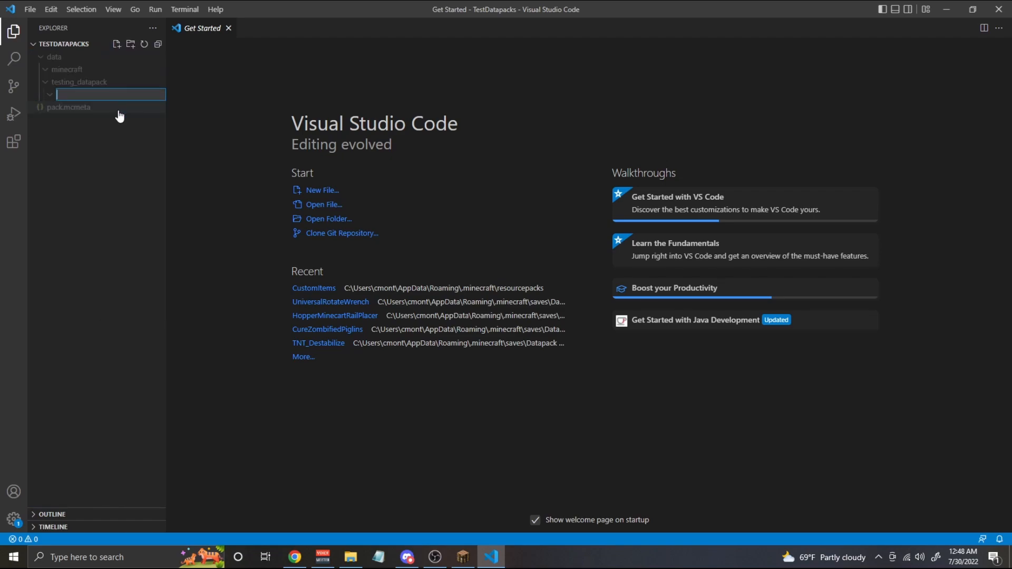
text(func)
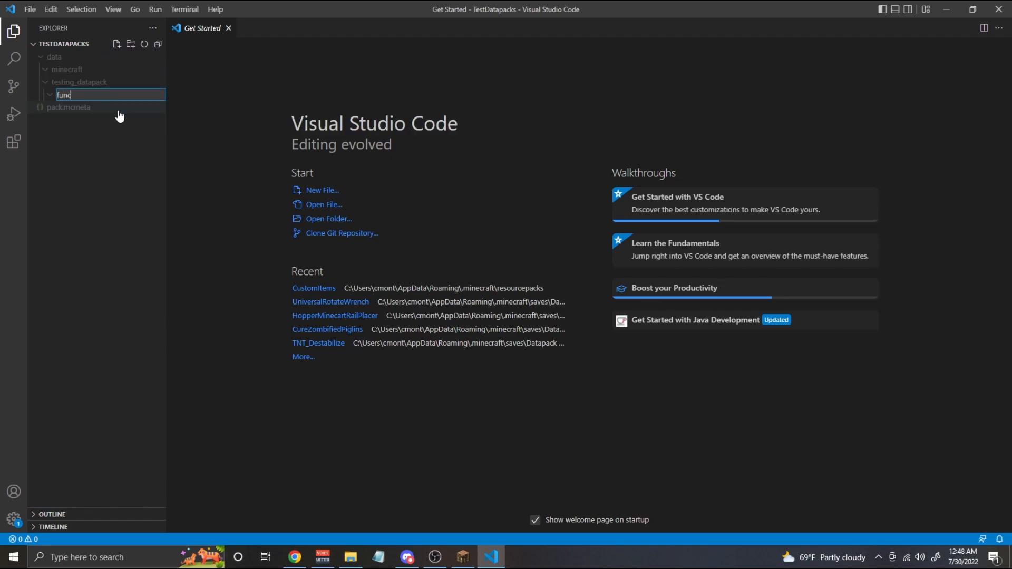
key(Return)
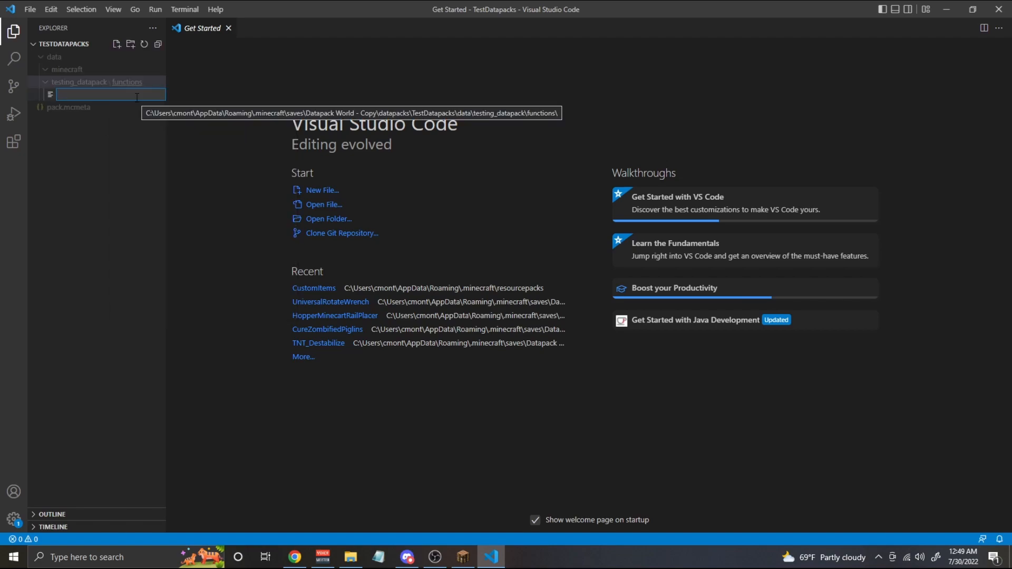
text(tes)
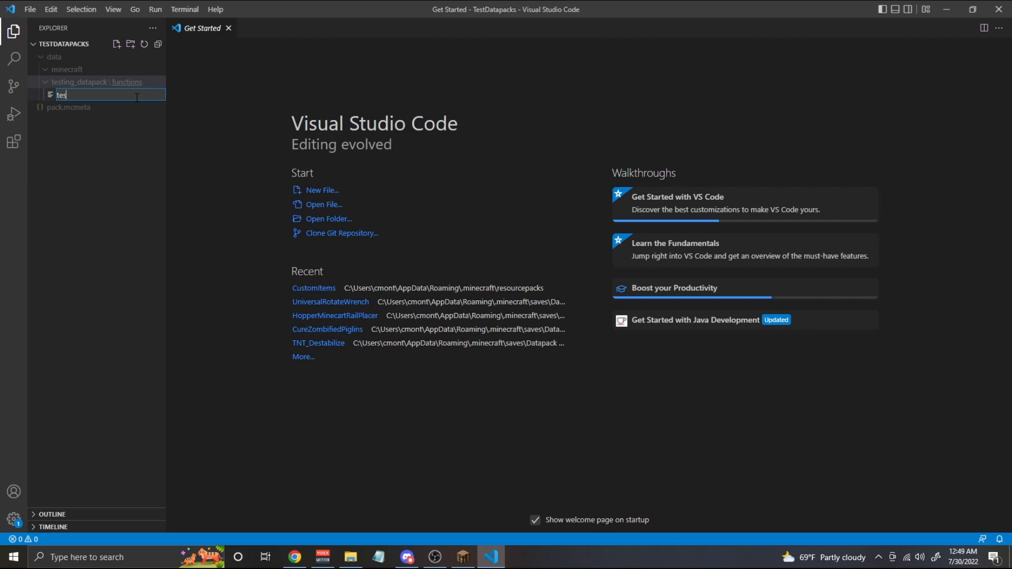
text(t.mcfunctio)
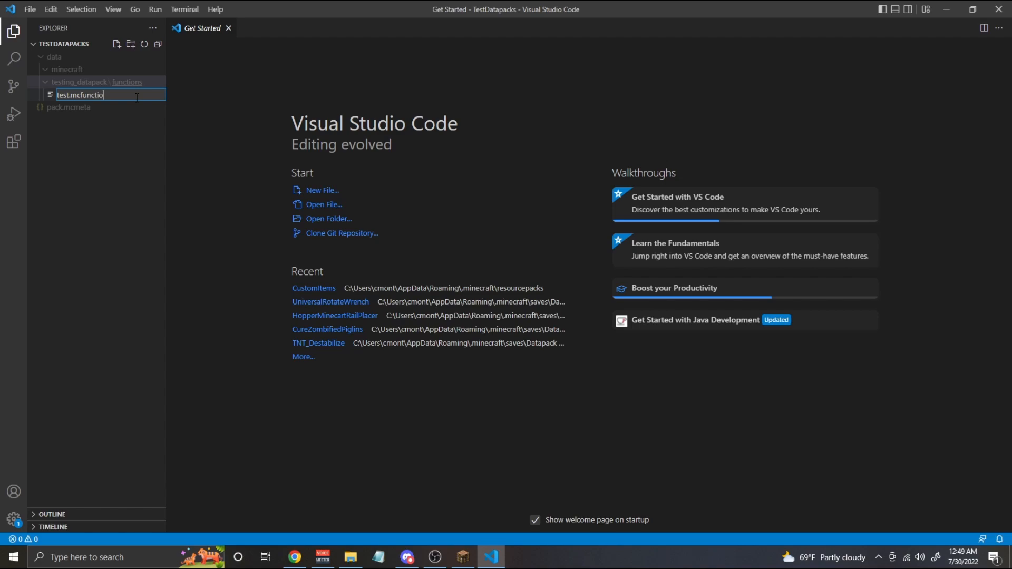
key(Return)
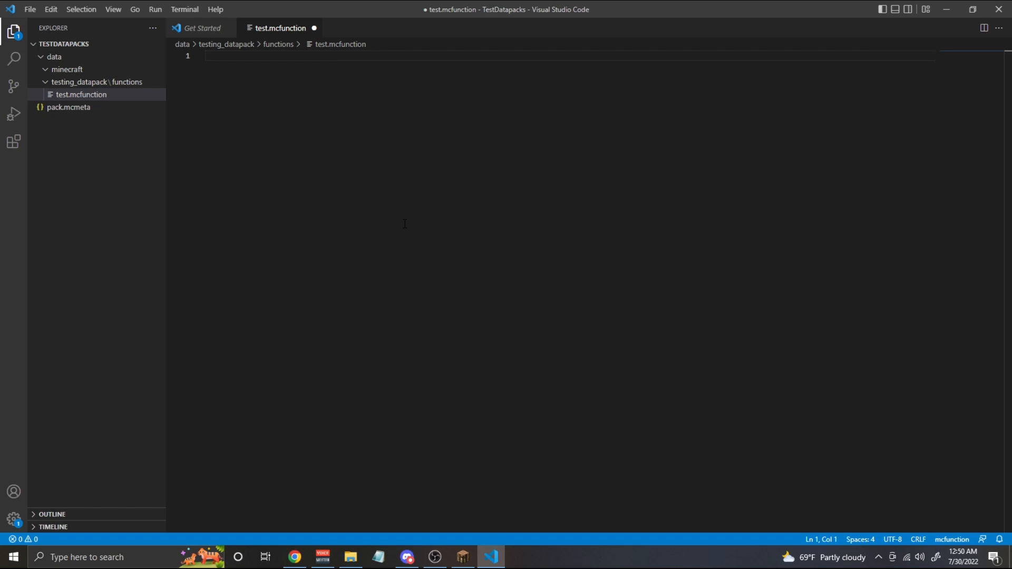
Step: Write 'setblock ~ ~20 ~ anvil keep' as the first line of test.mcfunction
click(207, 55)
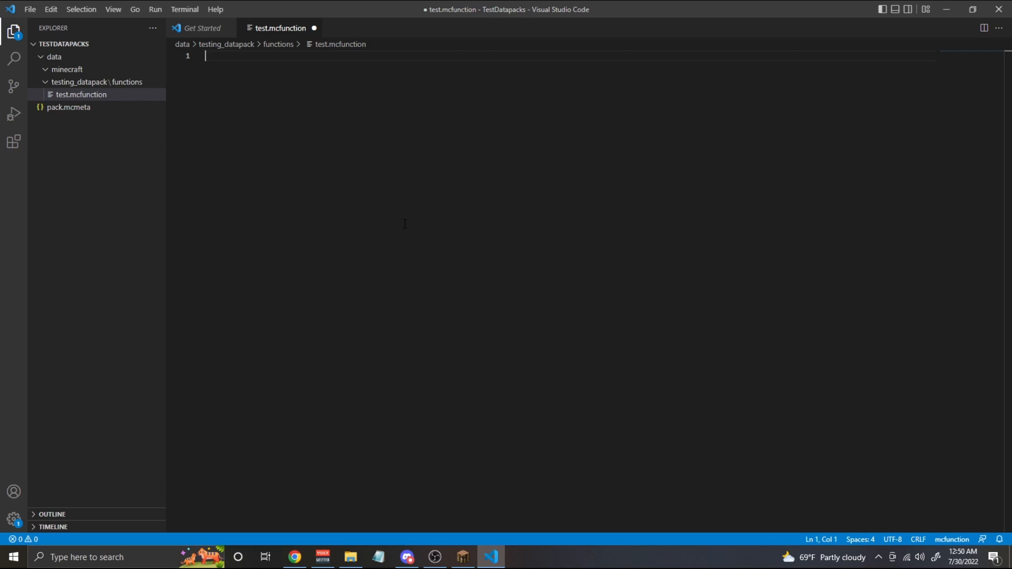
text(setblock ~ ~)
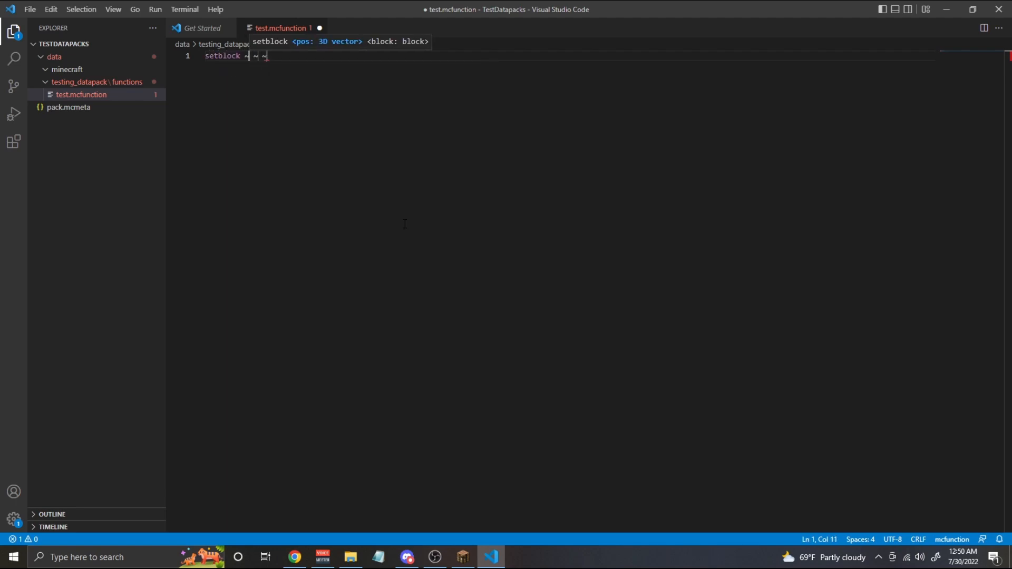
text(~)
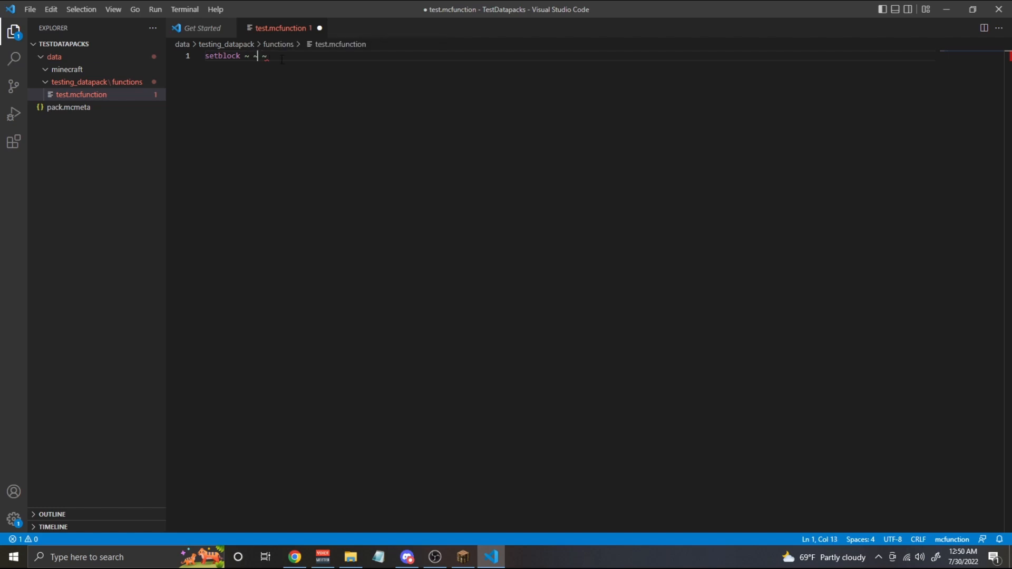
text(20)
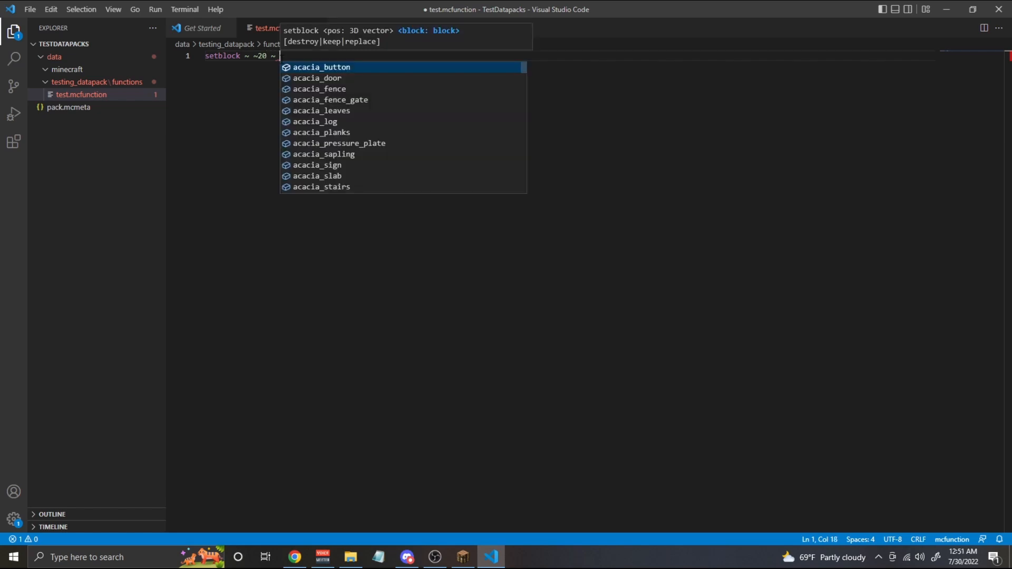
text(anvil keep)
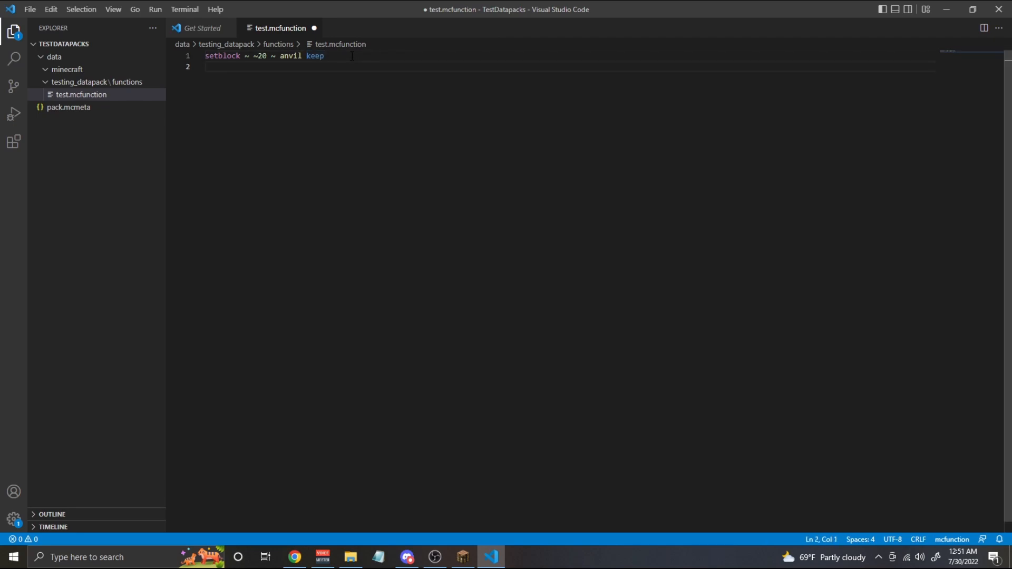
Step: Add 'schedule function testing_datapack:test 5s' on line 2 and save test.mcfunction
text(sch)
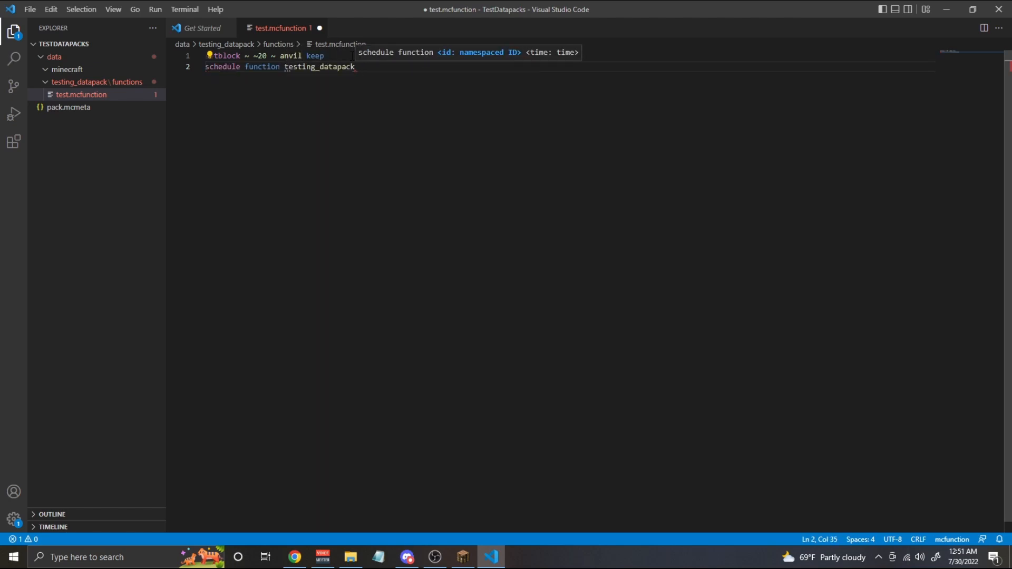
text(.t)
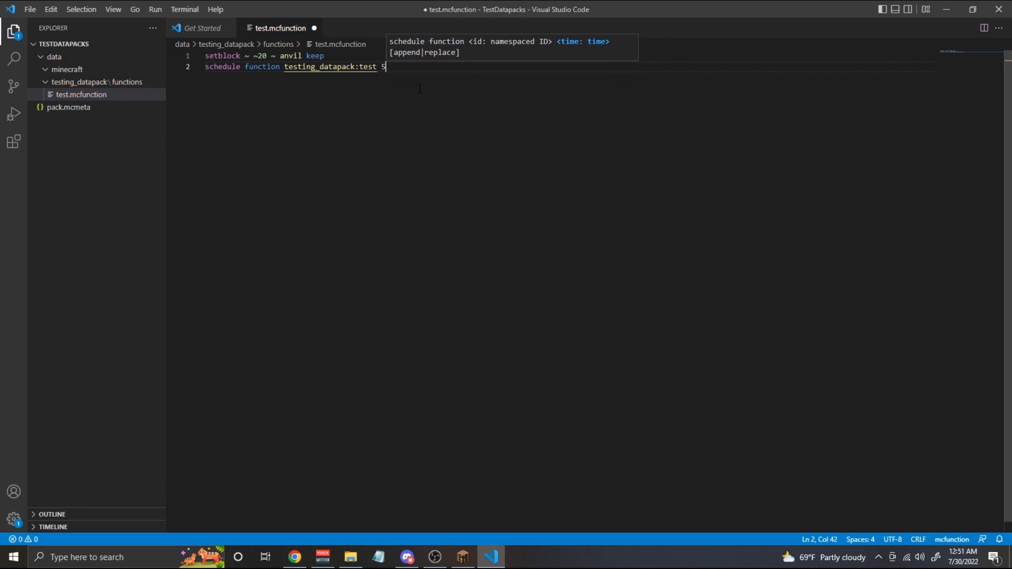
text(t)
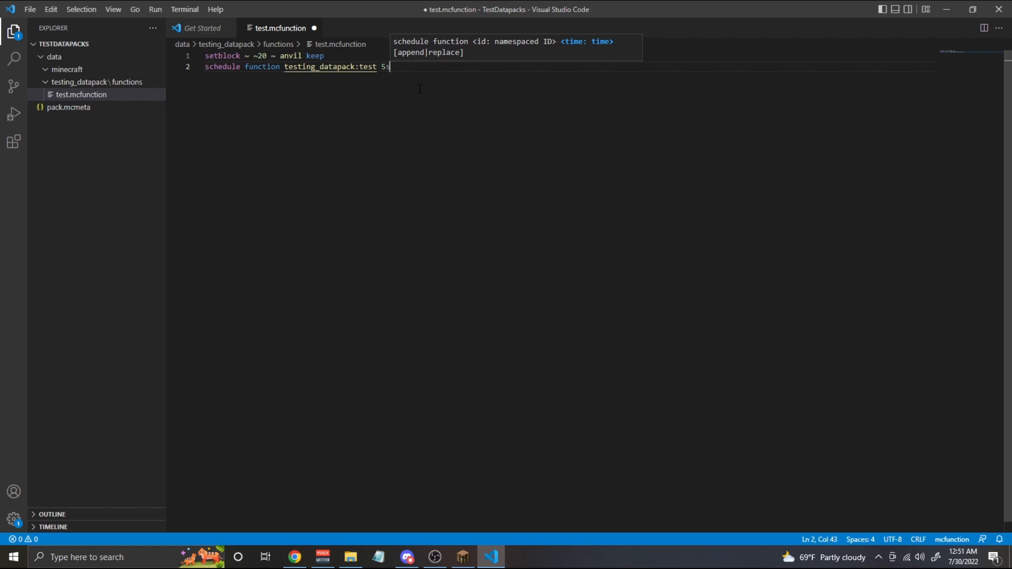
text(d)
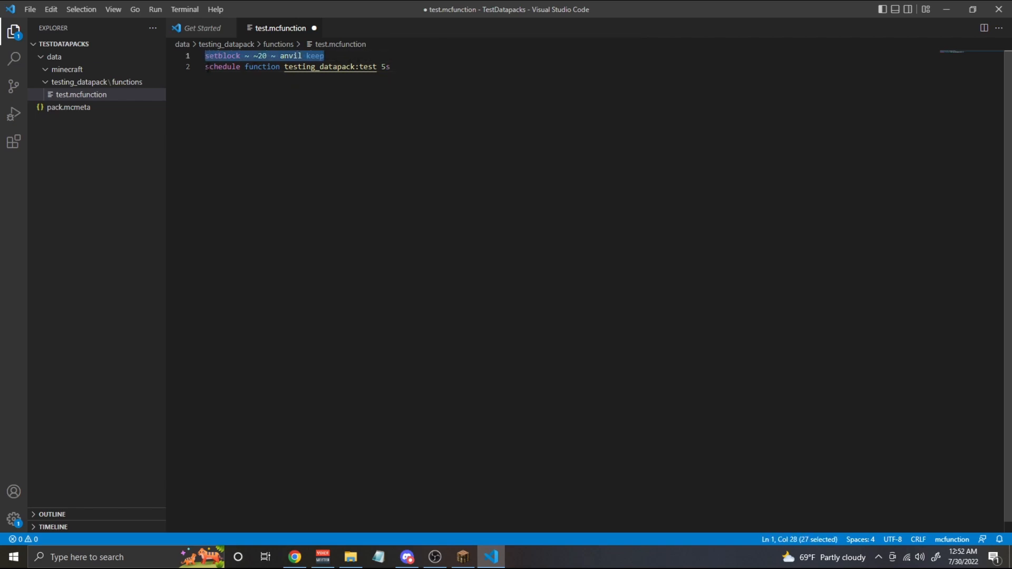
click(390, 66)
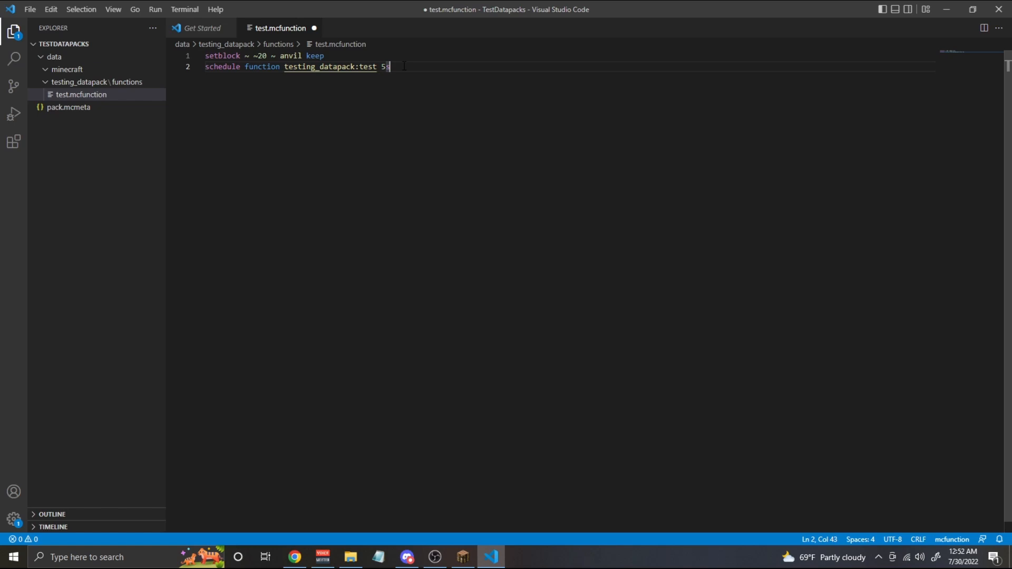
click(354, 66)
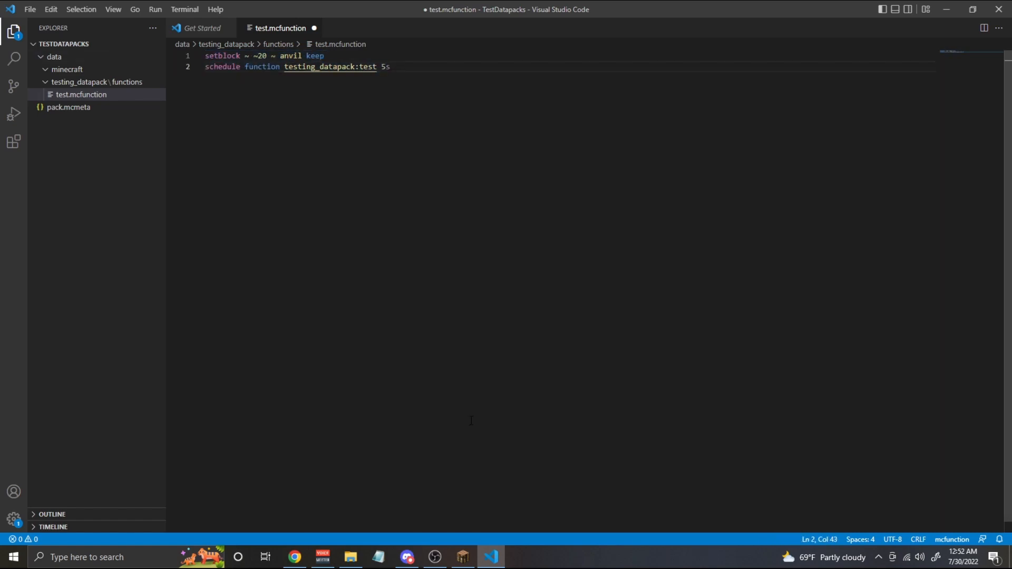
key(ctrl+s)
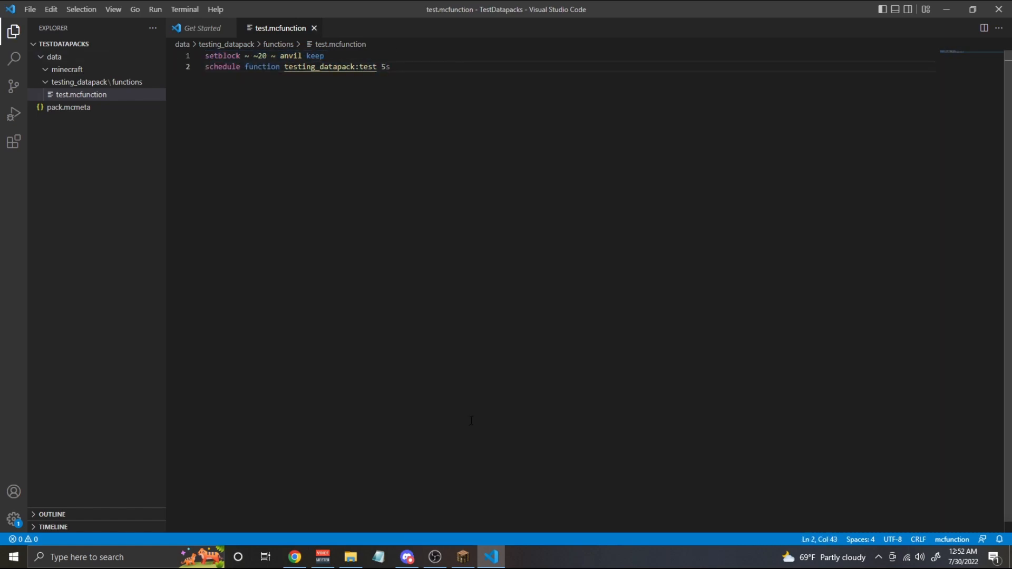
Step: Run /function testing_datapack:test in Minecraft to drop an anvil, then return to VS Code
click(460, 557)
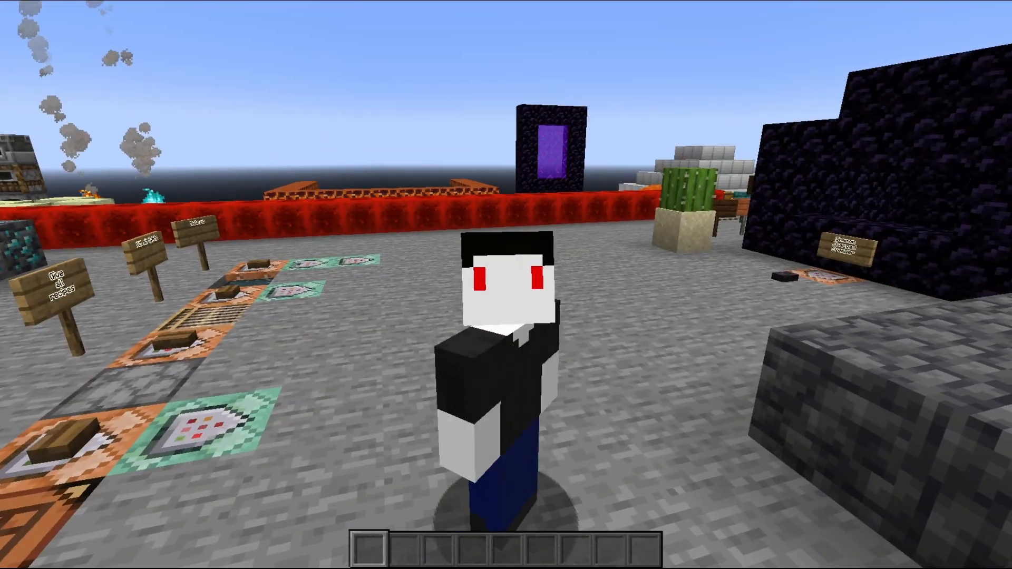
mouse_move(506, 284)
text(/function t)
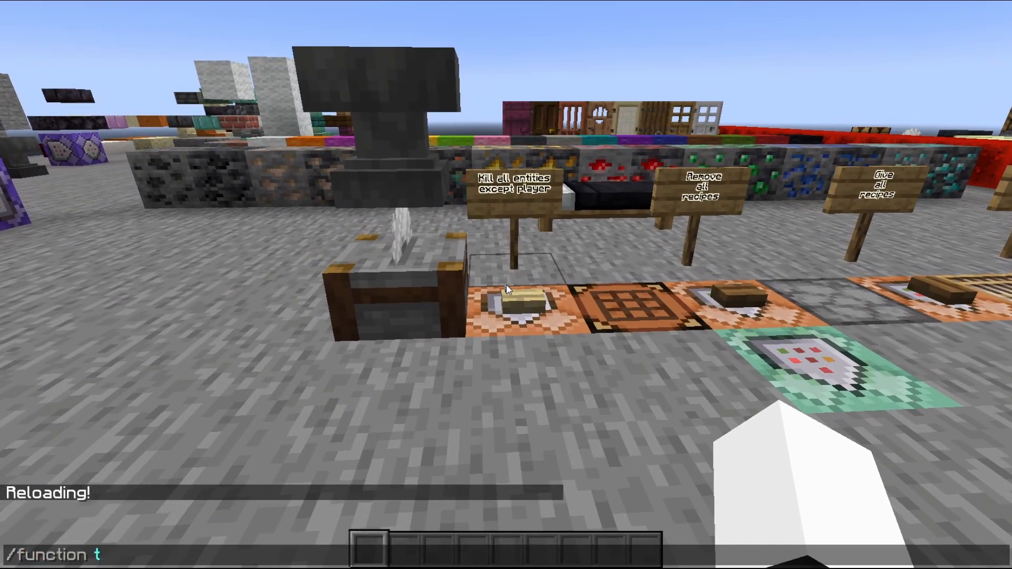
text(esting_datapack:test)
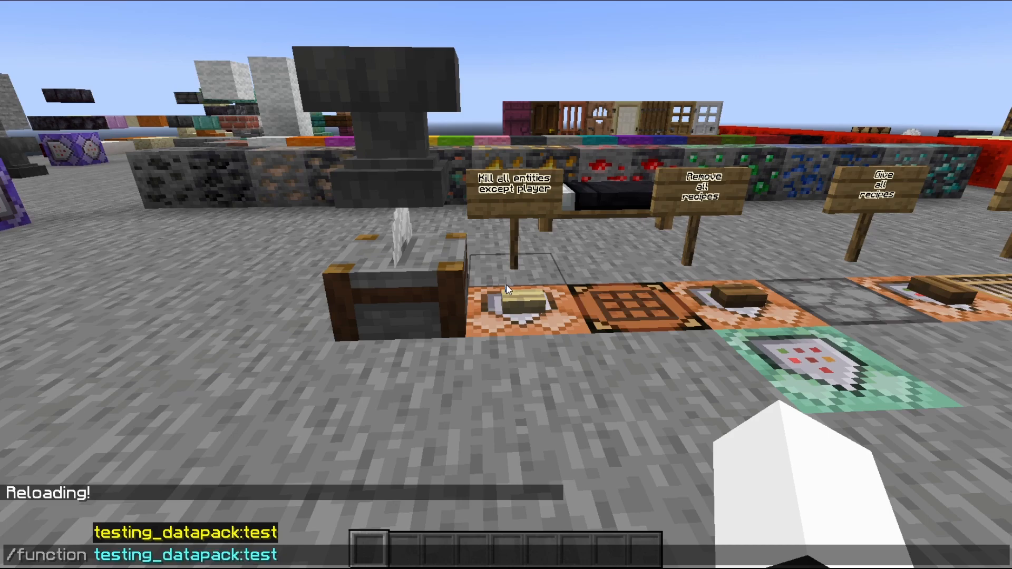
key(Return)
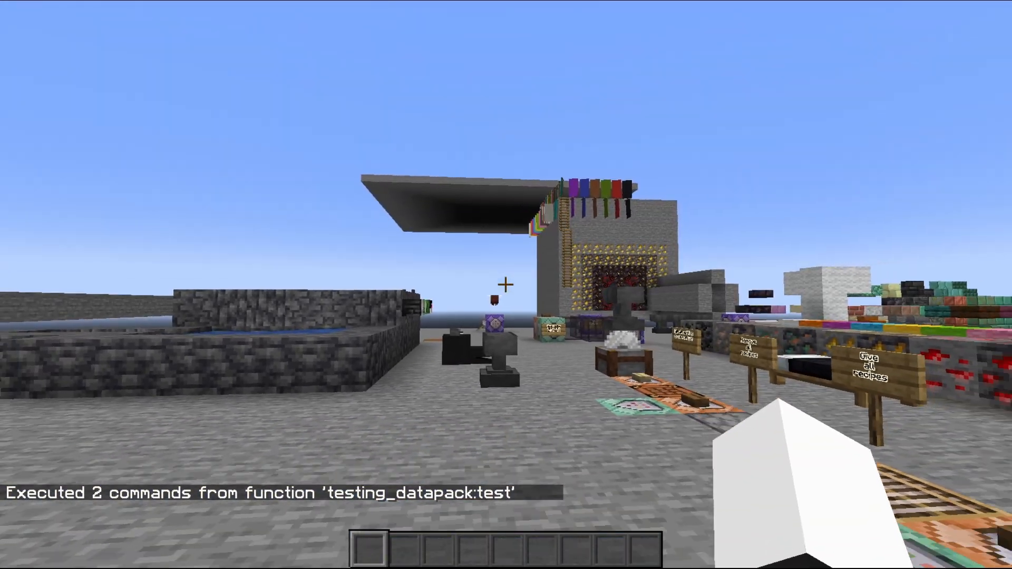
mouse_move(505, 285)
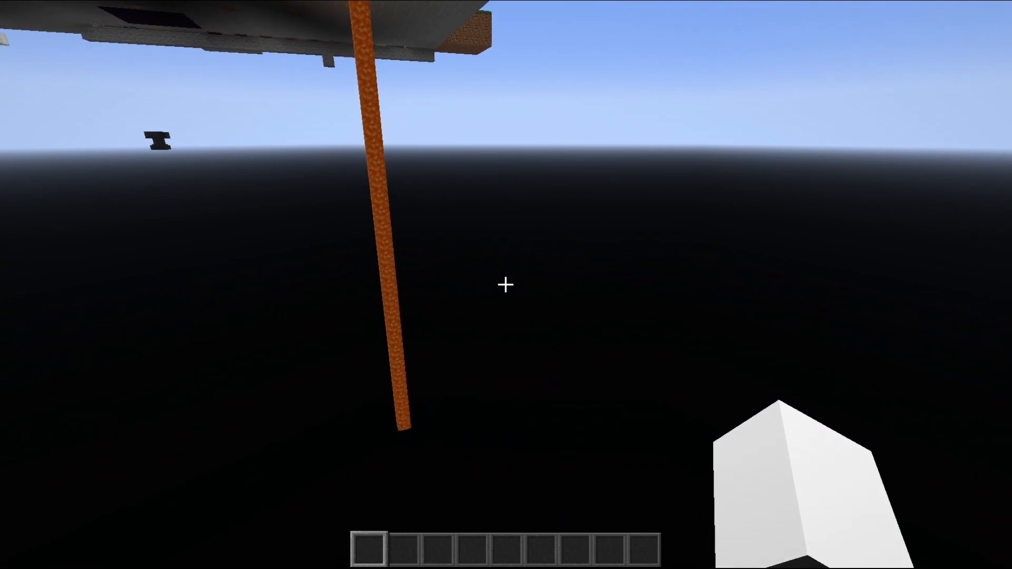
click(490, 557)
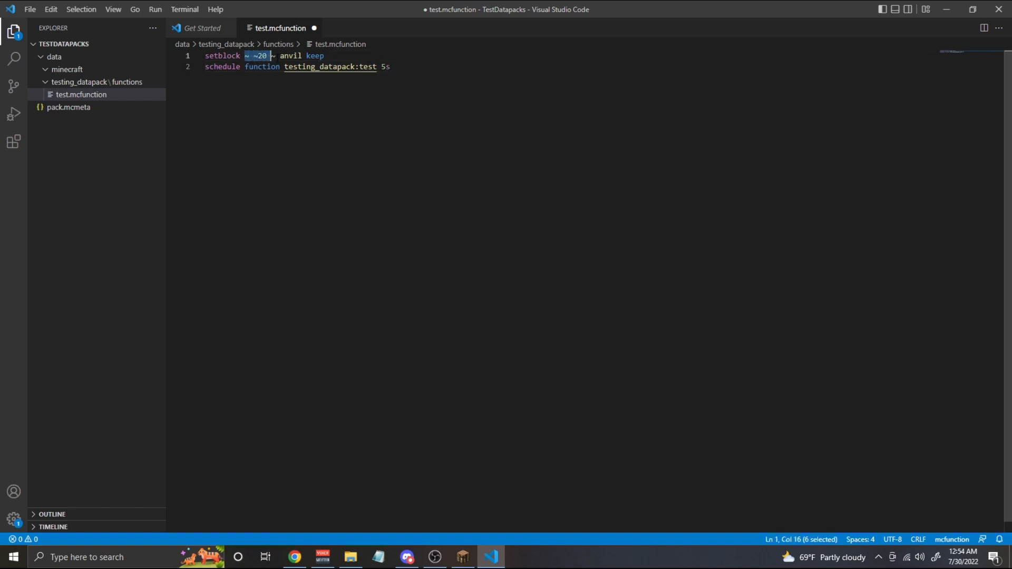
key(shift+Right)
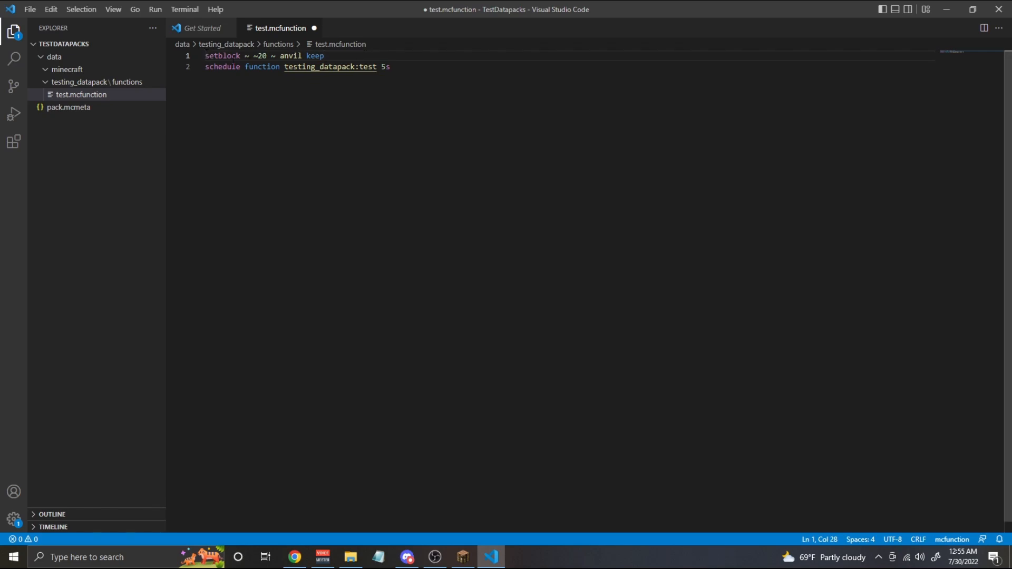
Step: Prefix the anvil setblock line with 'execute at @a as @a run'
click(205, 55)
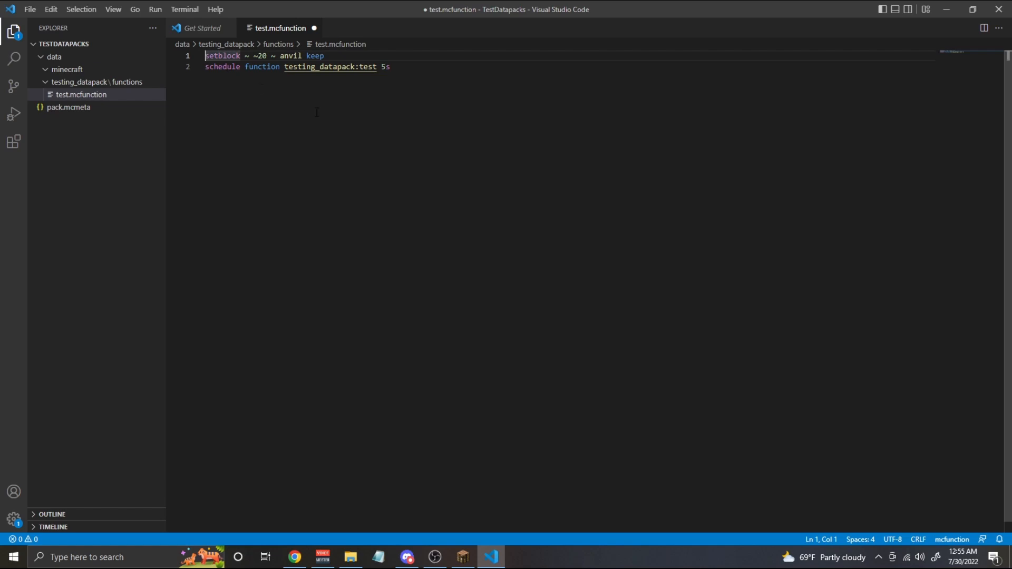
text(execute at @a)
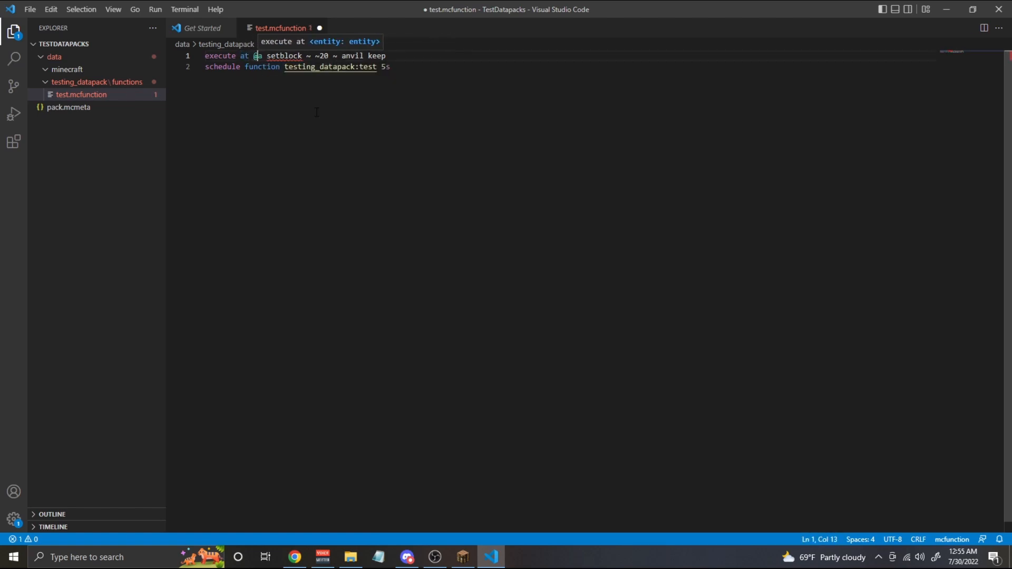
text(run)
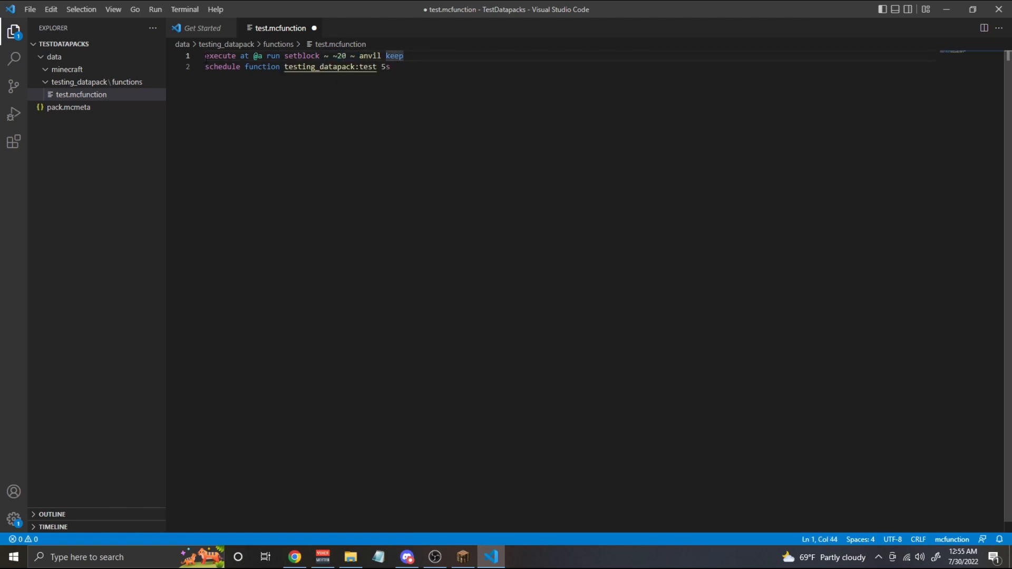
double_click(219, 55)
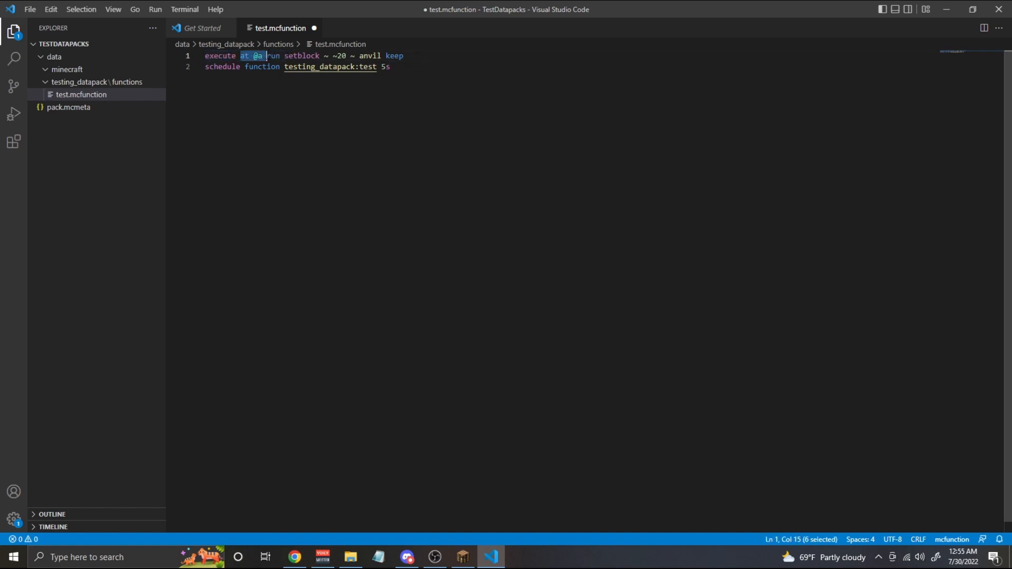
click(242, 55)
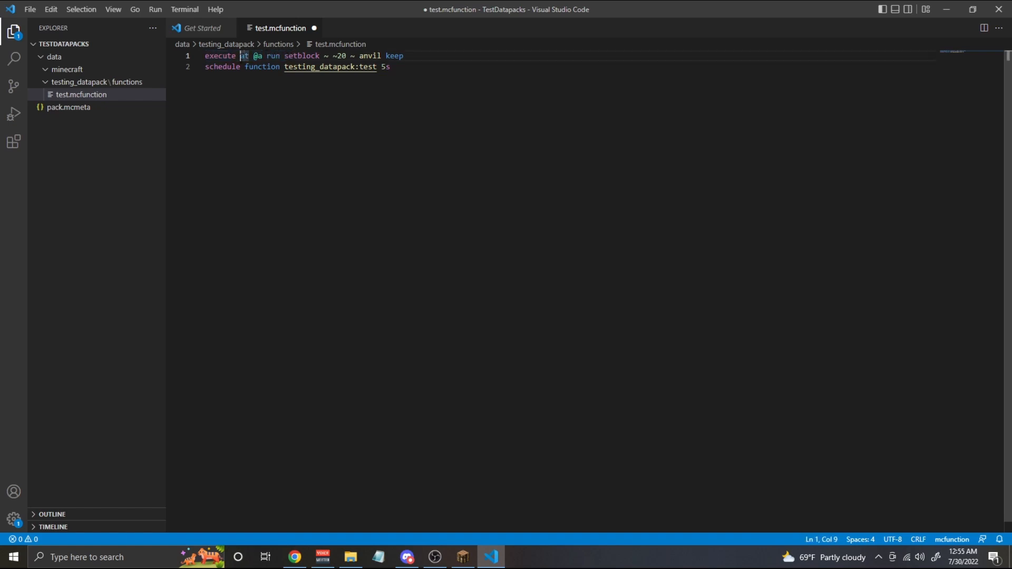
double_click(244, 56)
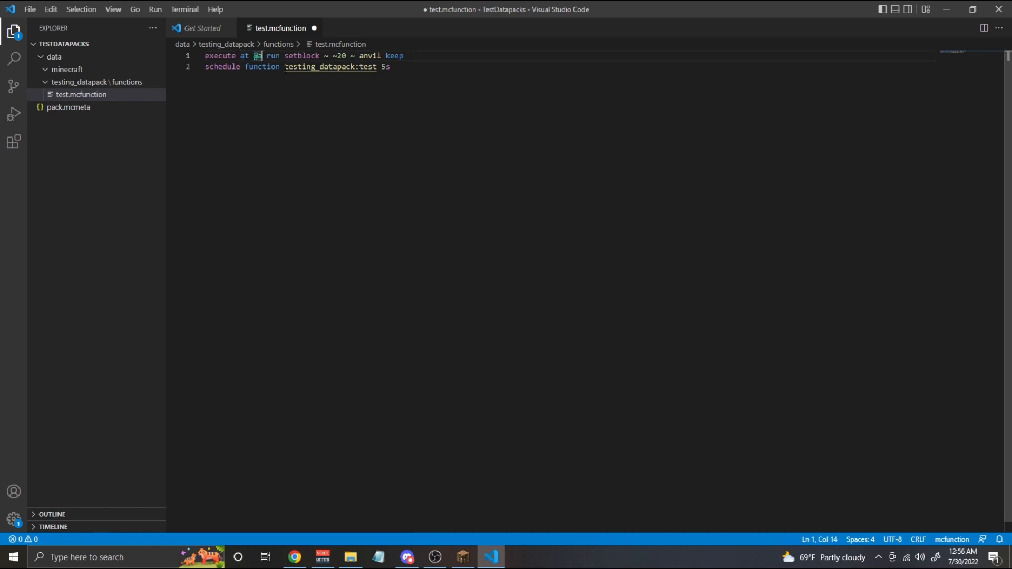
text(as)
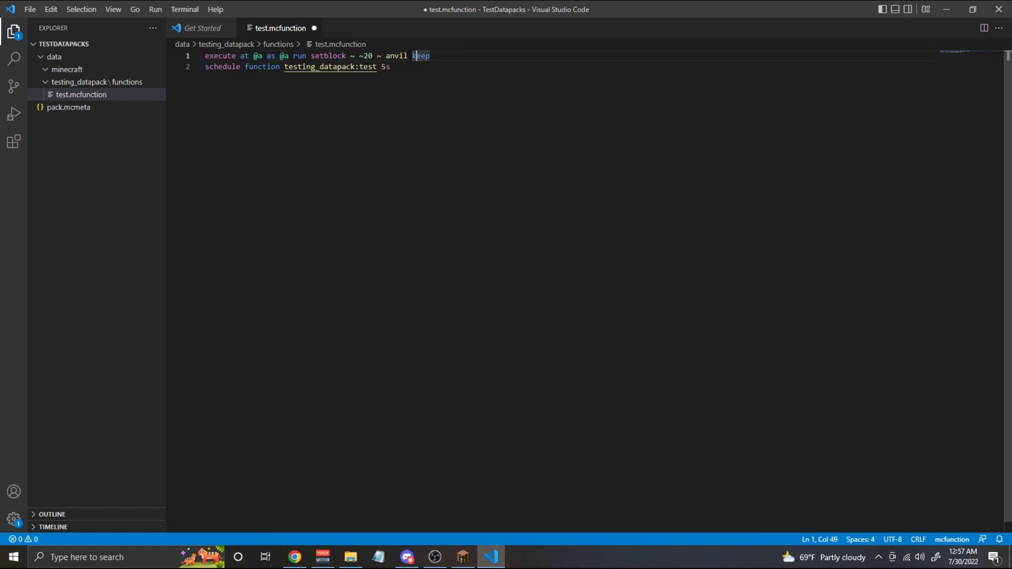
click(389, 66)
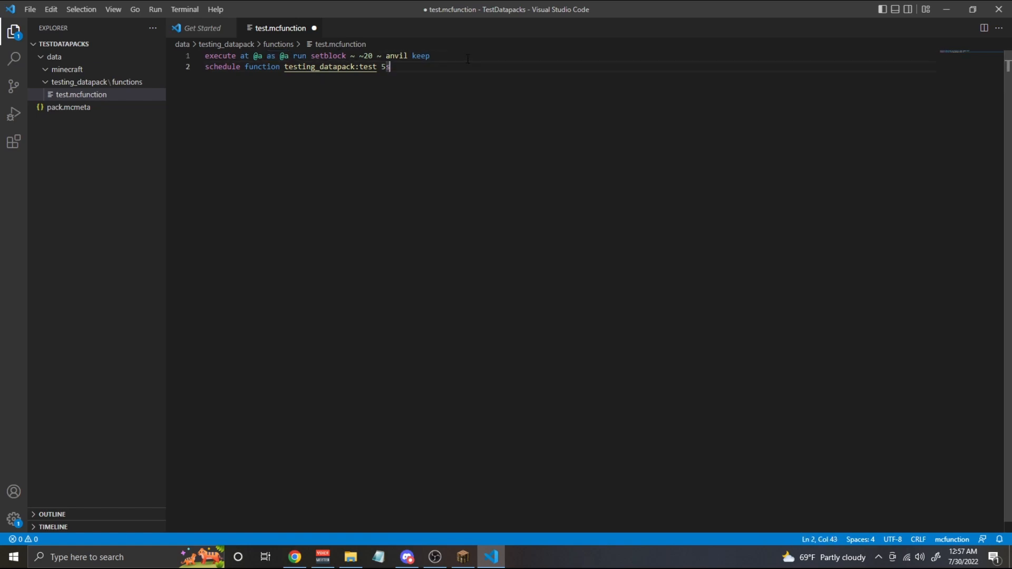
Step: In Minecraft, run /reload and then run testing_datapack:test again
click(461, 556)
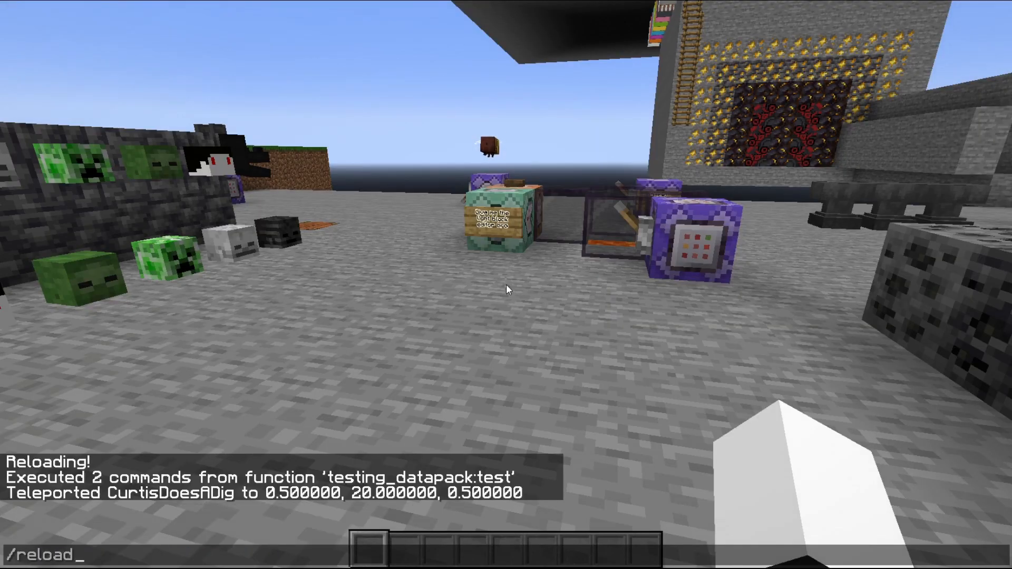
key(Return)
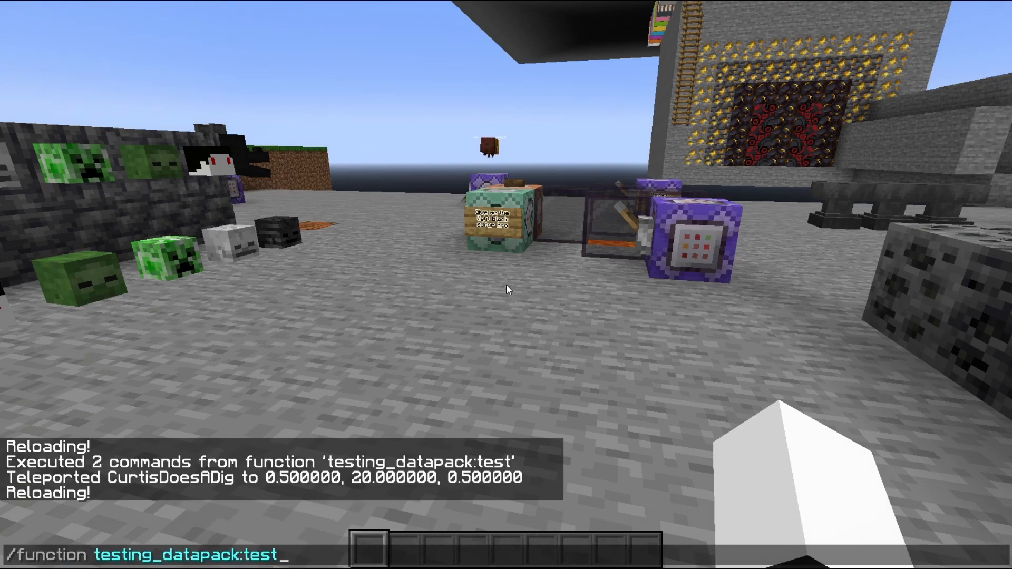
key(Return)
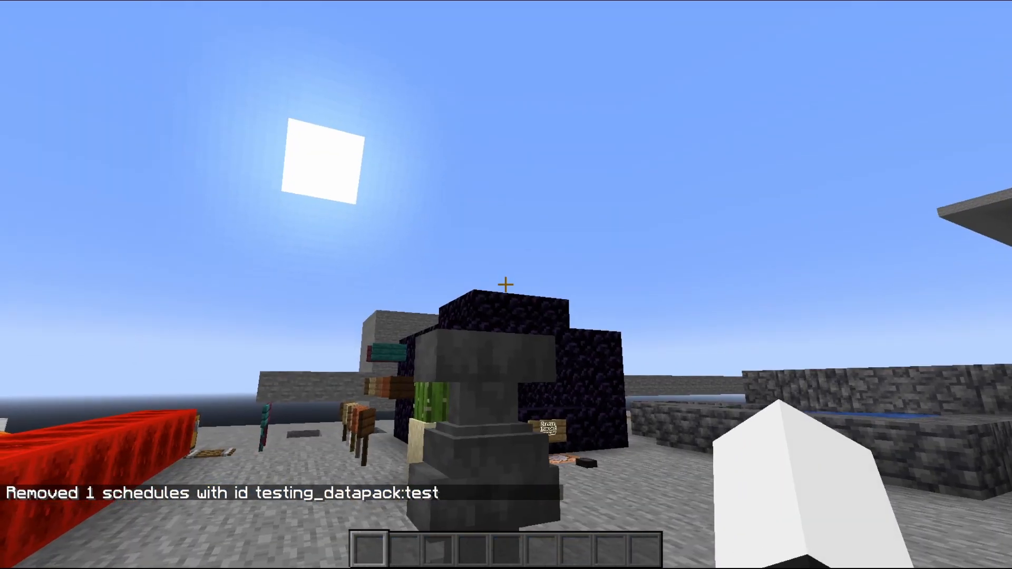
mouse_move(506, 285)
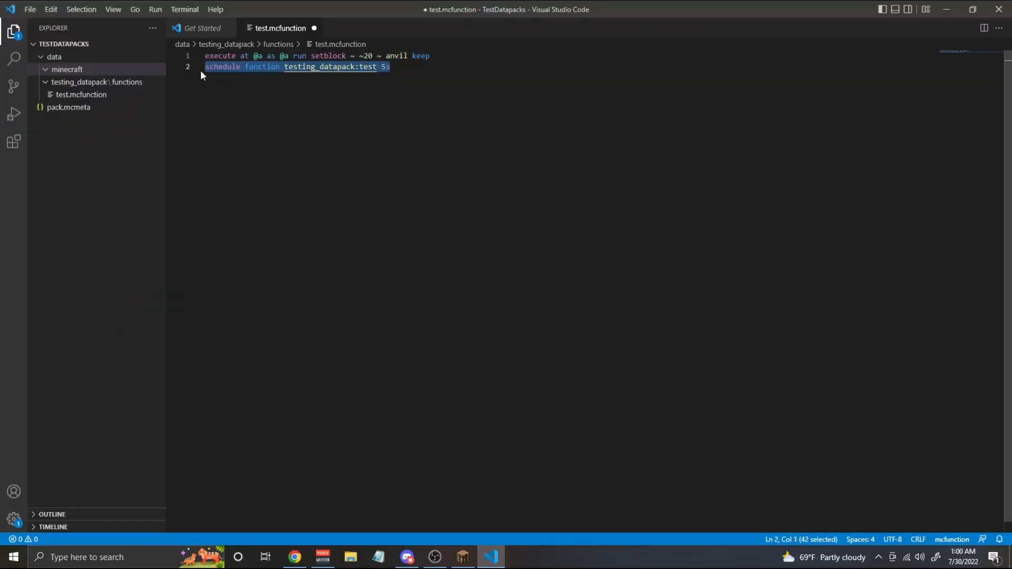
Step: Delete the schedule line and create a minecraft/tags/functions folder path
key(Delete)
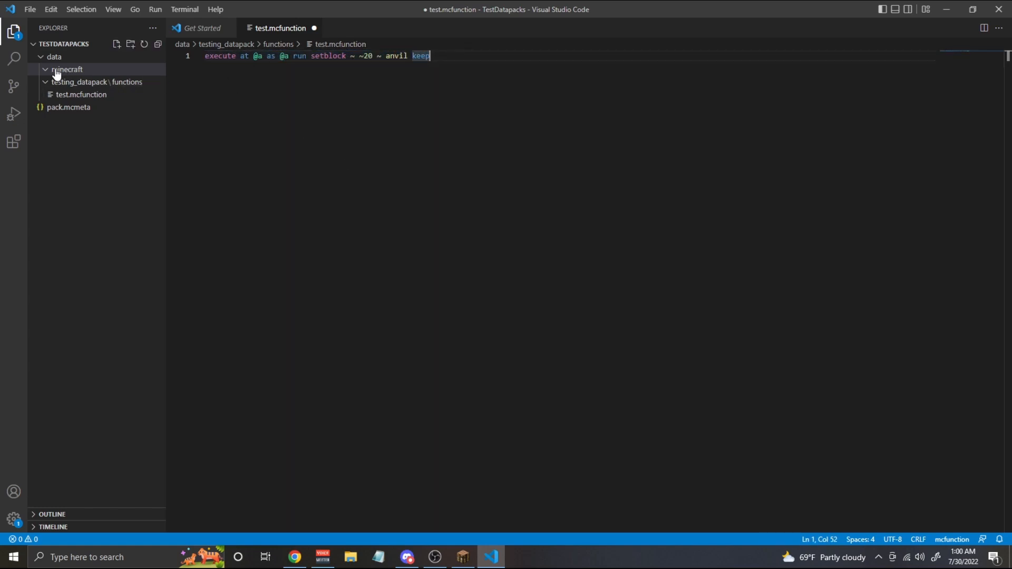
right_click(67, 69)
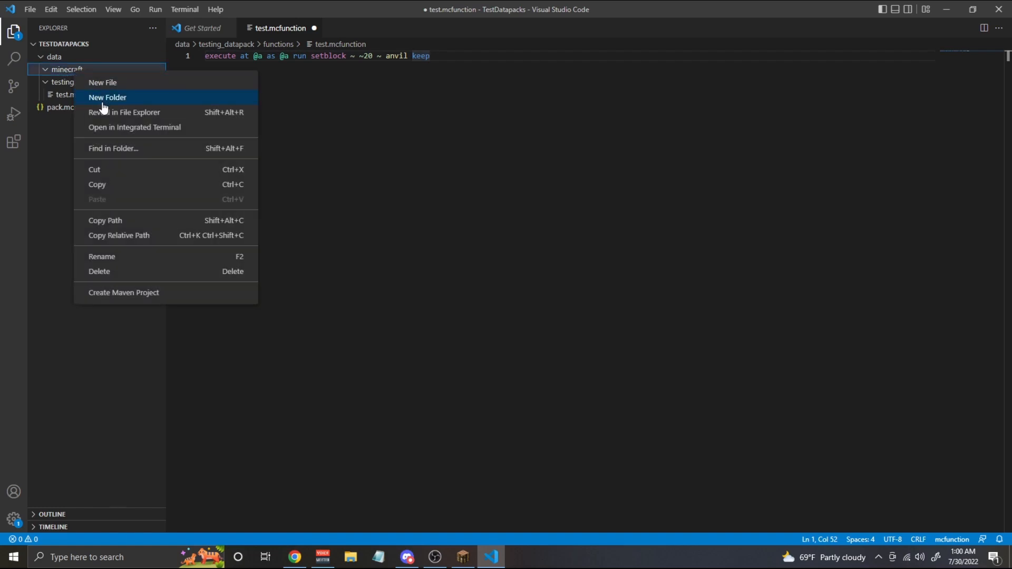
click(107, 97)
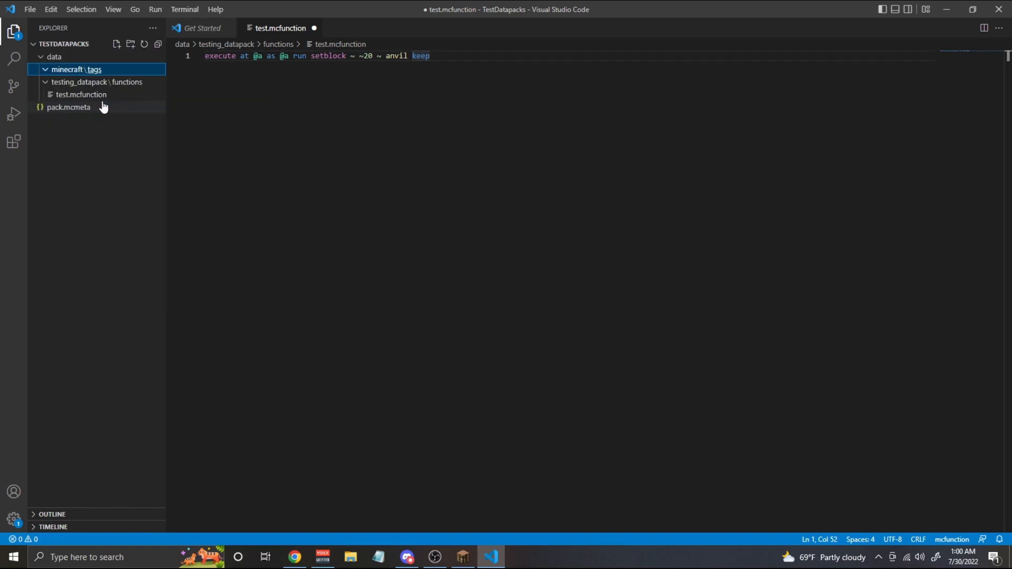
click(129, 43)
text(functions)
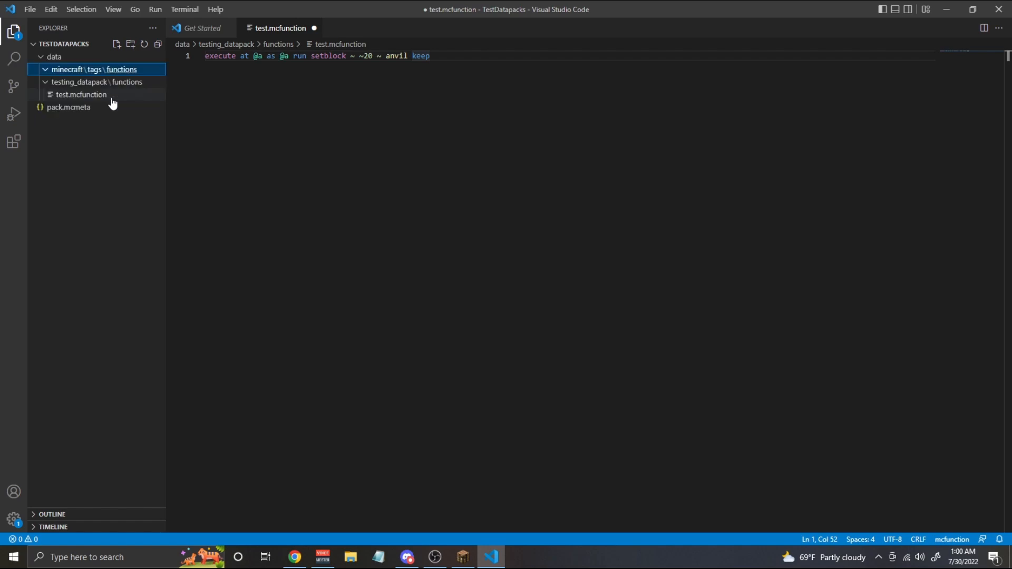
Step: Create tick.json in tags/functions with values ["testing_datapack:test"] and save it
click(116, 44)
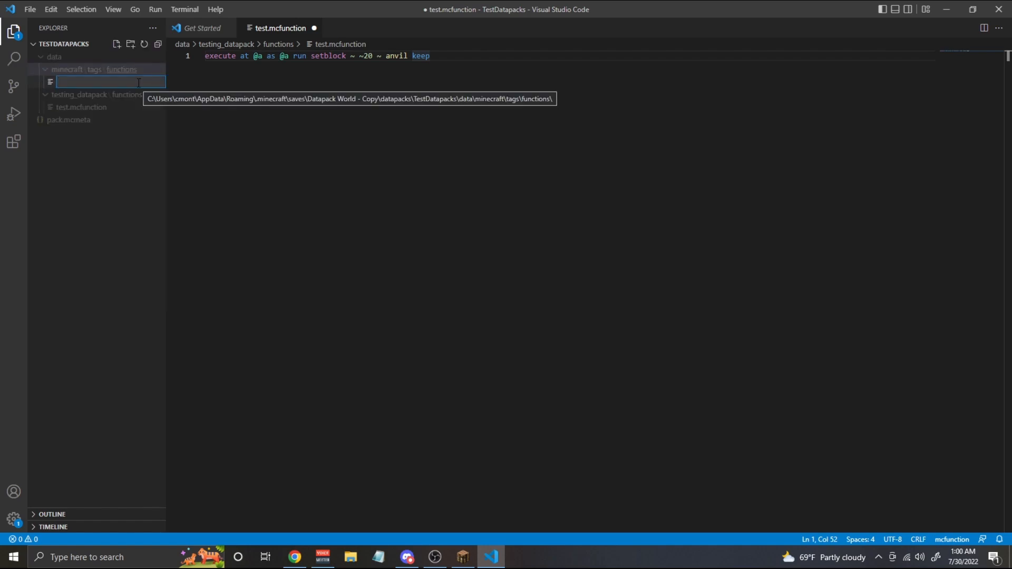
text(tick.json)
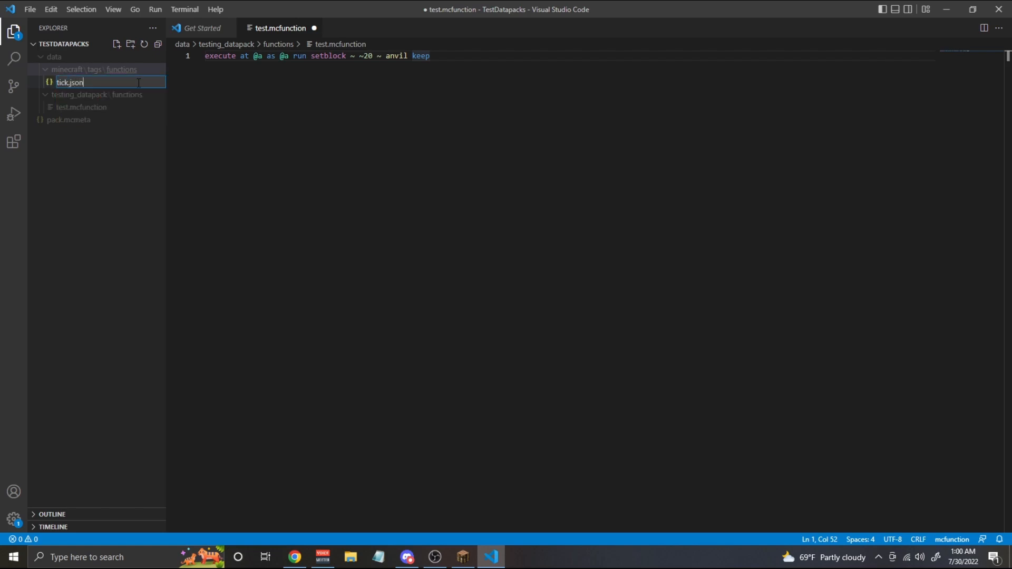
key(Return)
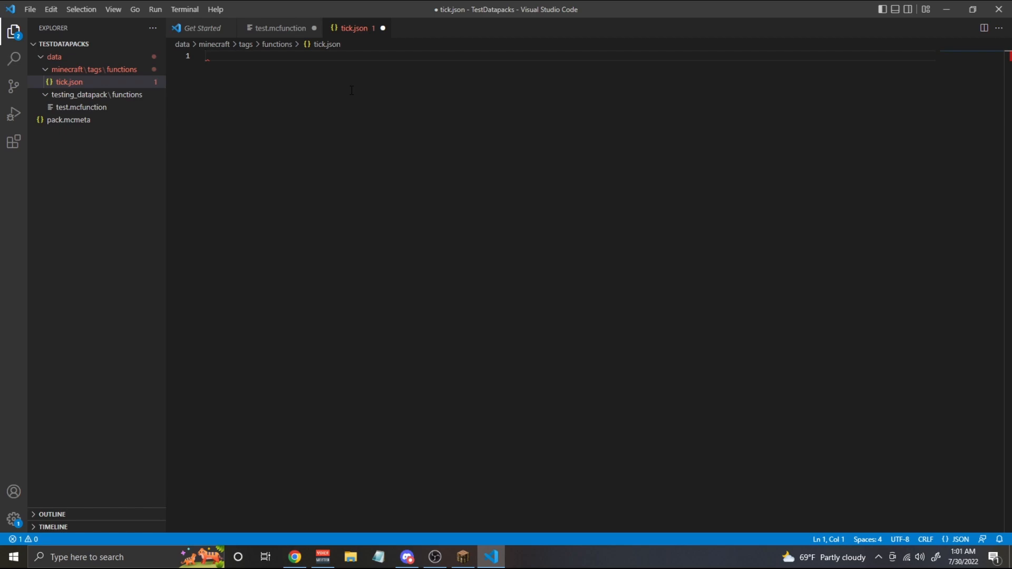
text({)
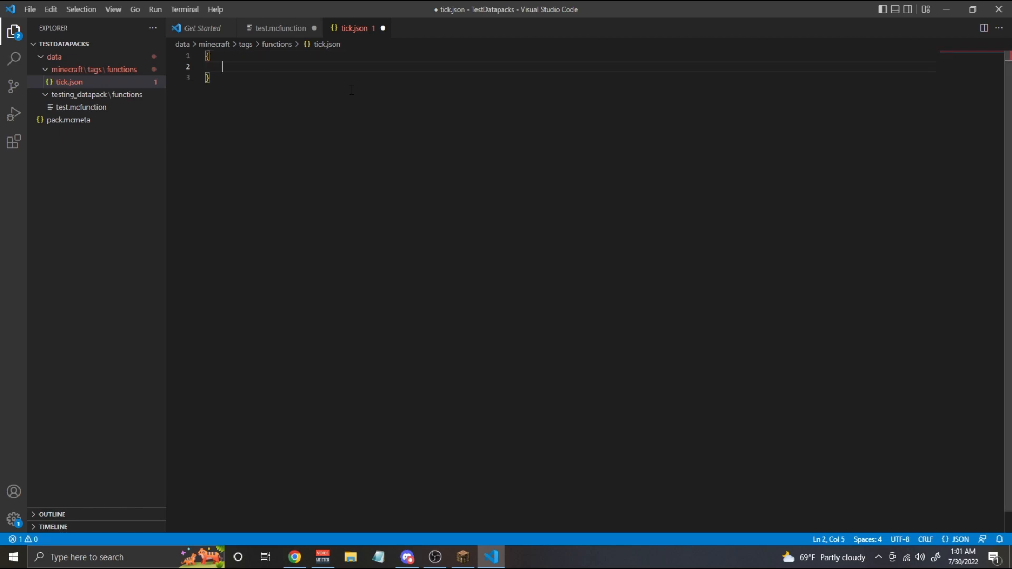
text("values": [])
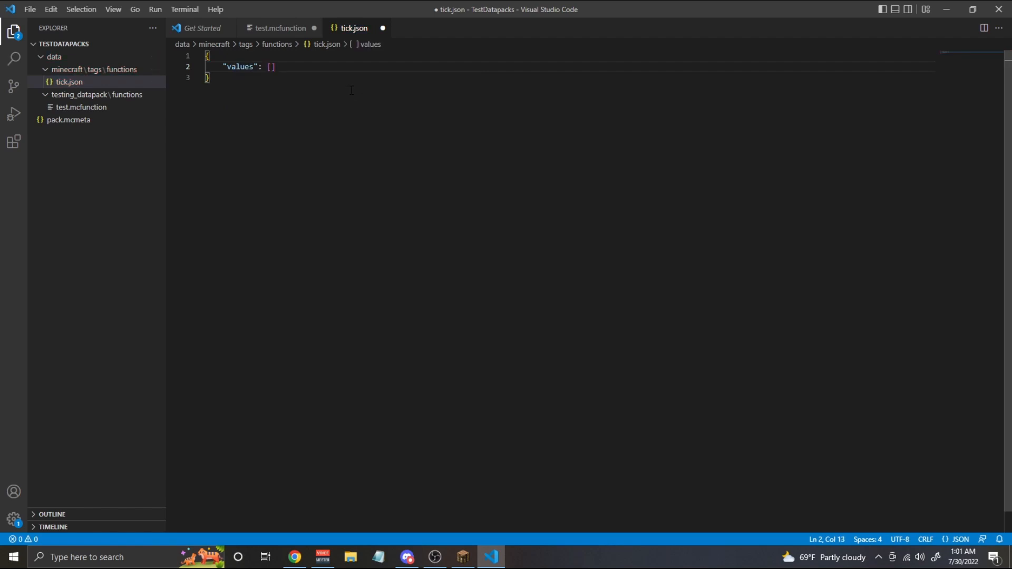
key(Enter)
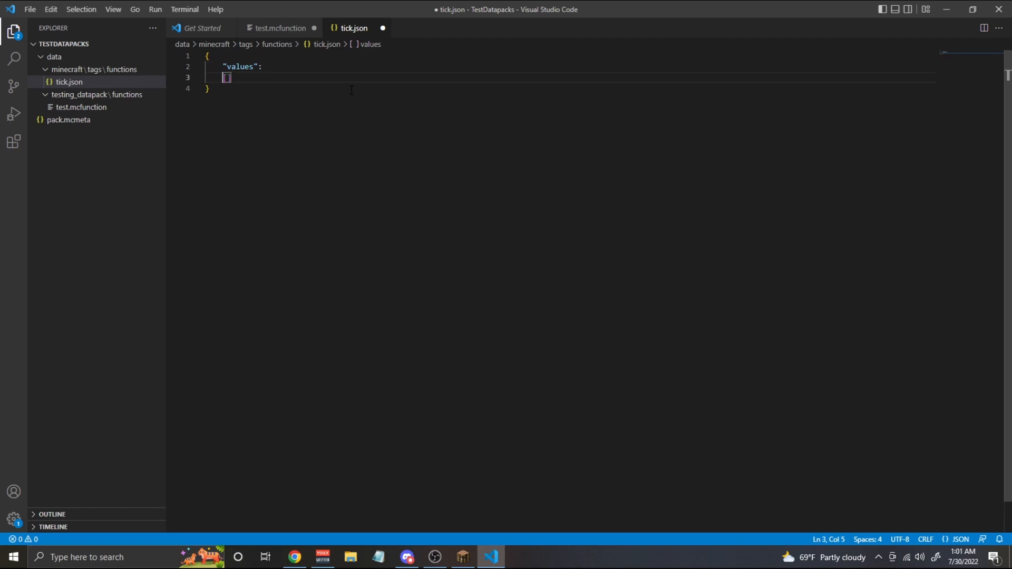
key(Enter)
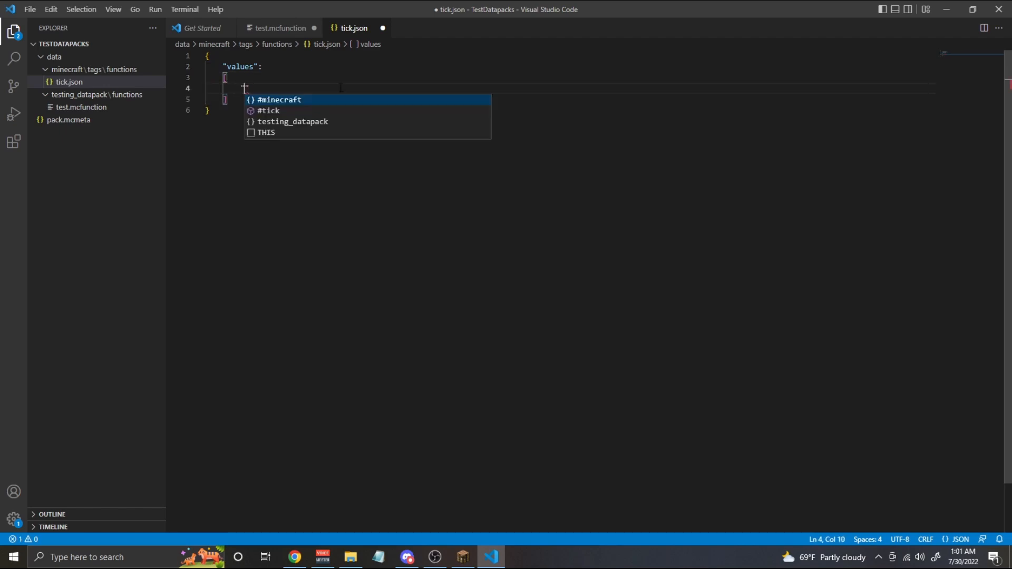
click(292, 122)
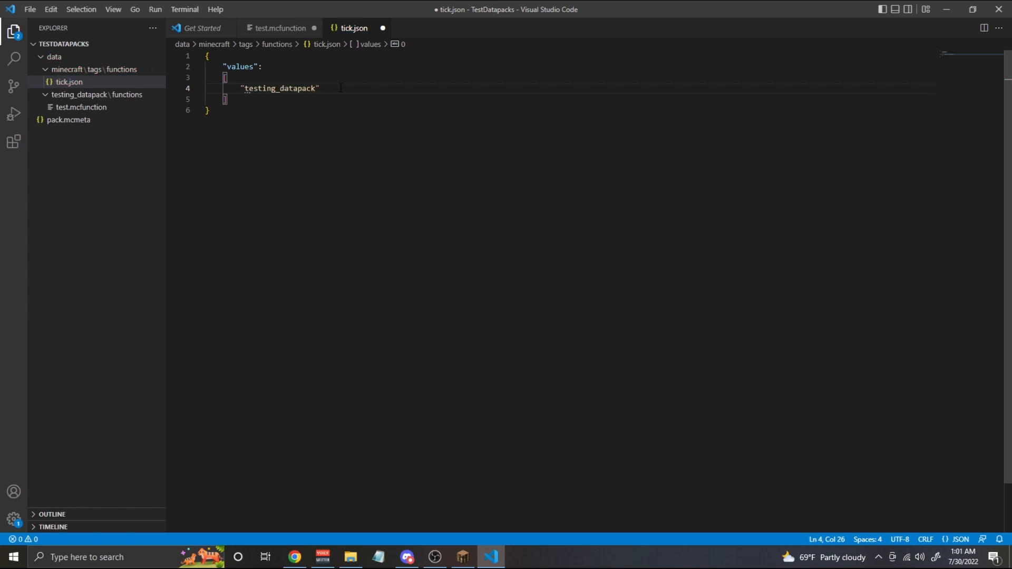
text(:test)
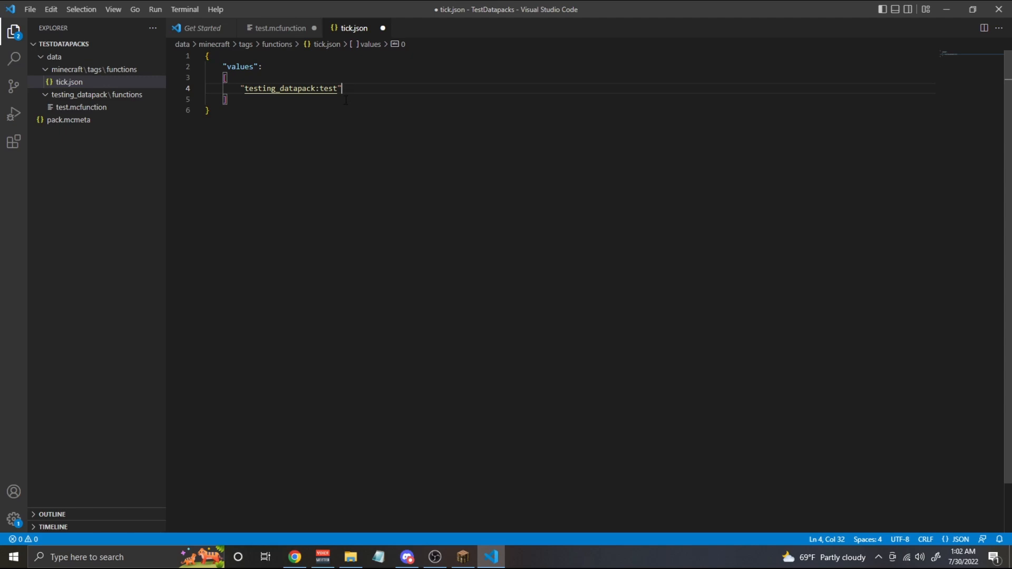
key(ctrl+s)
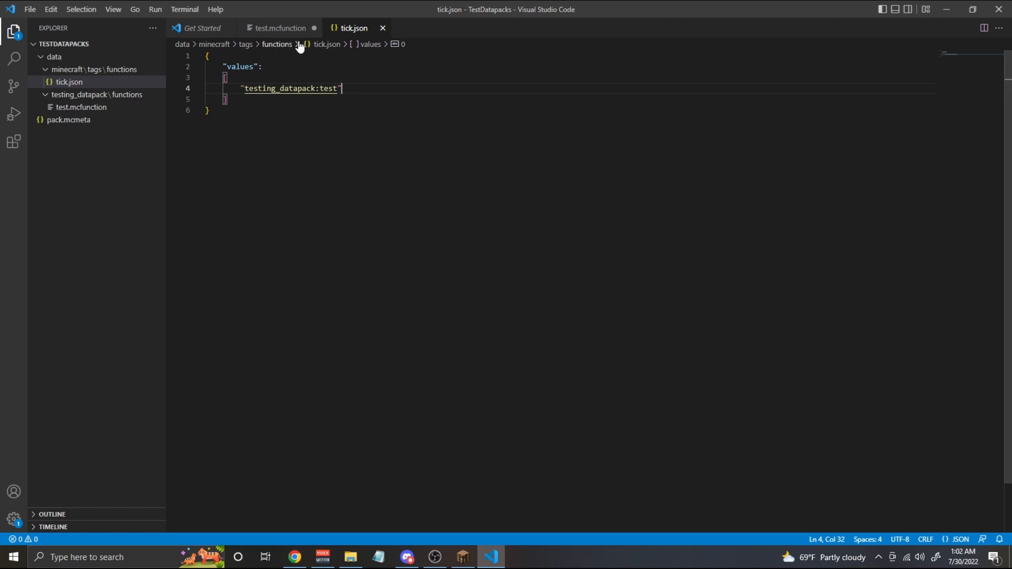
click(279, 28)
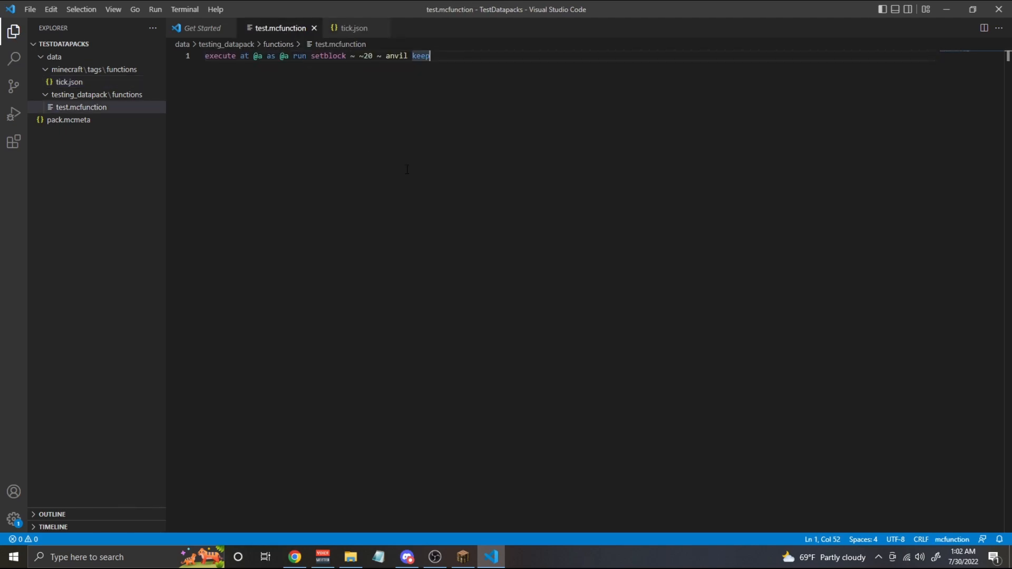
Step: Watch the anvil fall in Minecraft, then disable the "file/TestDatapacks" data pack
click(461, 557)
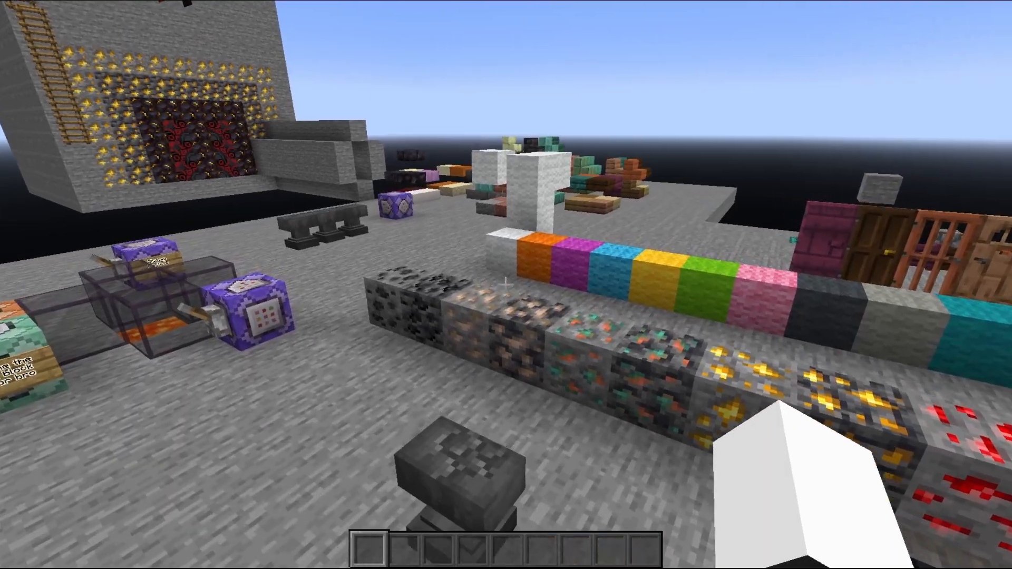
mouse_move(505, 285)
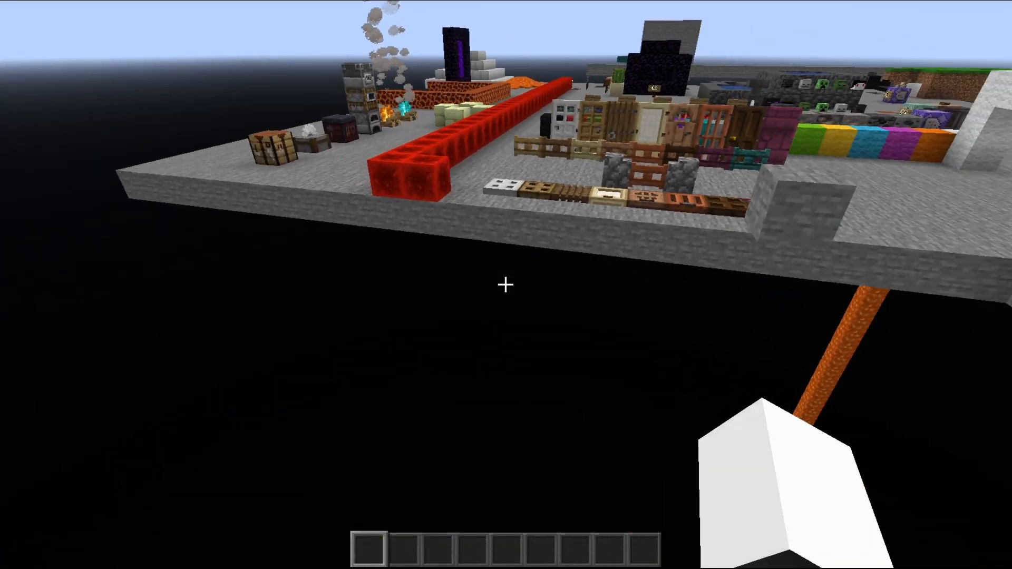
mouse_move(506, 285)
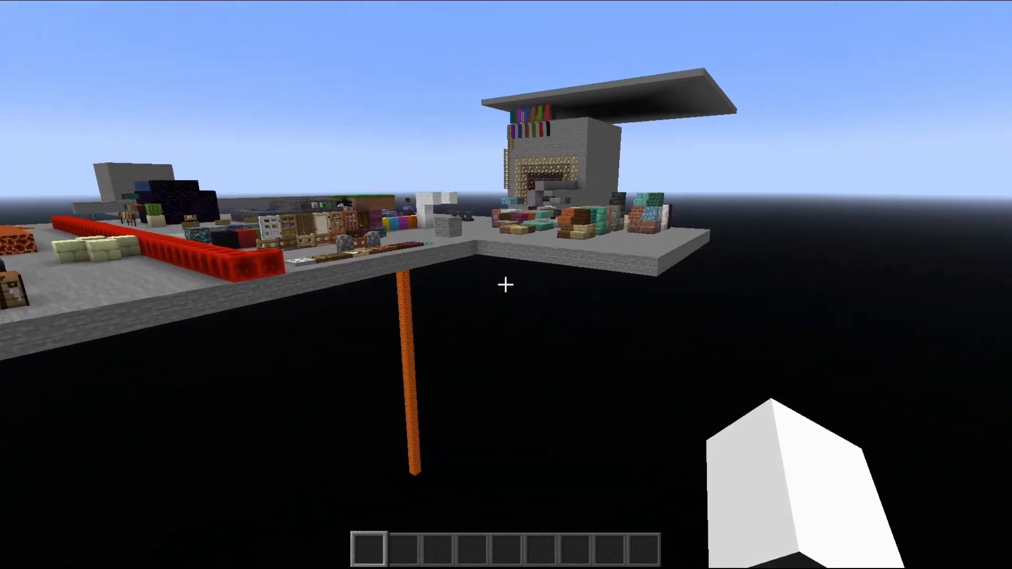
mouse_move(506, 284)
text(/datapack disable "file/TestDatapacks")
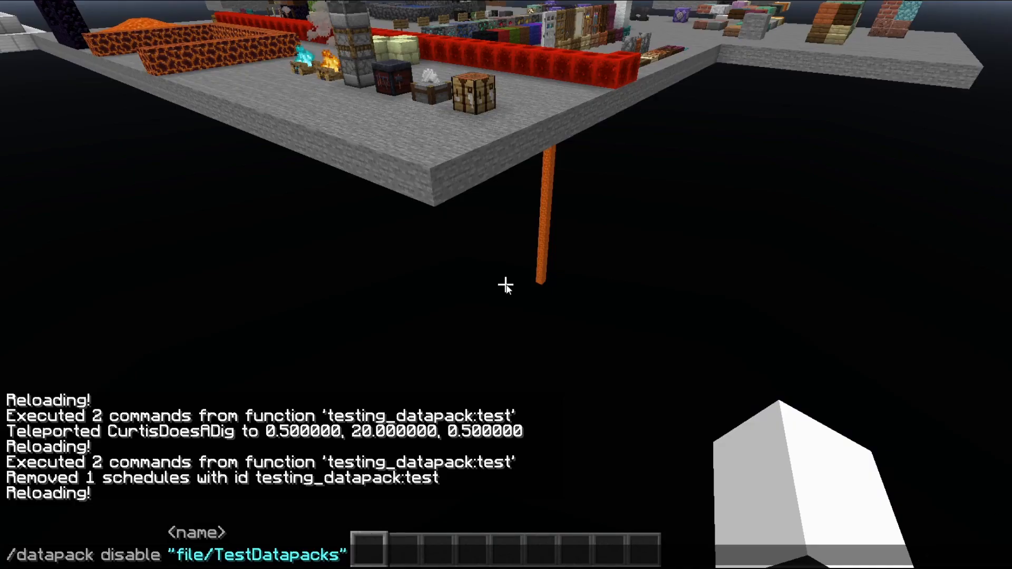
key(Return)
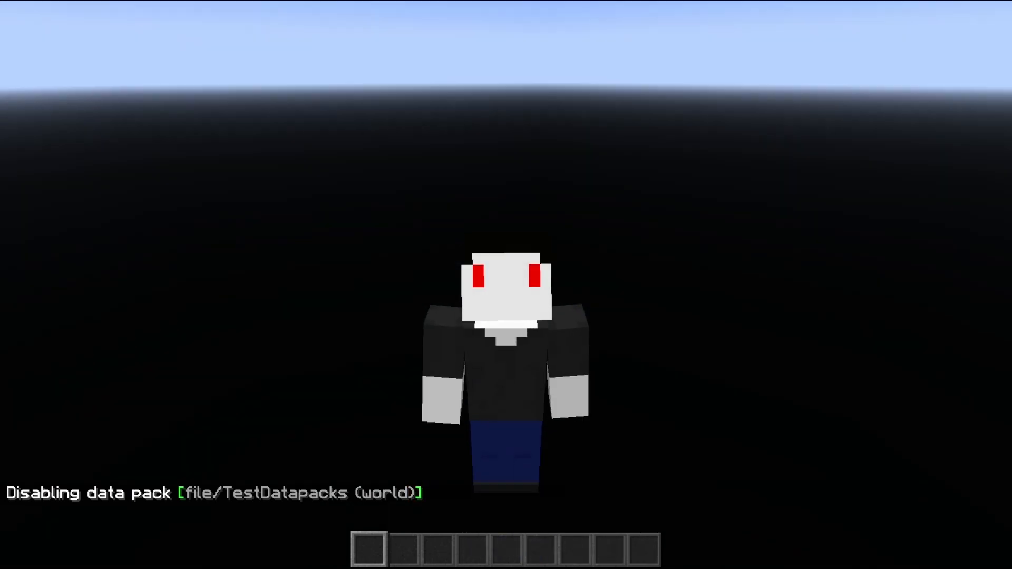
Step: Select tick.json in the Explorer sidebar and show its file options
click(491, 557)
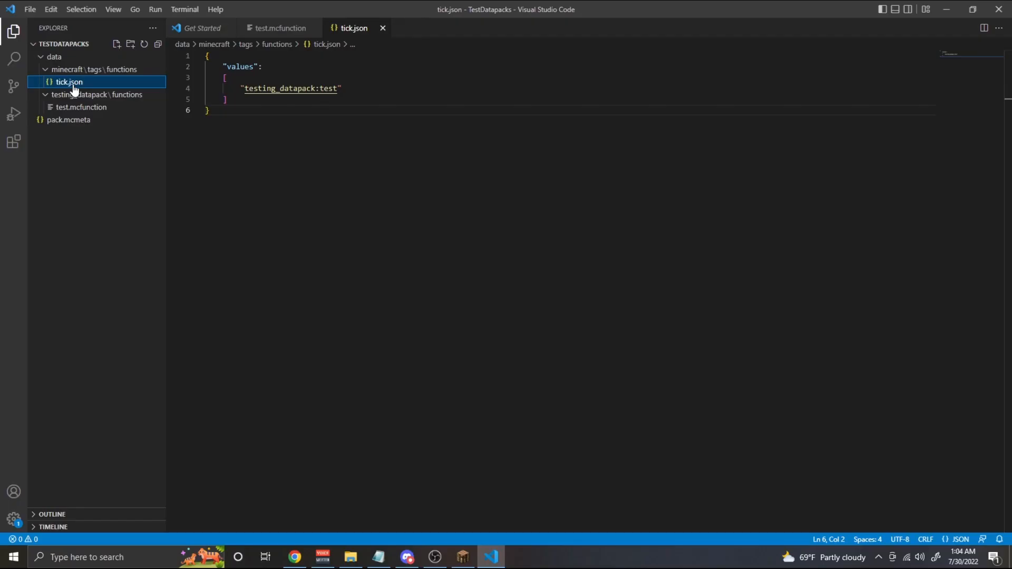
right_click(68, 82)
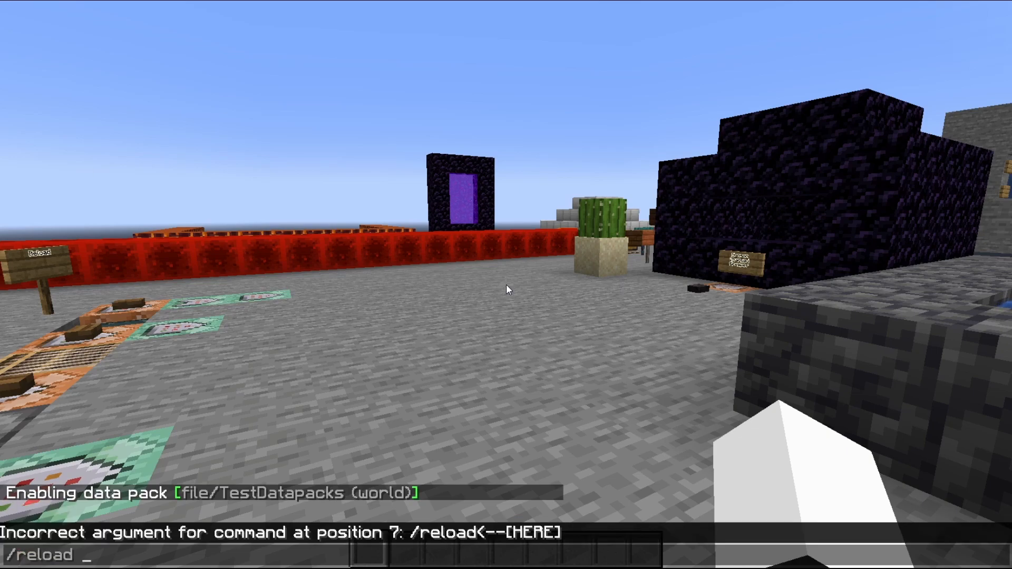
Step: Run /reload with the TestDatapacks data pack re-enabled
key(Return)
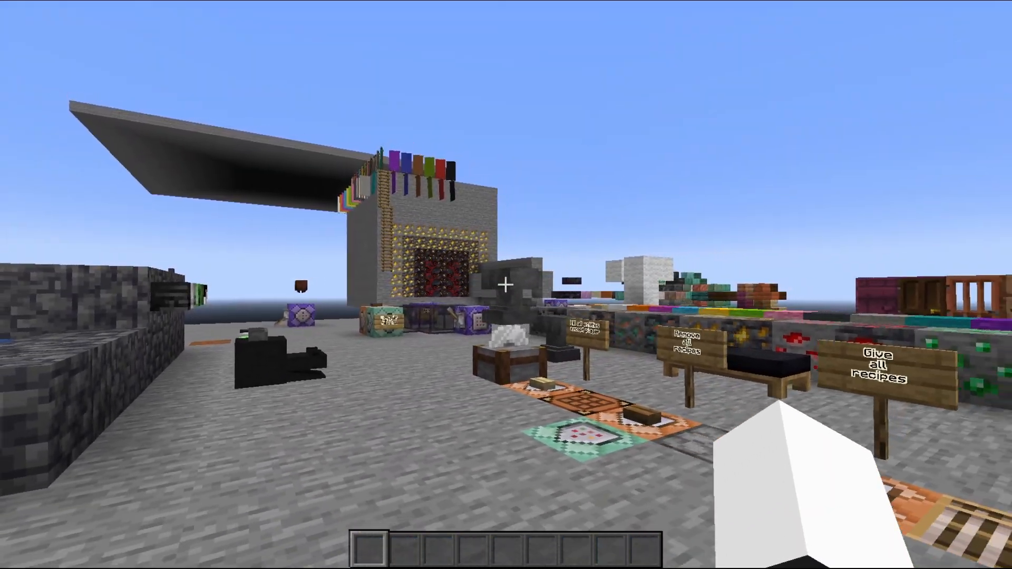
mouse_move(506, 285)
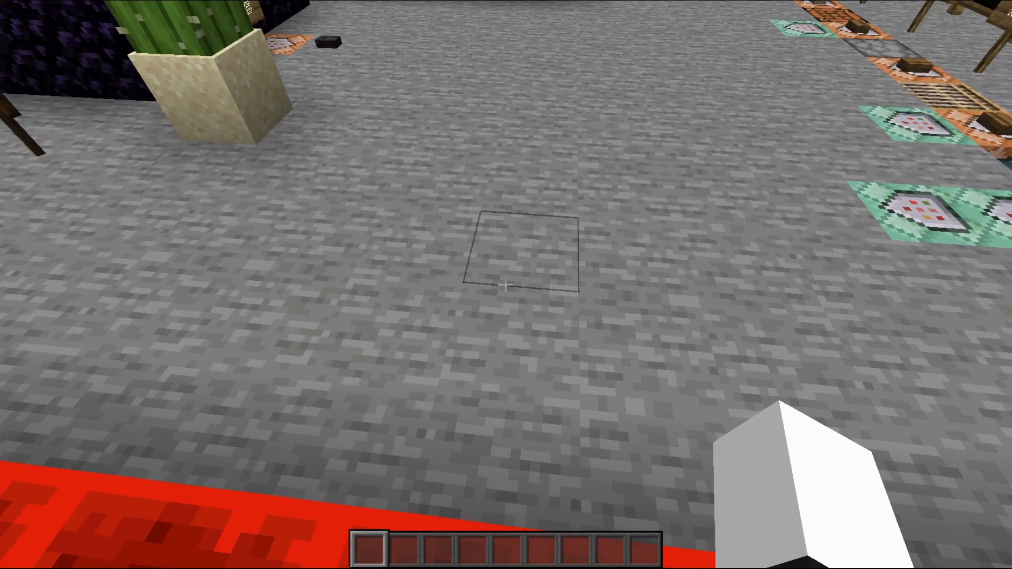
mouse_move(506, 284)
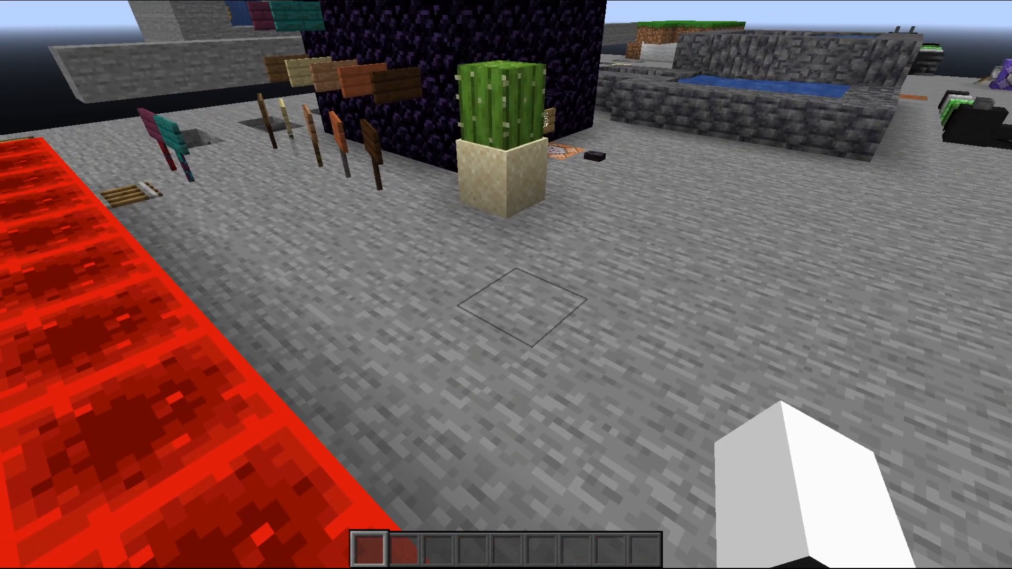
mouse_move(506, 285)
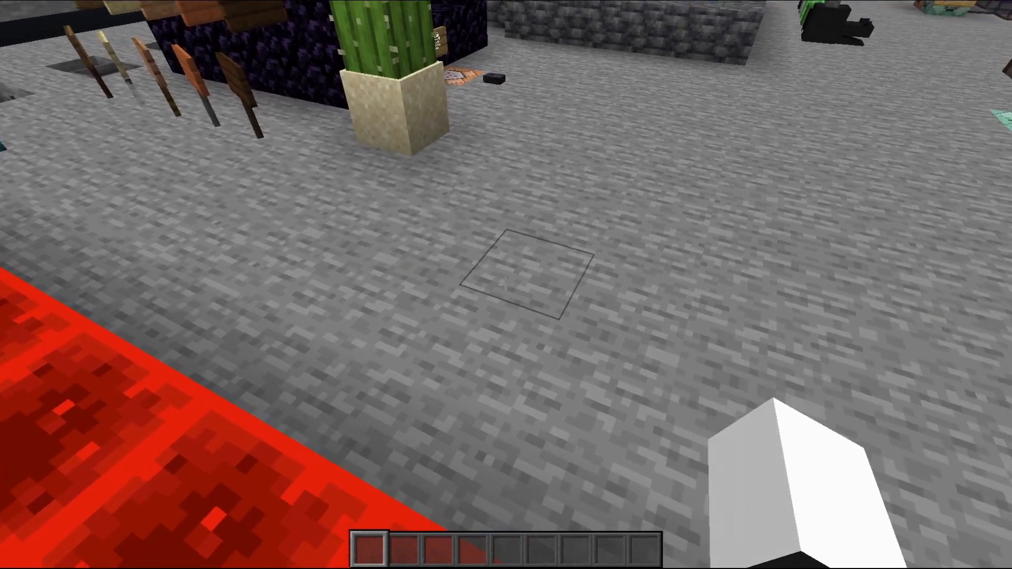
mouse_move(506, 285)
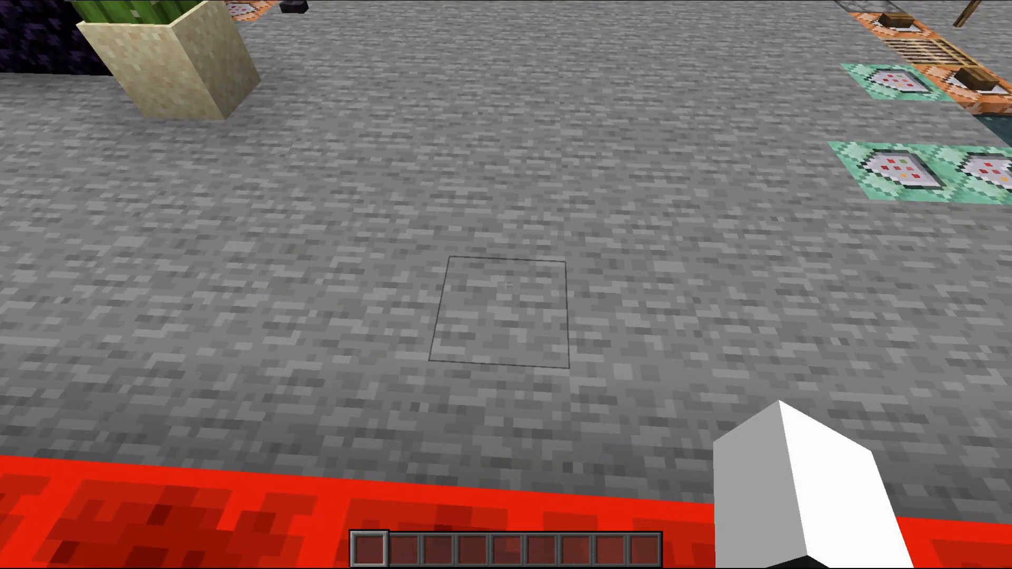
mouse_move(506, 284)
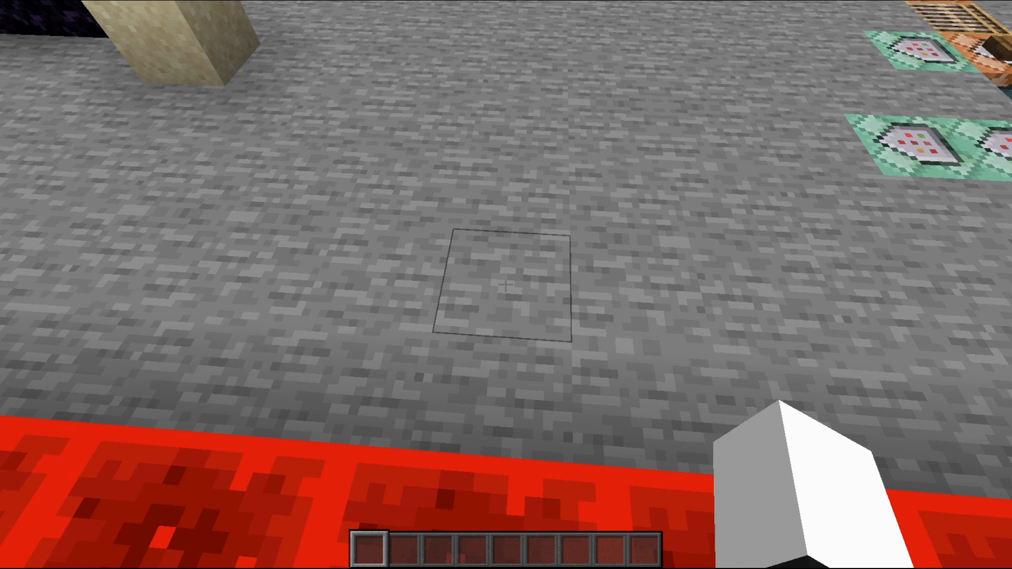
mouse_move(506, 284)
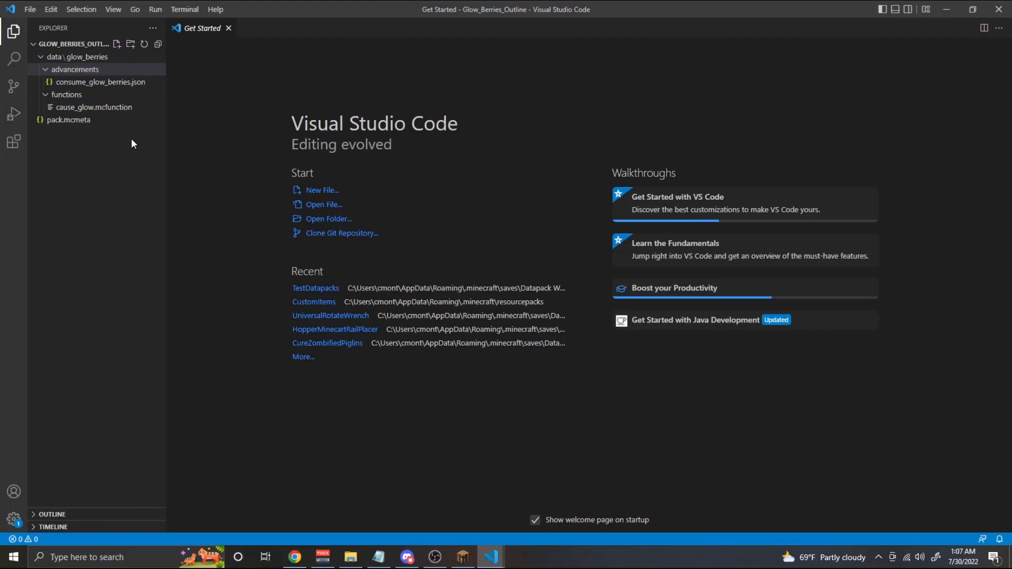
mouse_move(100, 82)
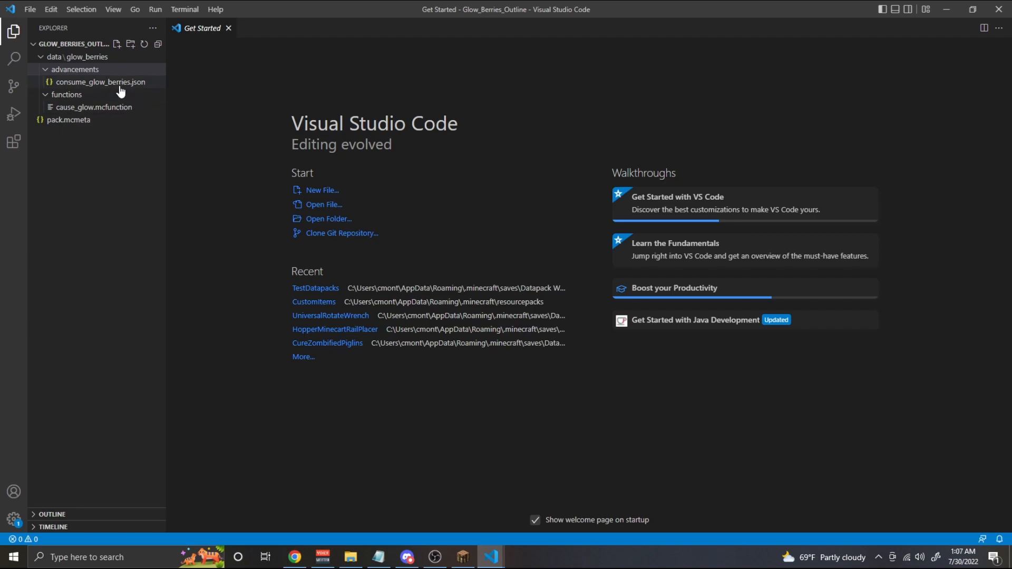
mouse_move(101, 83)
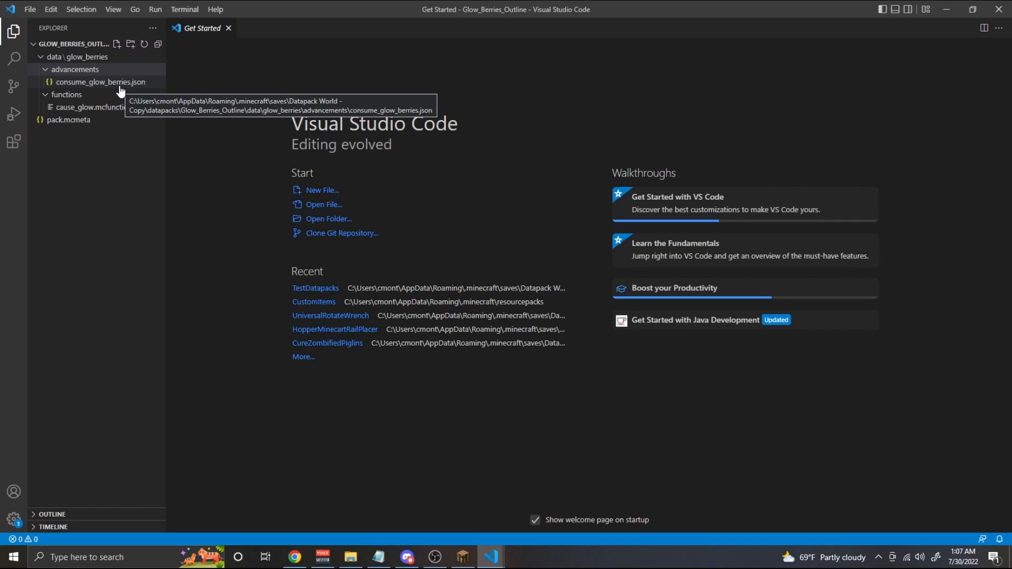
Step: Highlight the cause_glow reward in consume_glow_berries.json, then open cause_glow.mcfunction
click(101, 82)
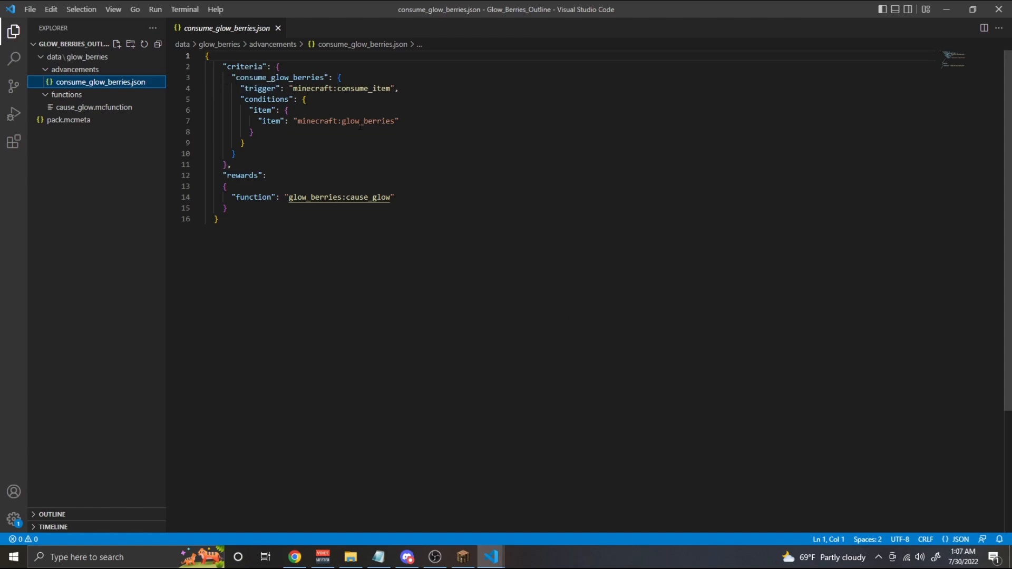
drag(225, 175, 224, 187)
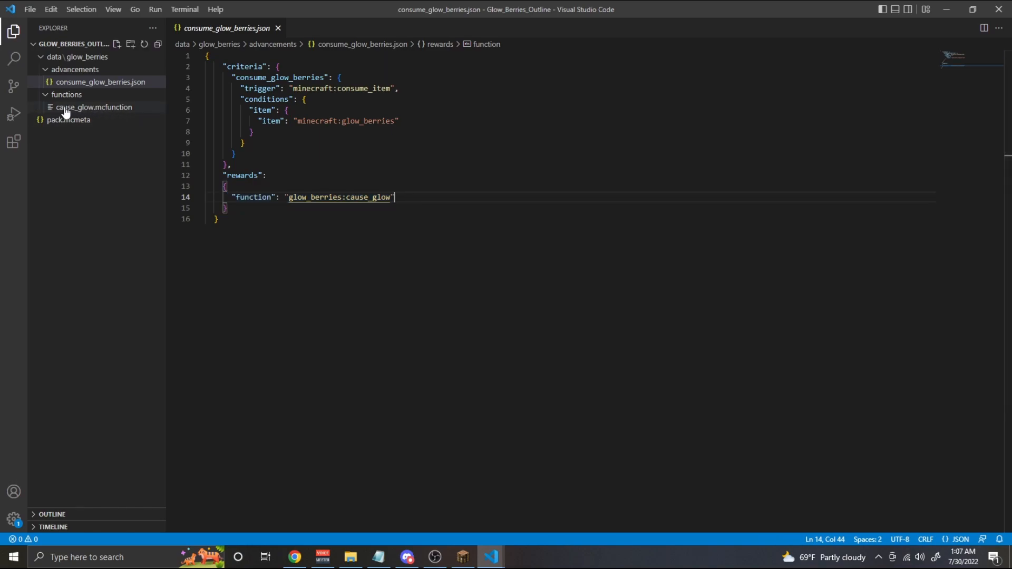
mouse_move(84, 58)
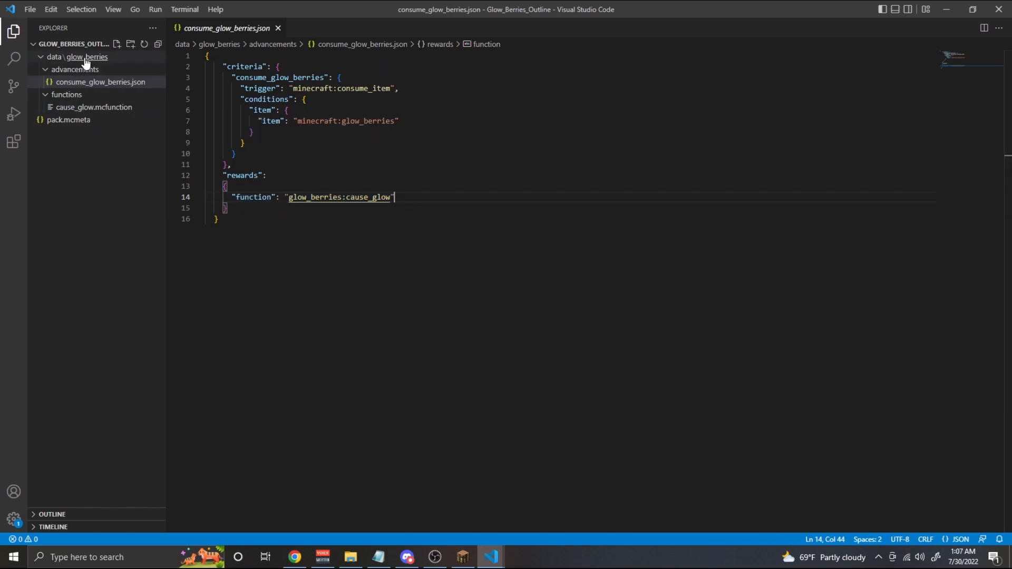
click(94, 107)
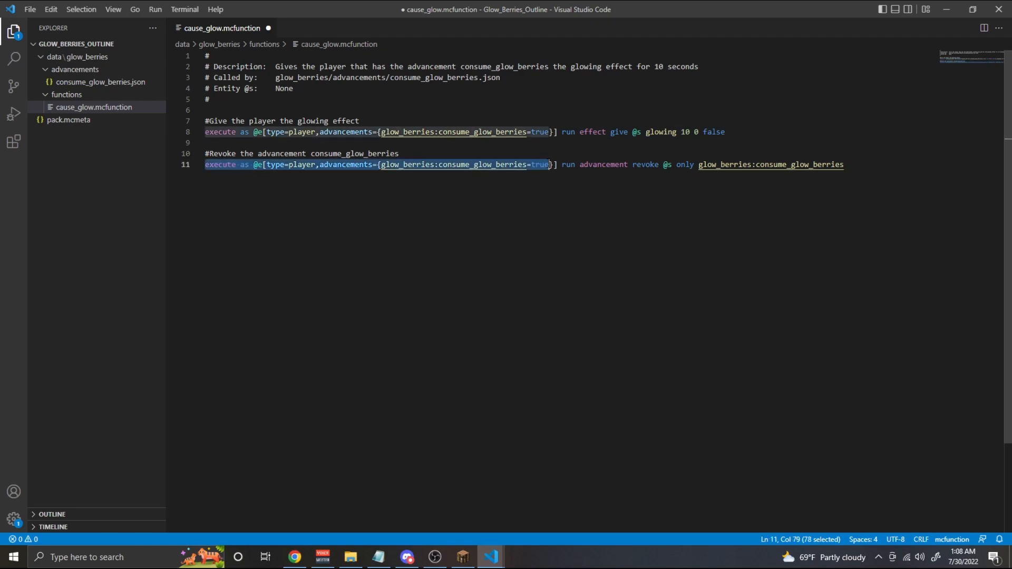
click(845, 164)
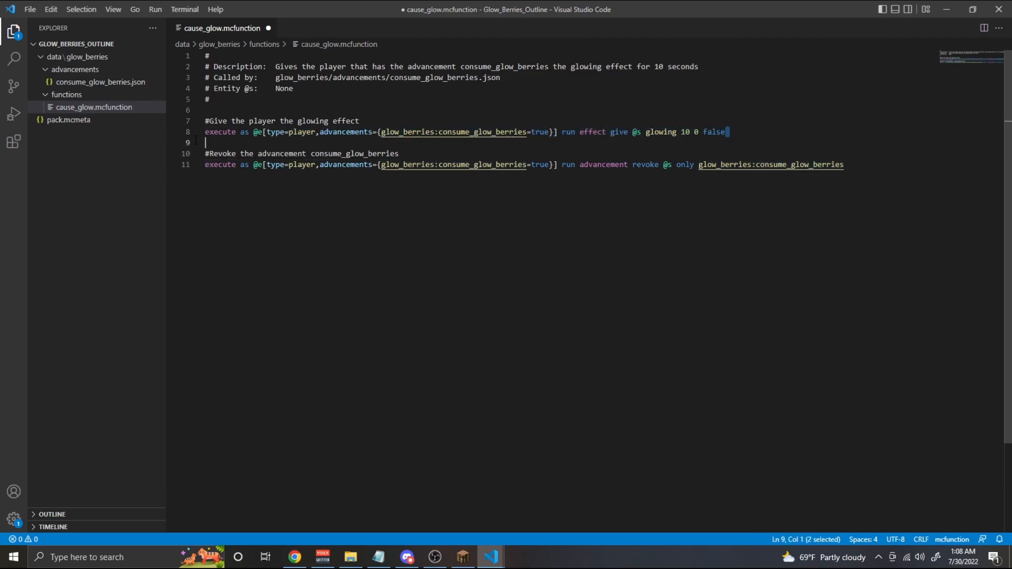
click(843, 164)
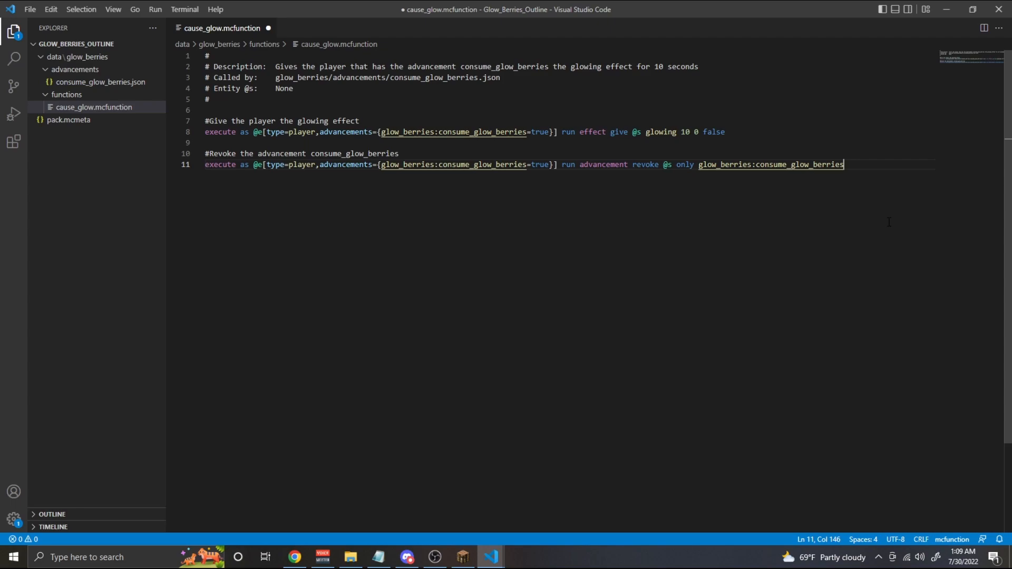
click(205, 131)
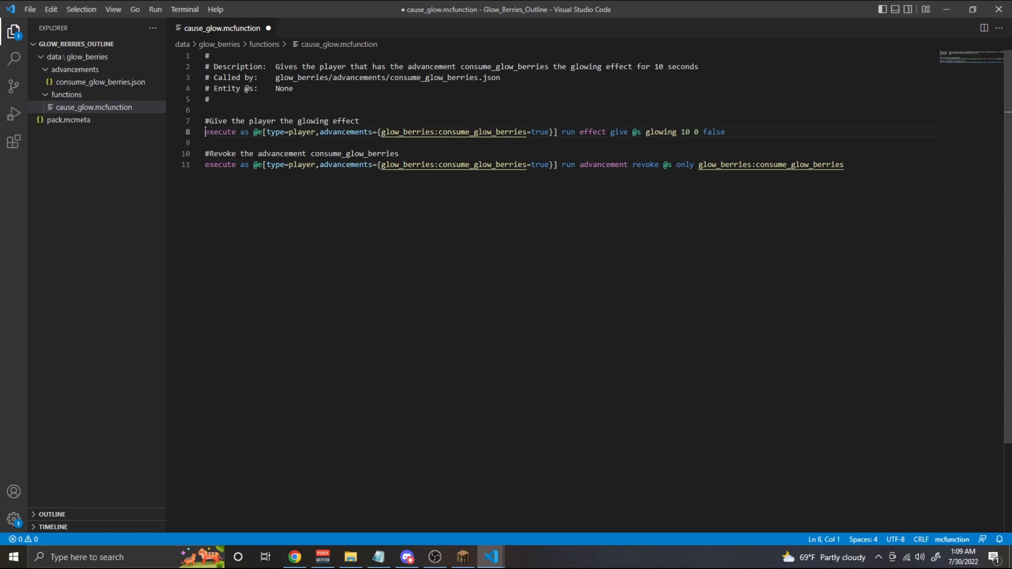
double_click(244, 131)
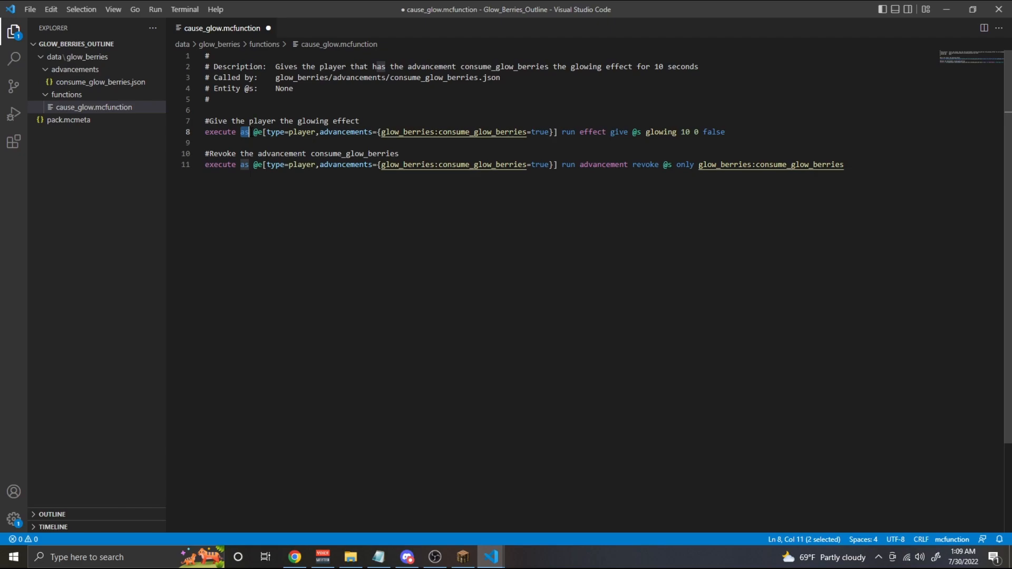
click(256, 132)
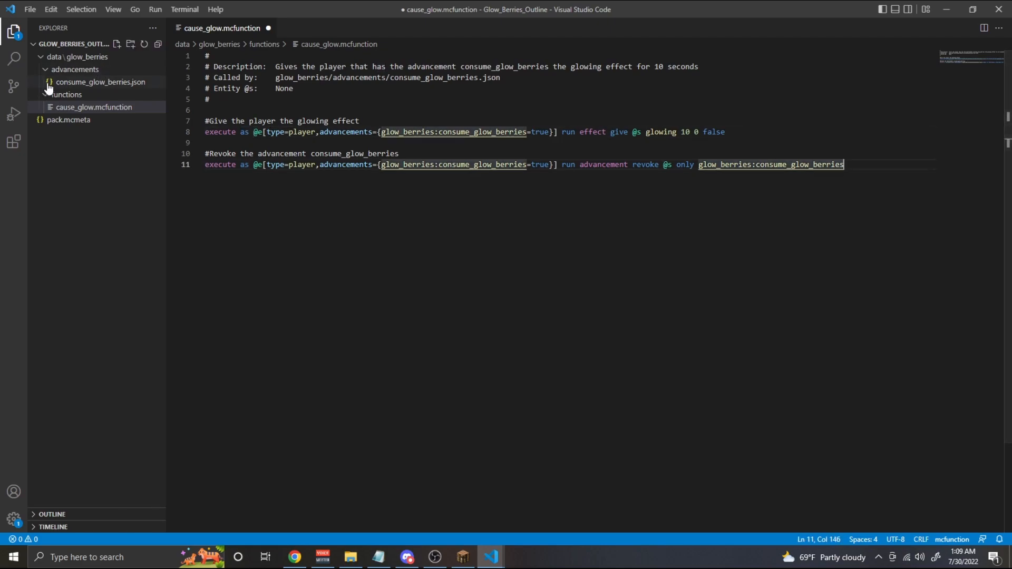
click(455, 213)
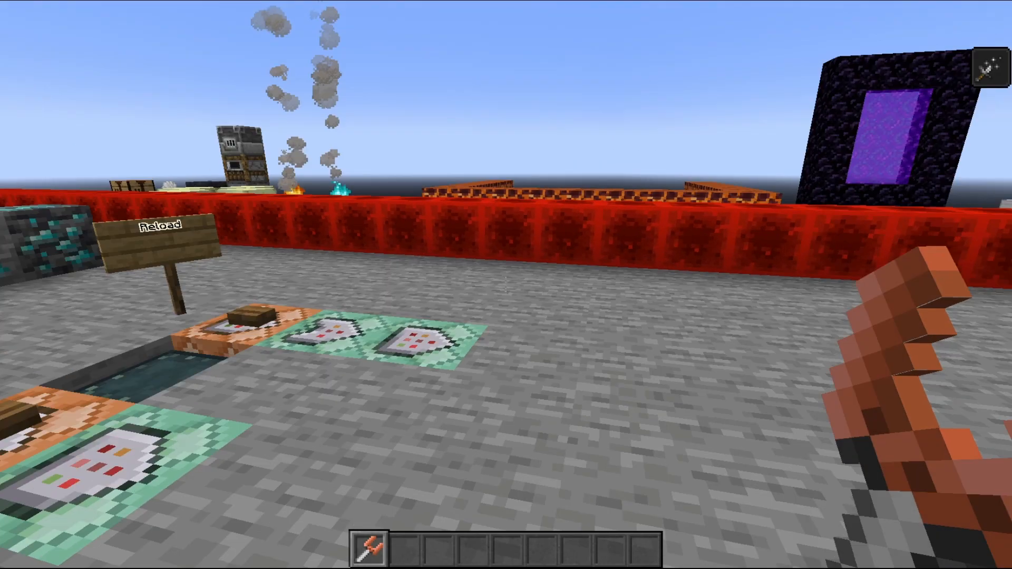
mouse_move(506, 285)
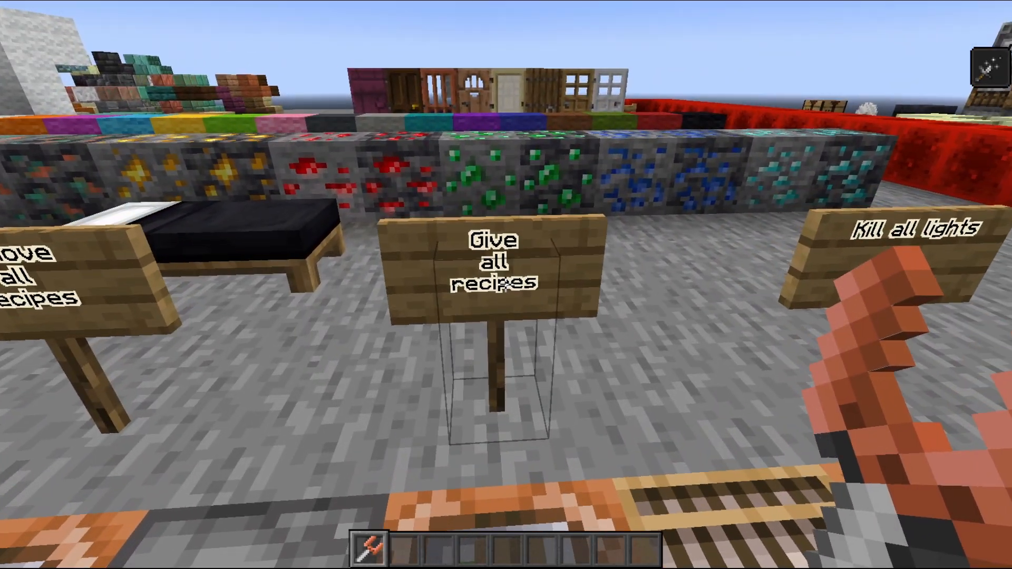
mouse_move(506, 284)
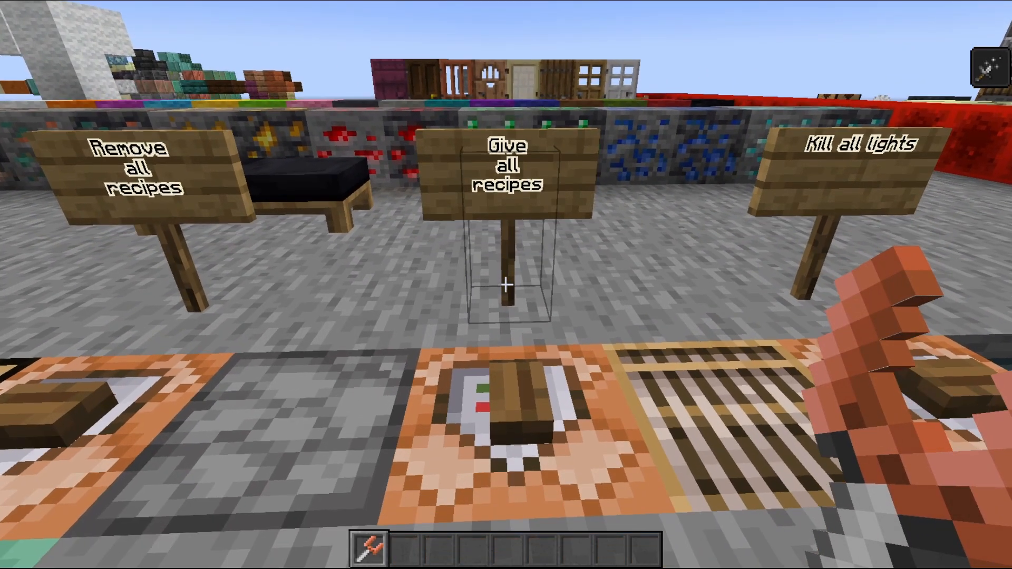
mouse_move(506, 285)
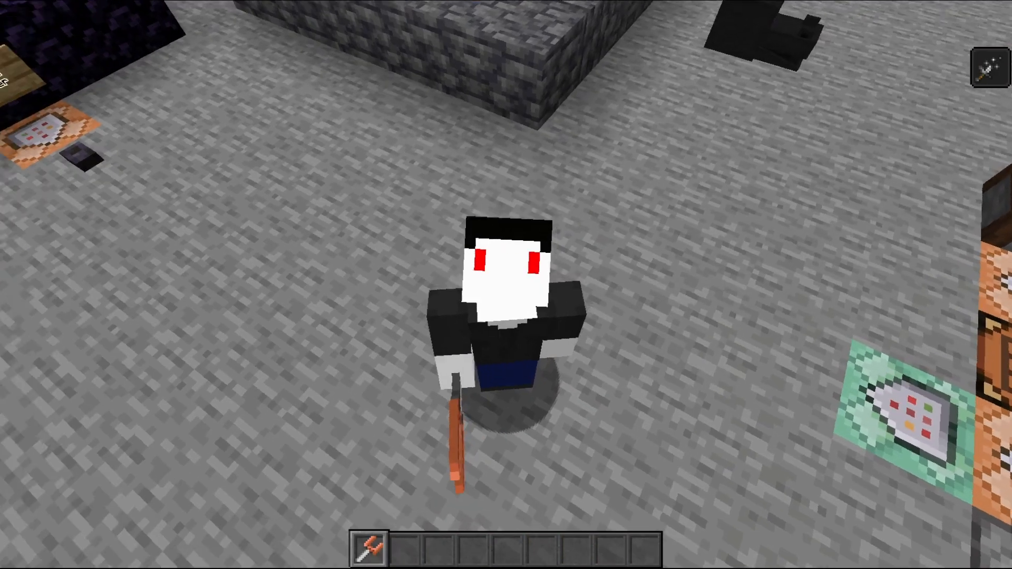
mouse_move(506, 284)
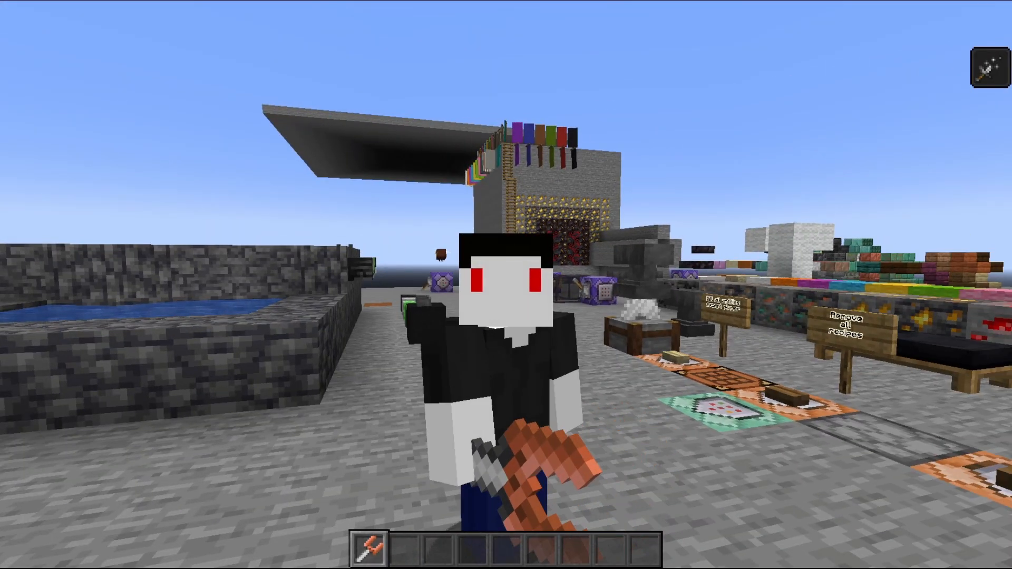
mouse_move(506, 284)
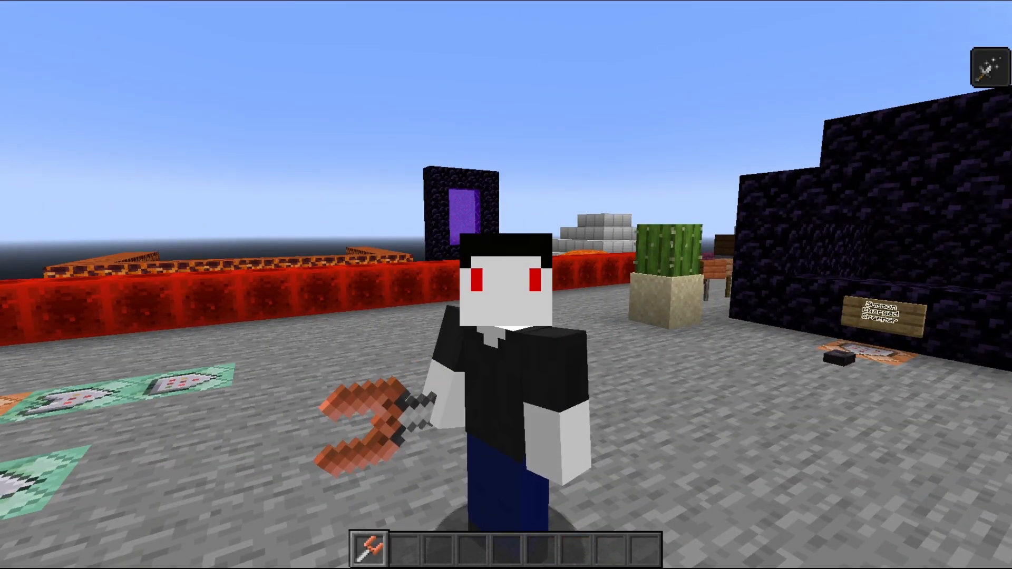